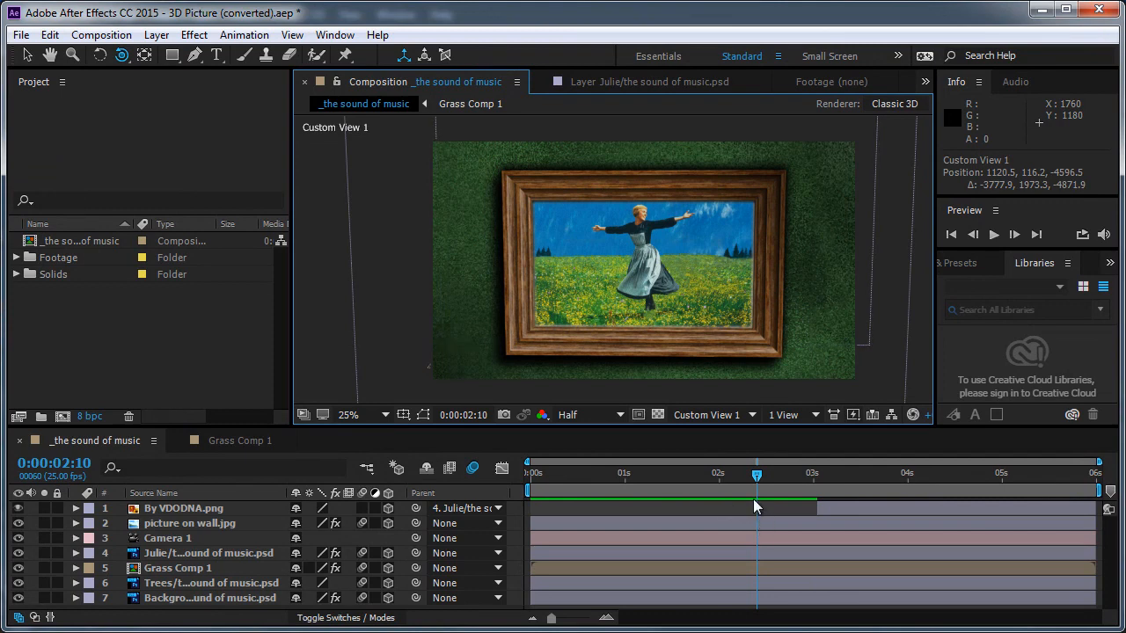
# Scrub between about 1s and 3s to watch the camera fly from the tilted frame into the photo.
pyautogui.moveTo(756, 473); pyautogui.dragTo(635, 473)
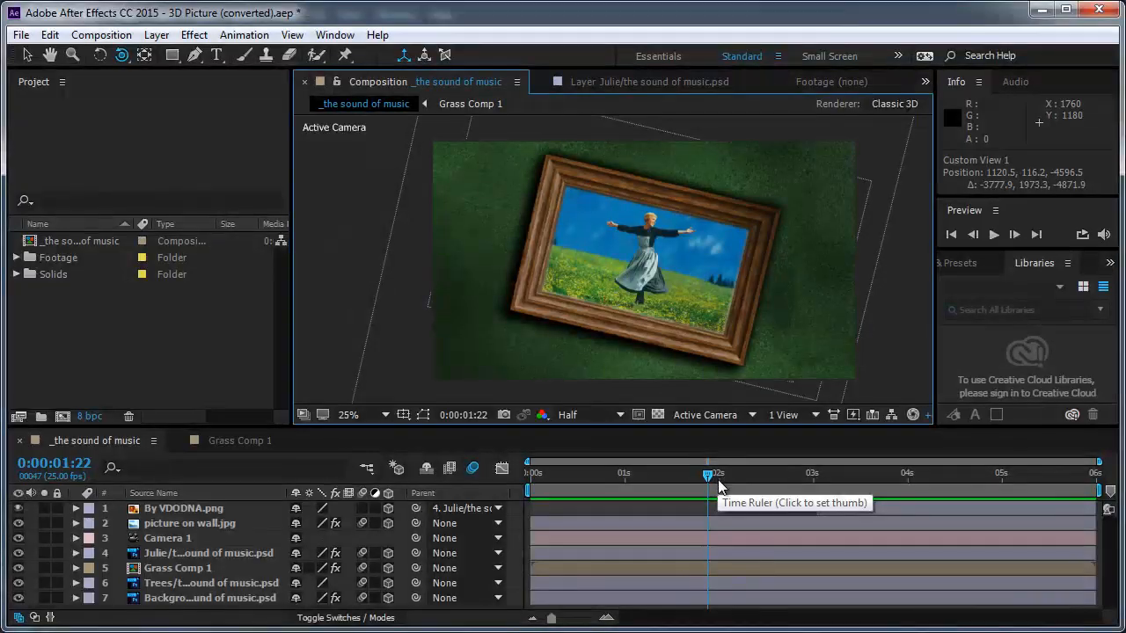
pyautogui.moveTo(708, 474); pyautogui.dragTo(629, 473)
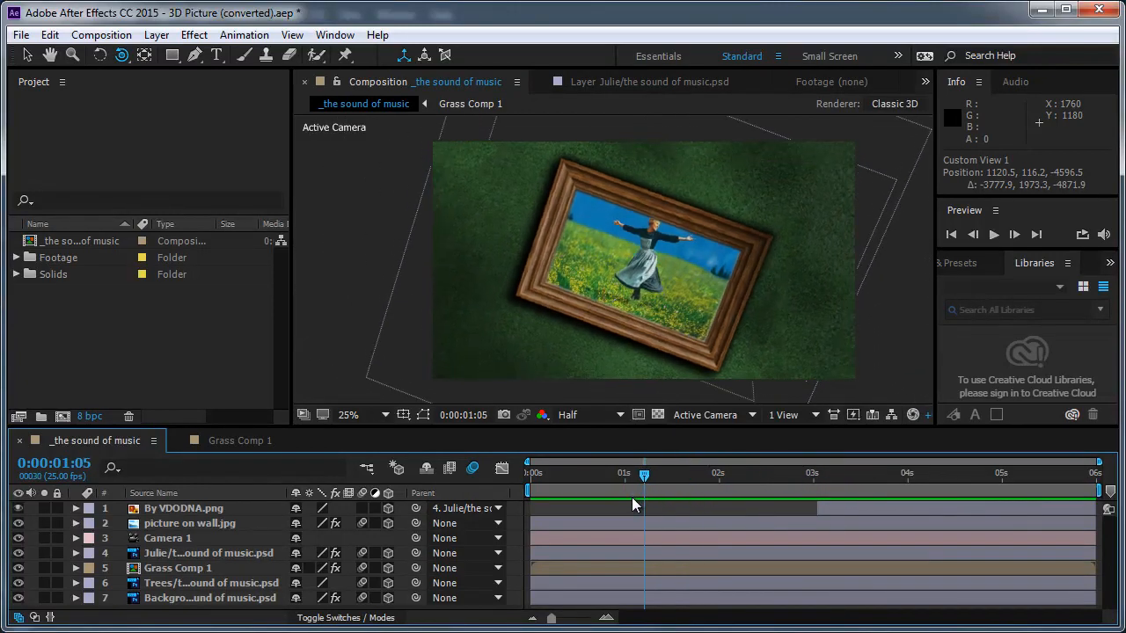
pyautogui.moveTo(644, 473); pyautogui.dragTo(822, 473)
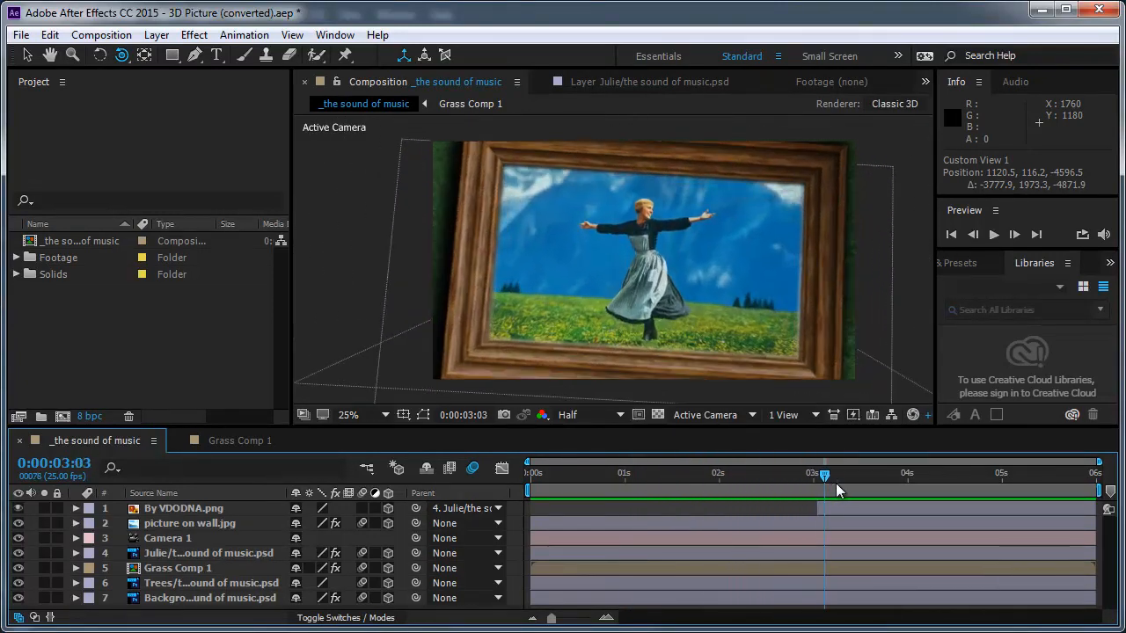
pyautogui.moveTo(823, 480); pyautogui.dragTo(842, 479)
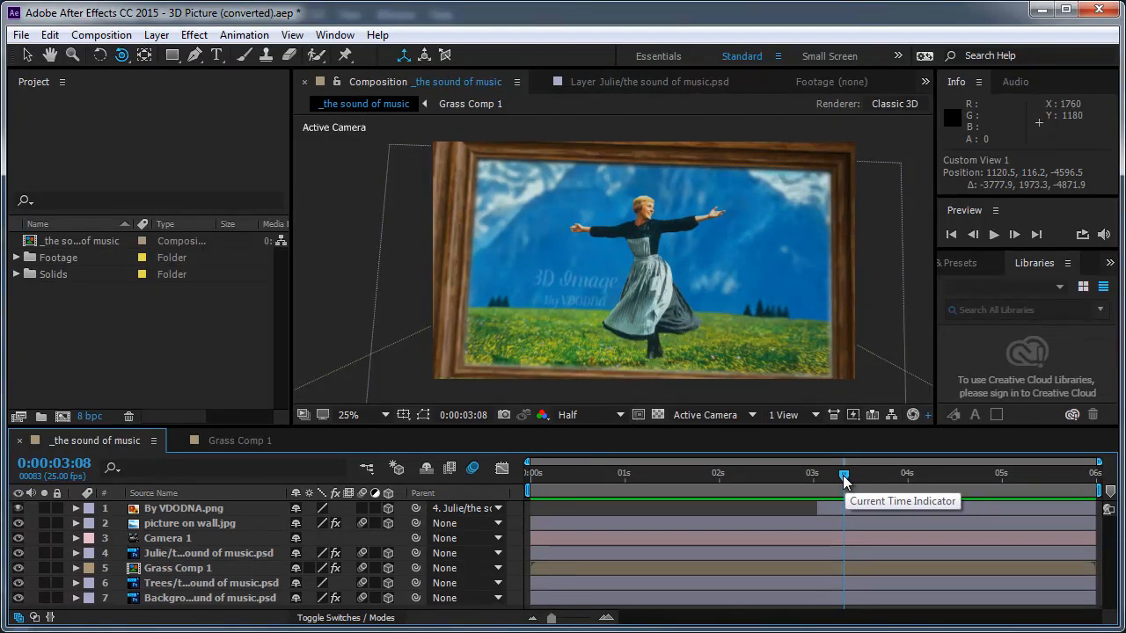
pyautogui.moveTo(844, 473); pyautogui.dragTo(761, 473)
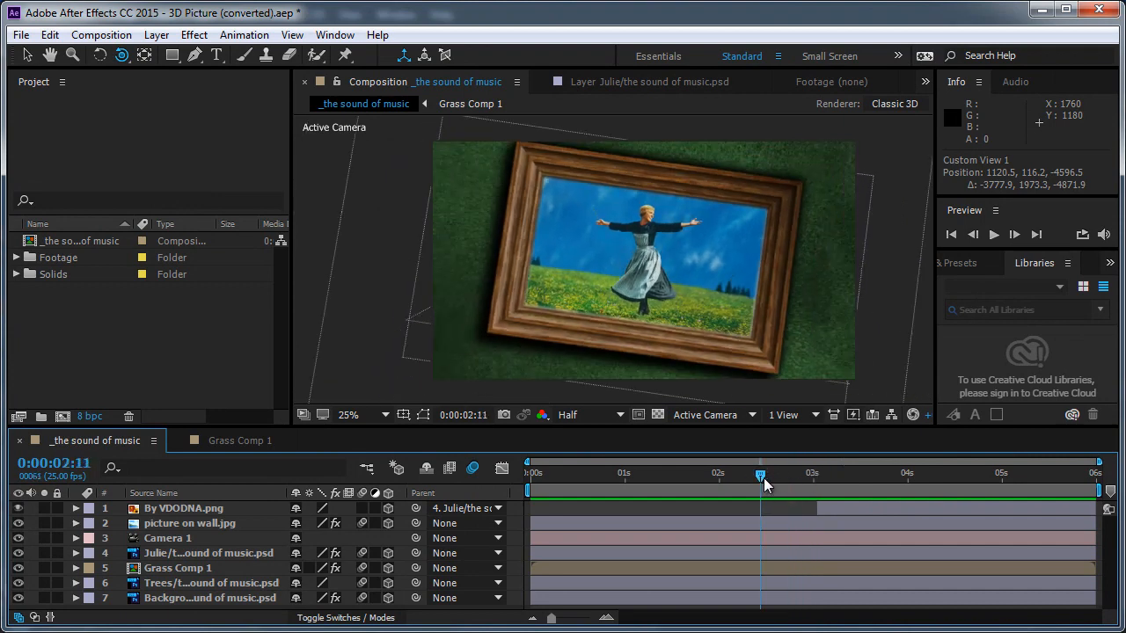
pyautogui.moveTo(759, 475); pyautogui.dragTo(930, 475)
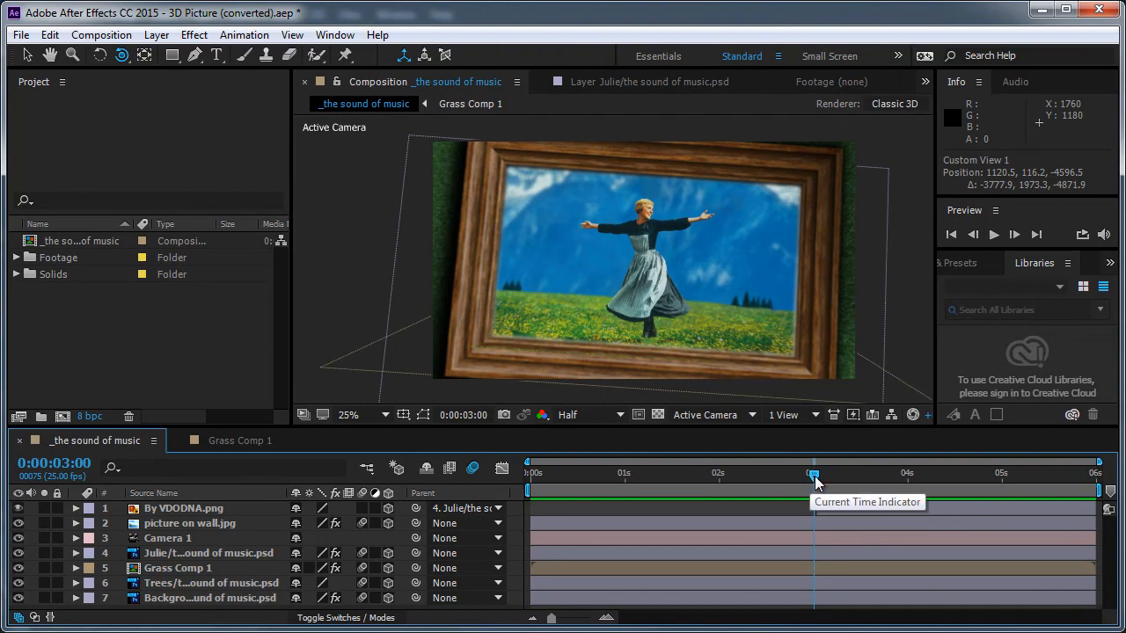
pyautogui.moveTo(814, 482); pyautogui.dragTo(799, 483)
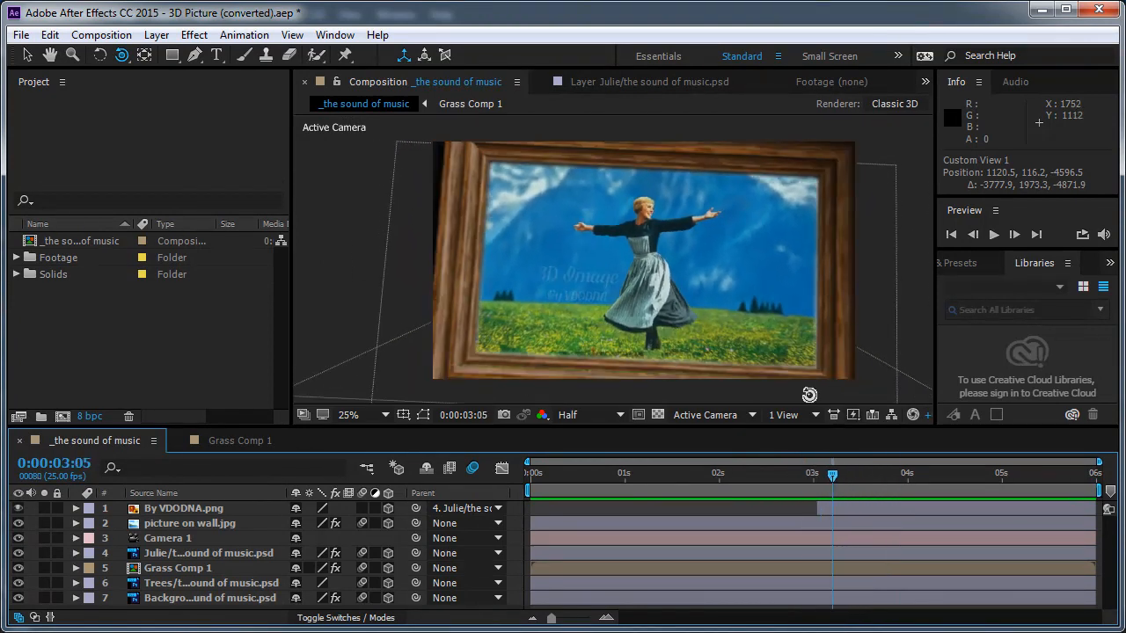
pyautogui.moveTo(713, 414)
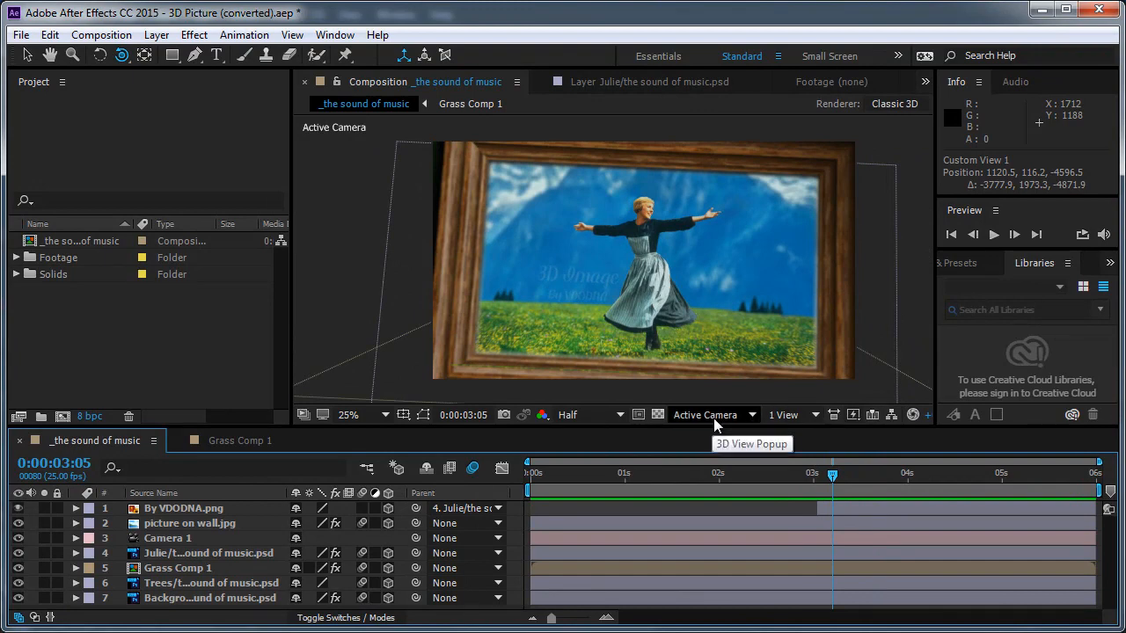
# Switch the viewer to Custom View 1 and orbit to see the wall and frame at an angle.
pyautogui.click(712, 415)
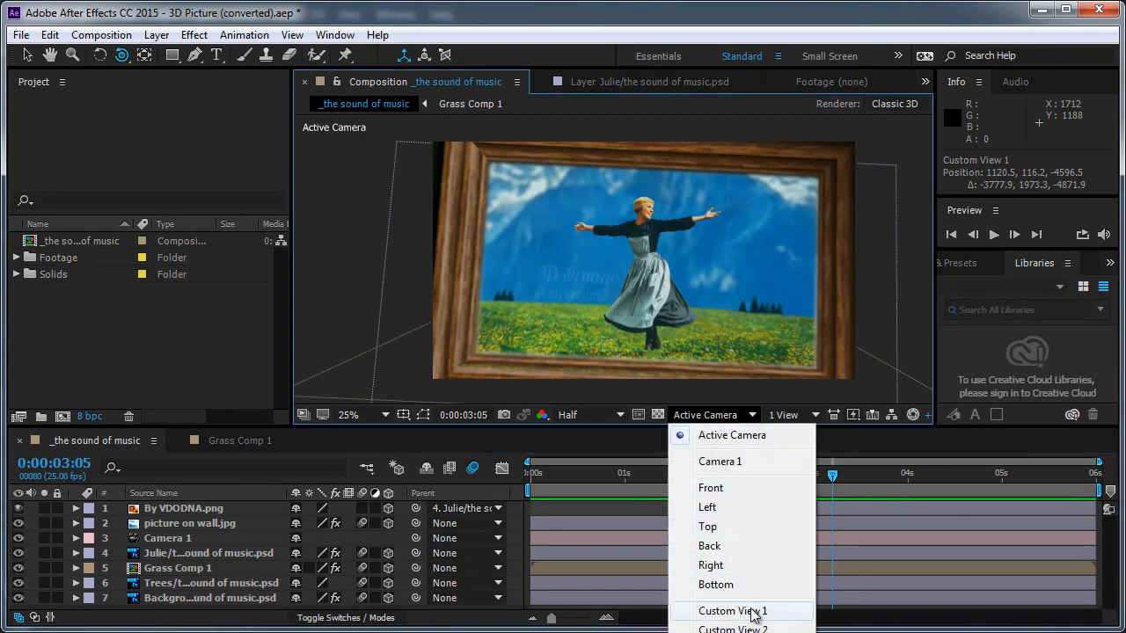
pyautogui.click(733, 610)
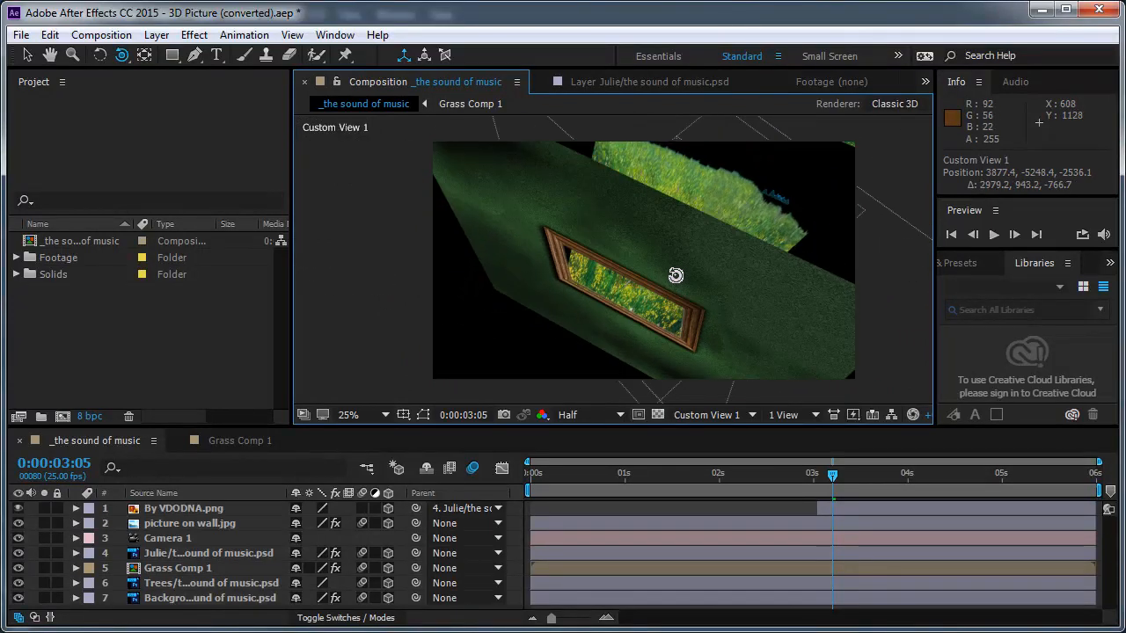
pyautogui.moveTo(676, 276); pyautogui.dragTo(717, 270)
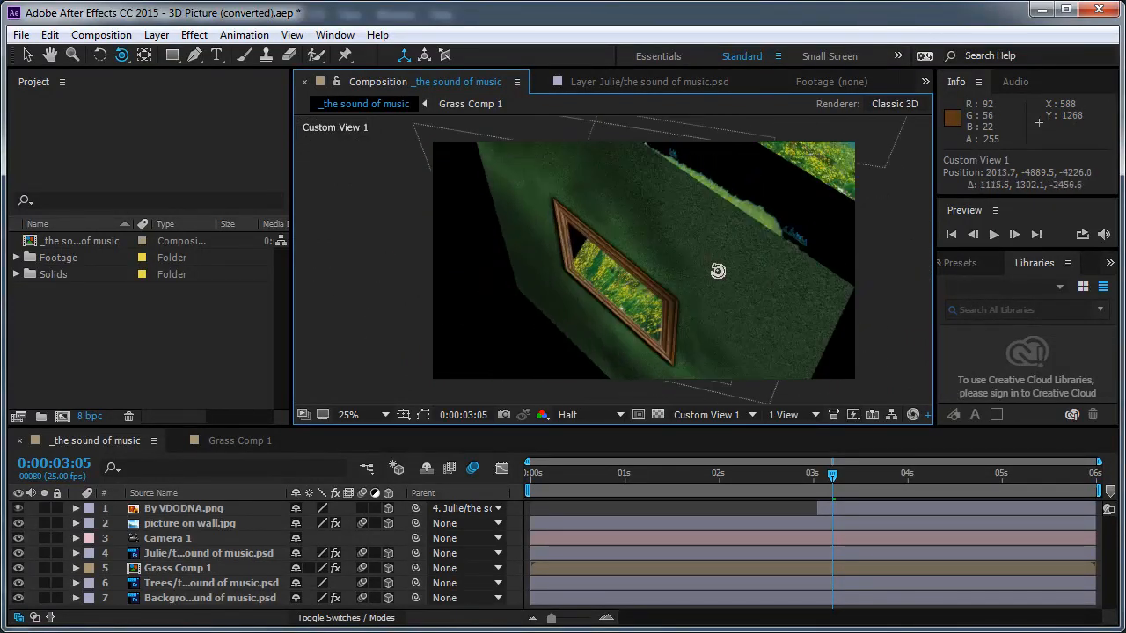
pyautogui.moveTo(718, 271); pyautogui.dragTo(721, 229)
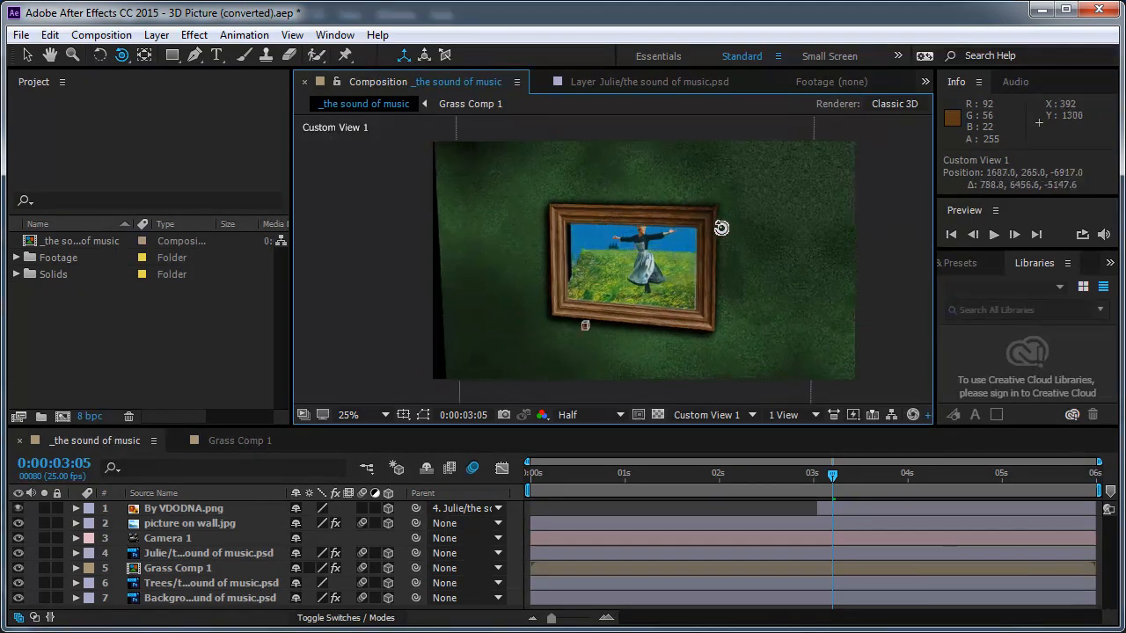
pyautogui.click(349, 415)
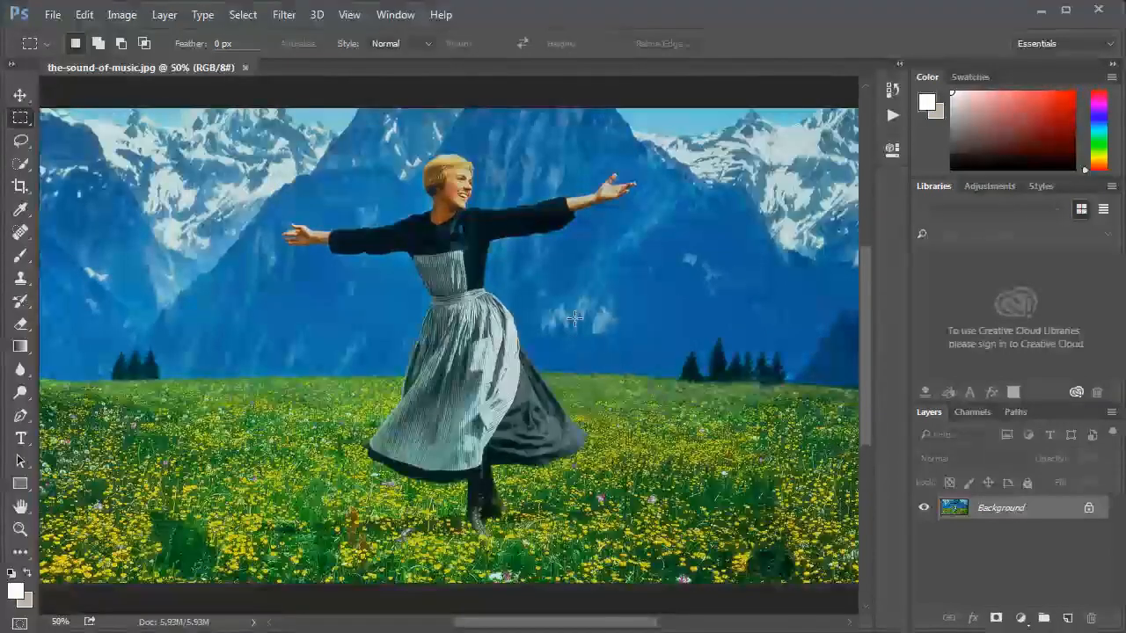
pyautogui.moveTo(528, 301)
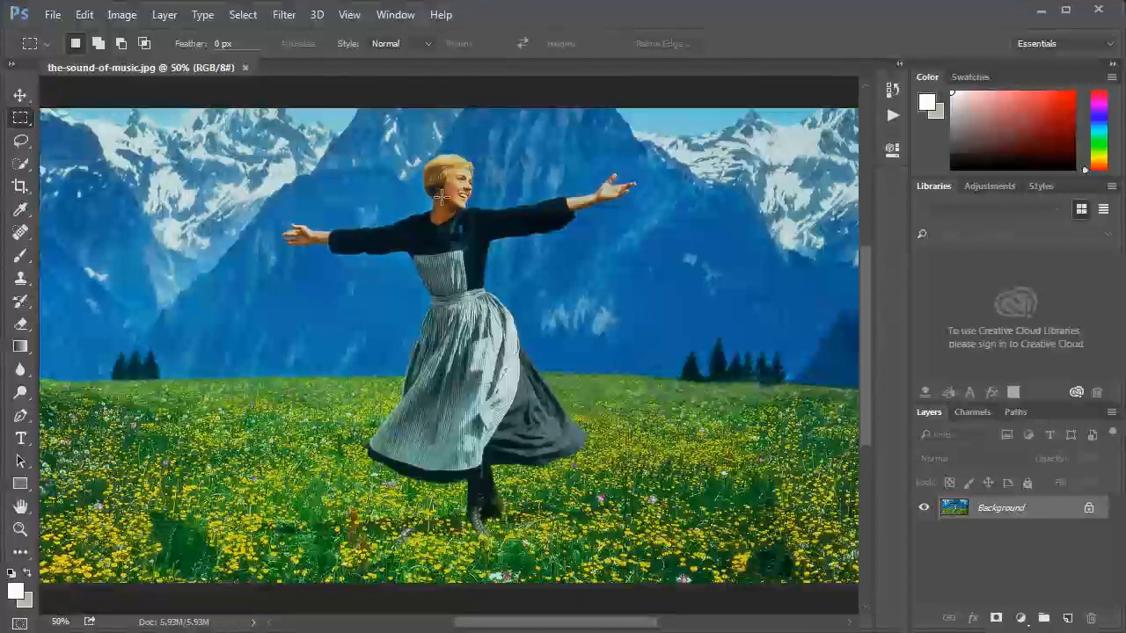
pyautogui.moveTo(101, 176)
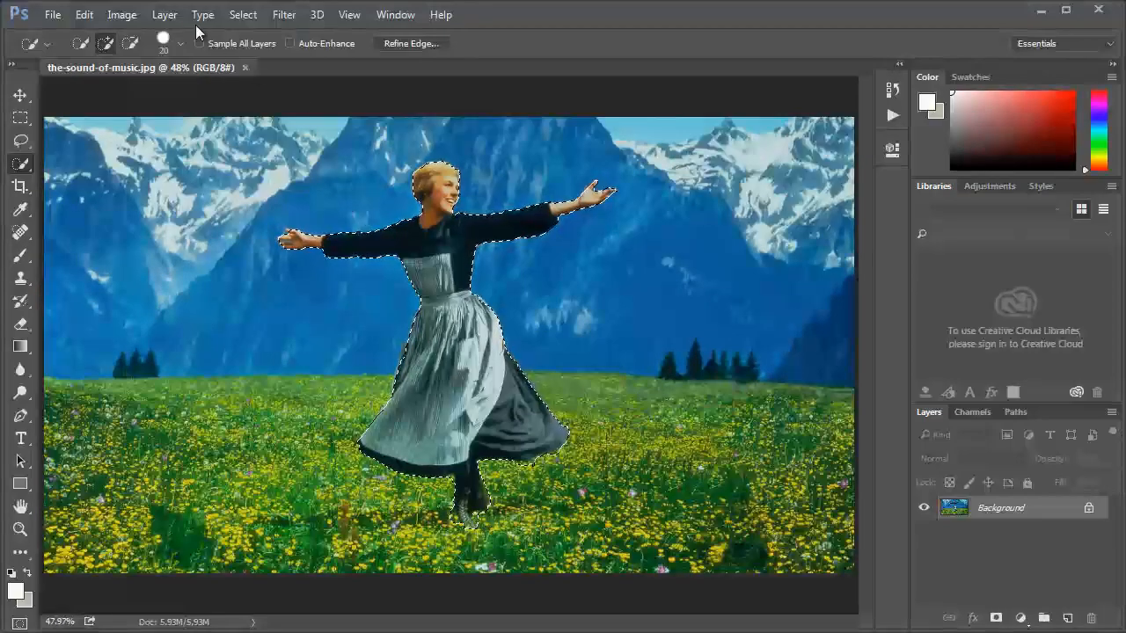
# Copy the selected Julie to a new layer named 'Julie', then select the Background layer.
pyautogui.click(163, 15)
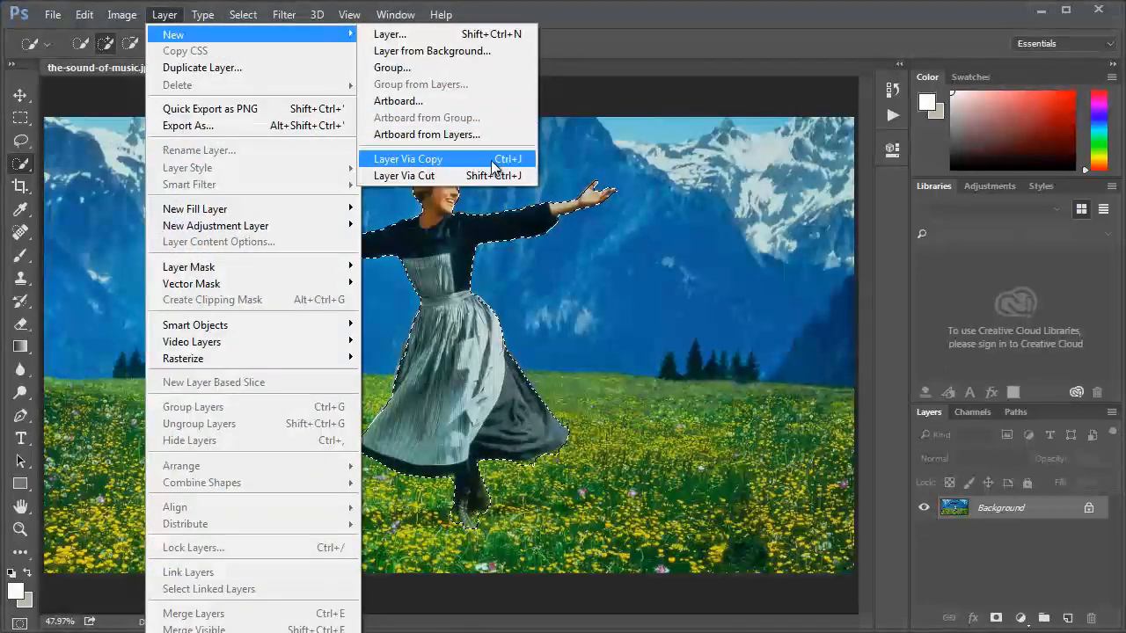
pyautogui.click(407, 159)
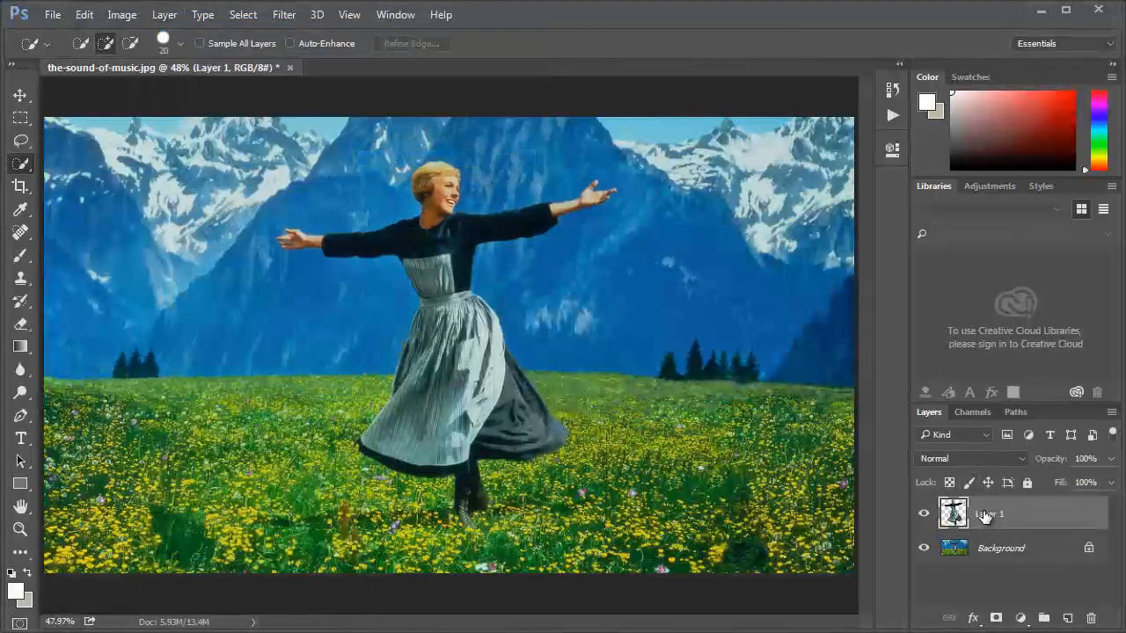
pyautogui.doubleClick(990, 514)
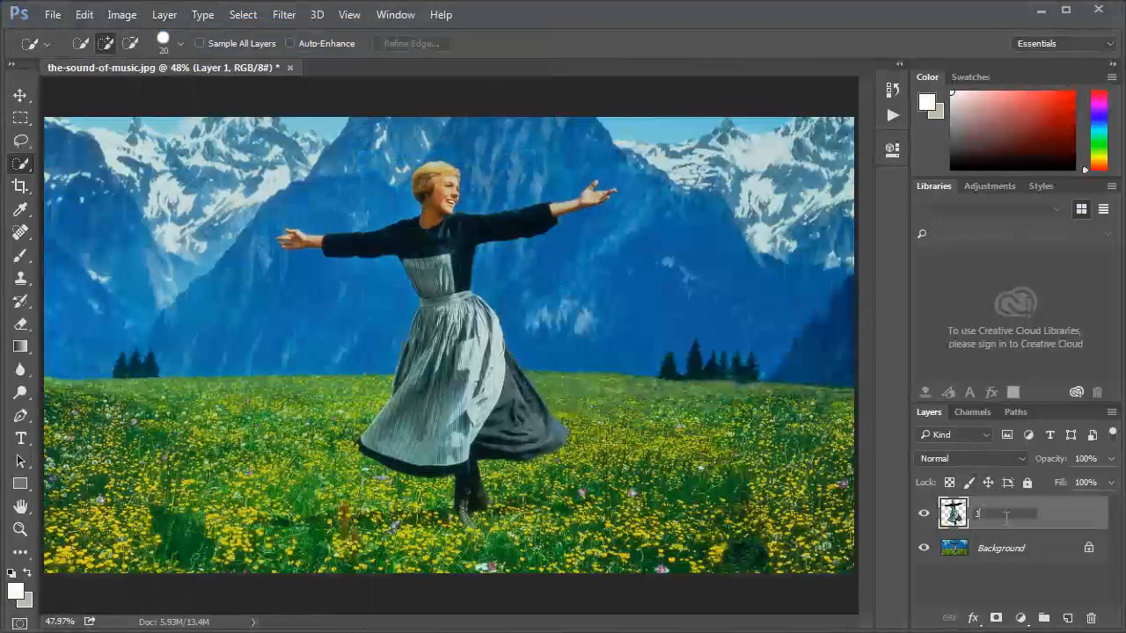
pyautogui.write('Julie')
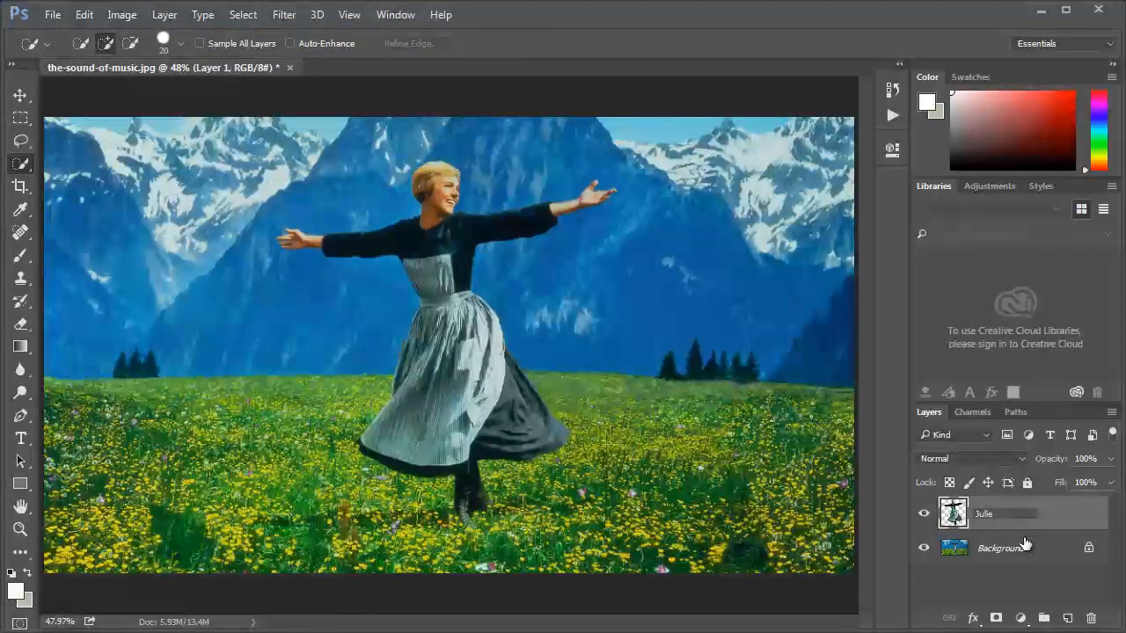
pyautogui.click(1001, 547)
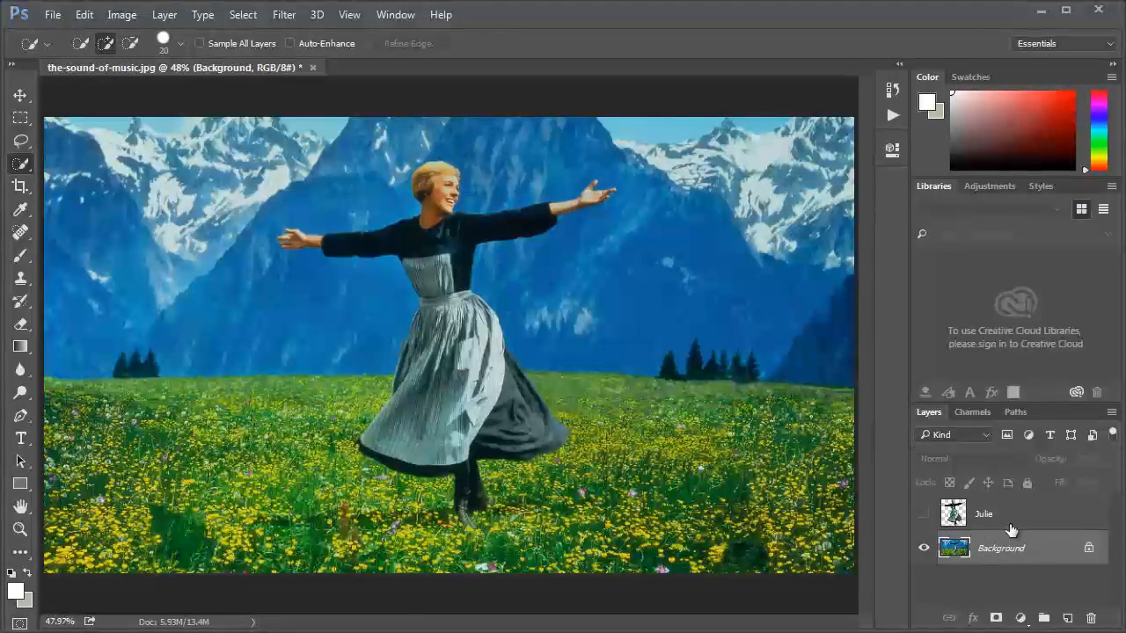
pyautogui.moveTo(758, 527)
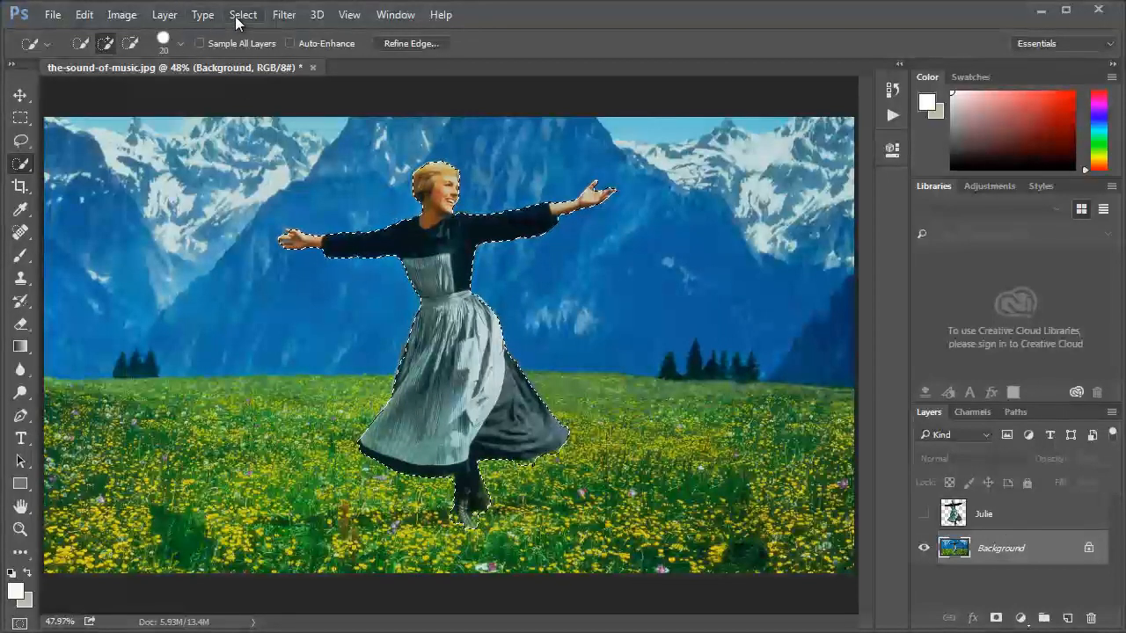
# Expand the Julie selection and content-aware fill it to erase her from the Background.
pyautogui.click(242, 14)
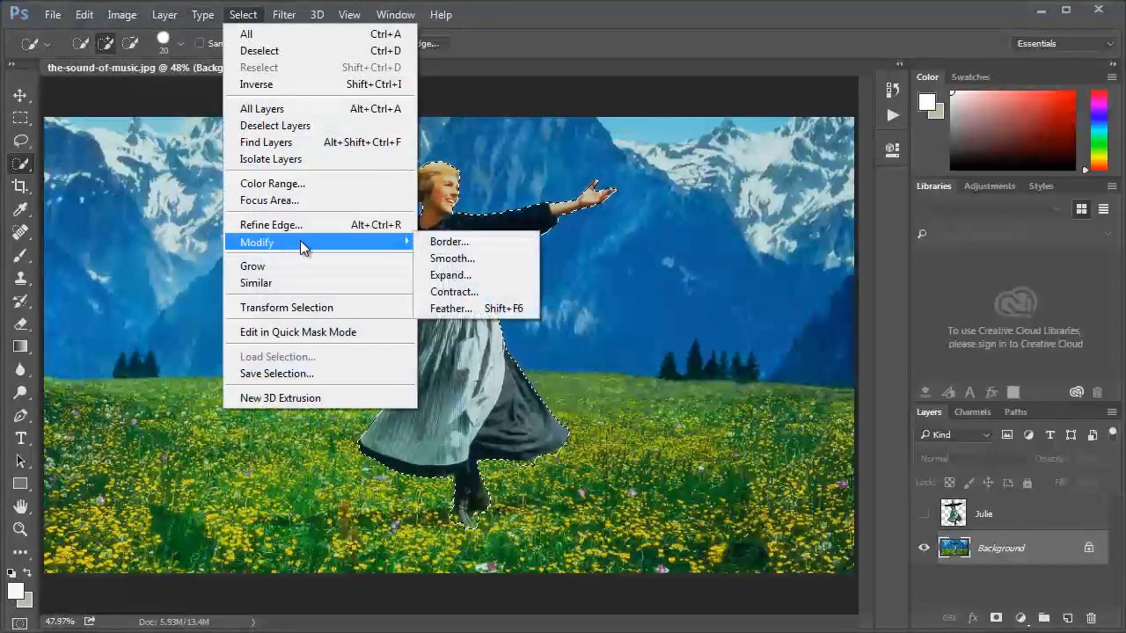
pyautogui.click(450, 275)
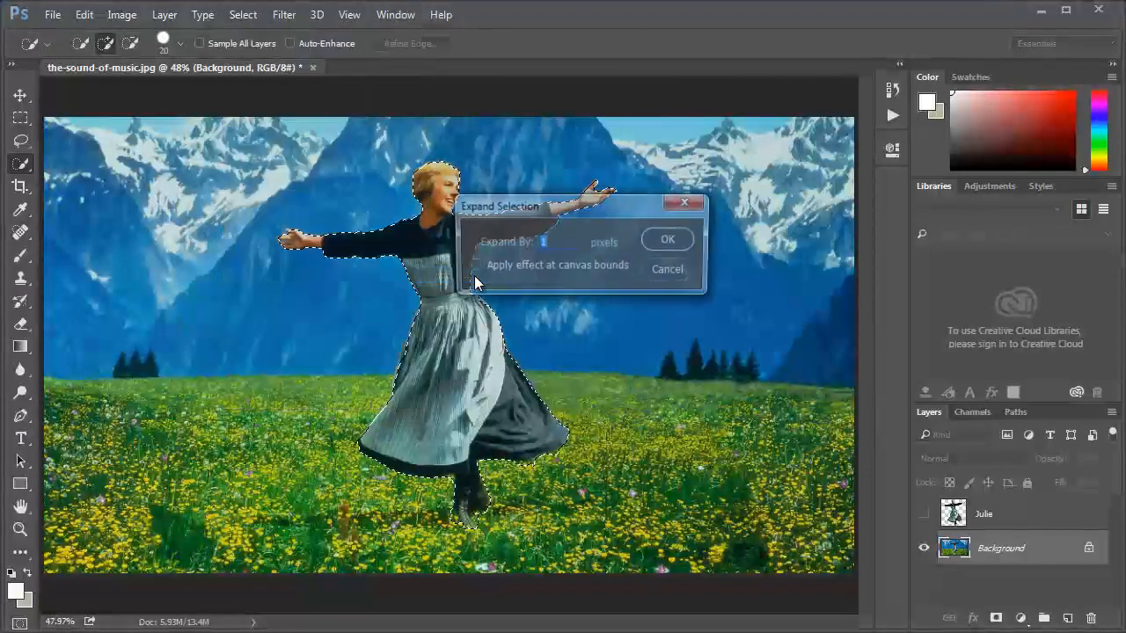
pyautogui.click(666, 240)
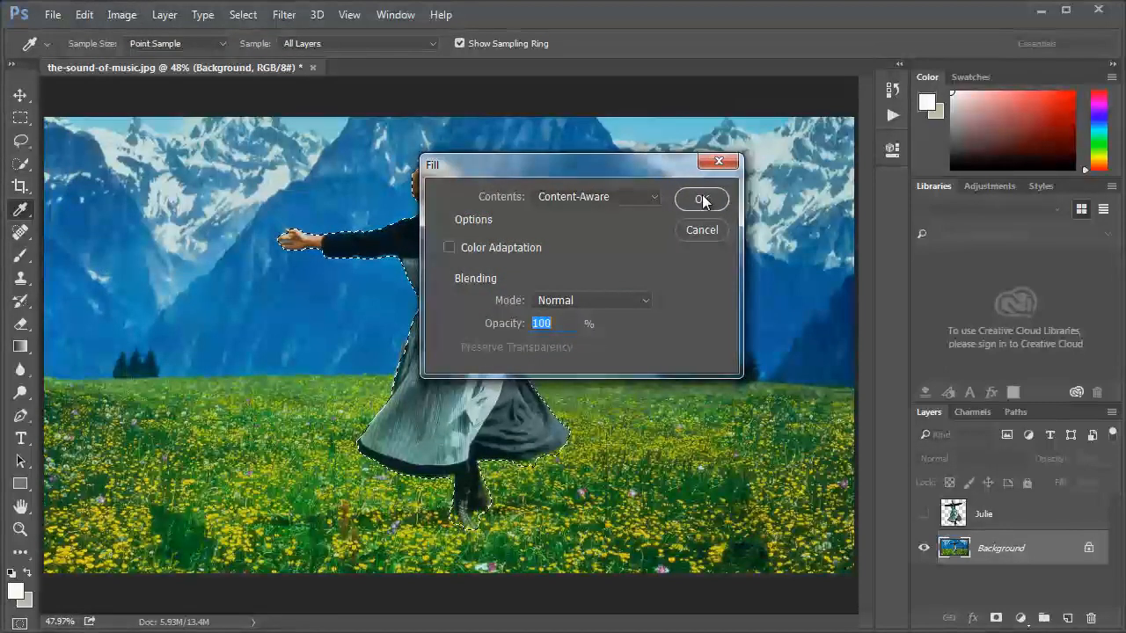
pyautogui.click(702, 200)
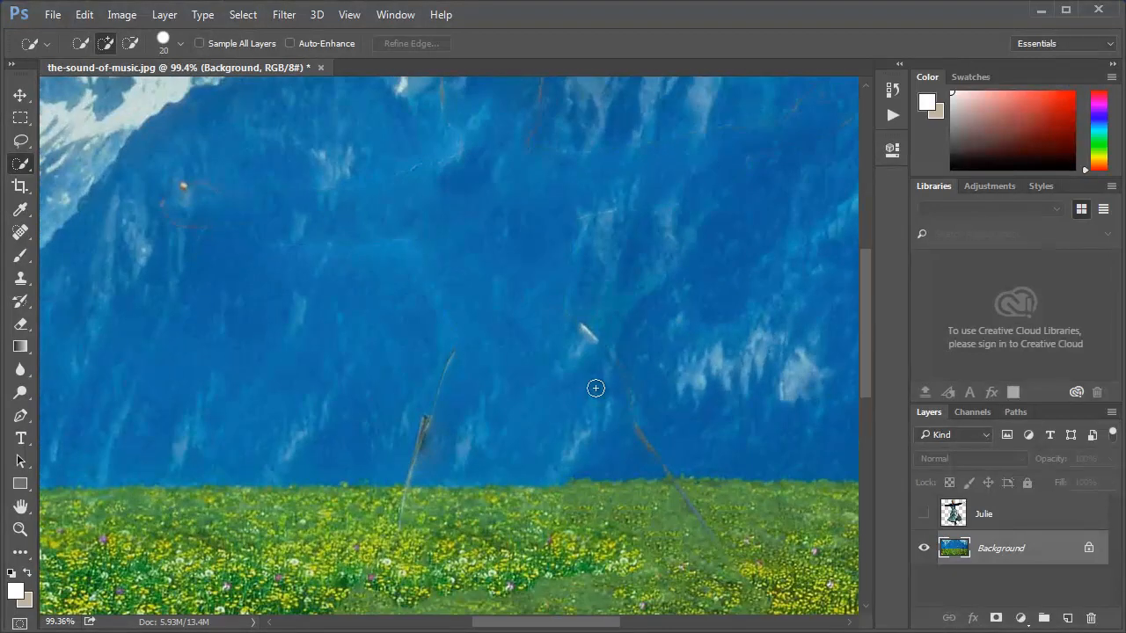
pyautogui.moveTo(183, 277)
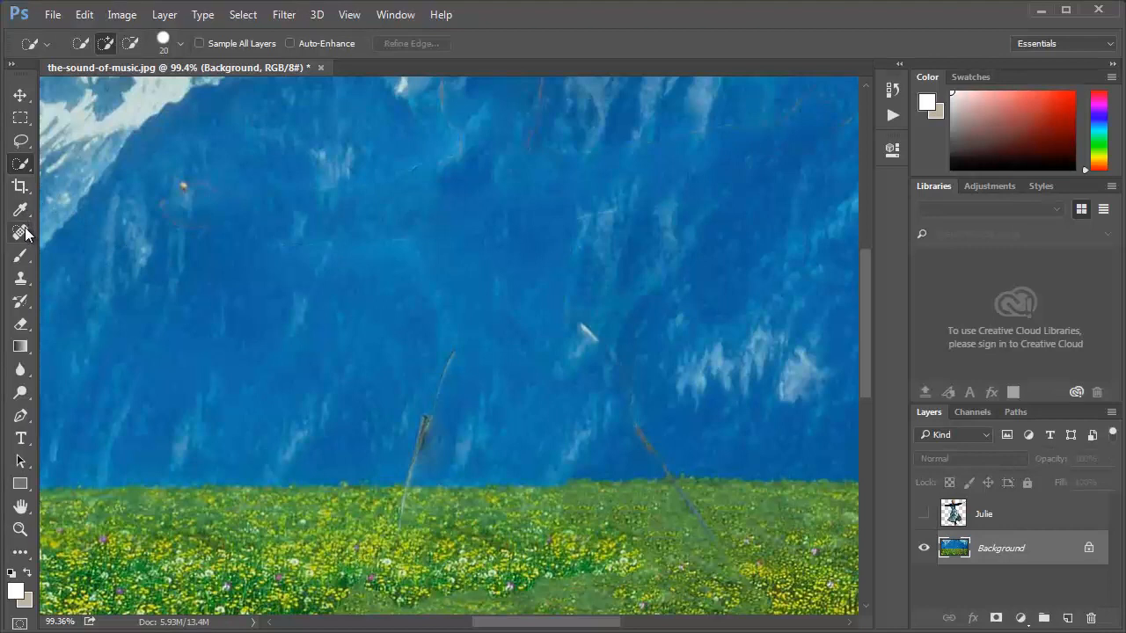
# Heal the orange speck on the mountain with the Spot Healing Brush.
pyautogui.click(22, 231)
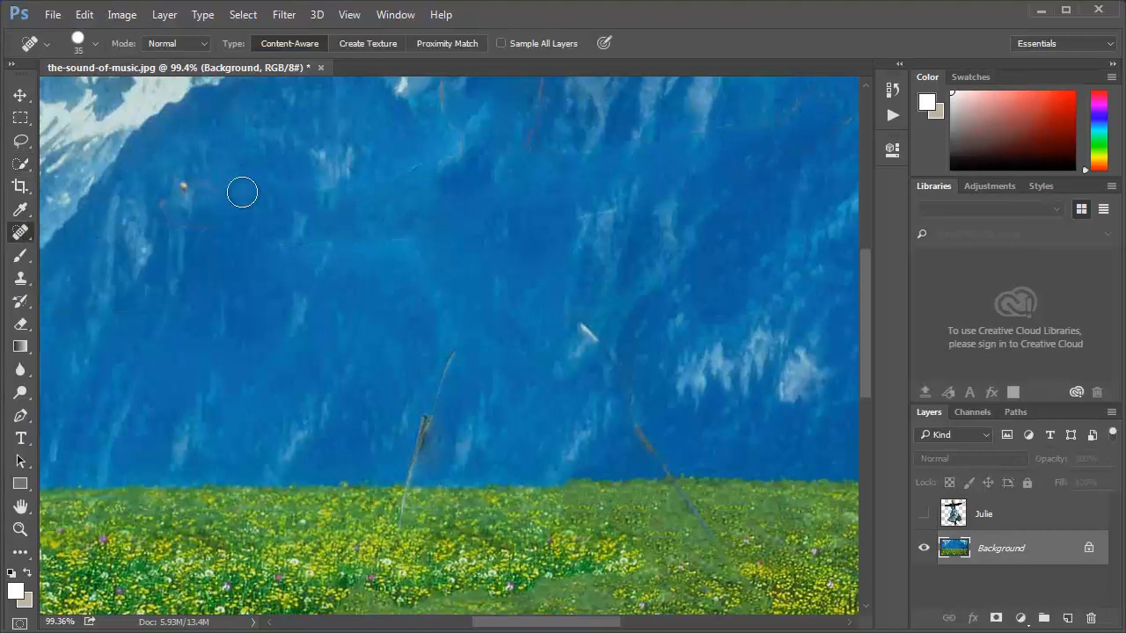
pyautogui.click(191, 223)
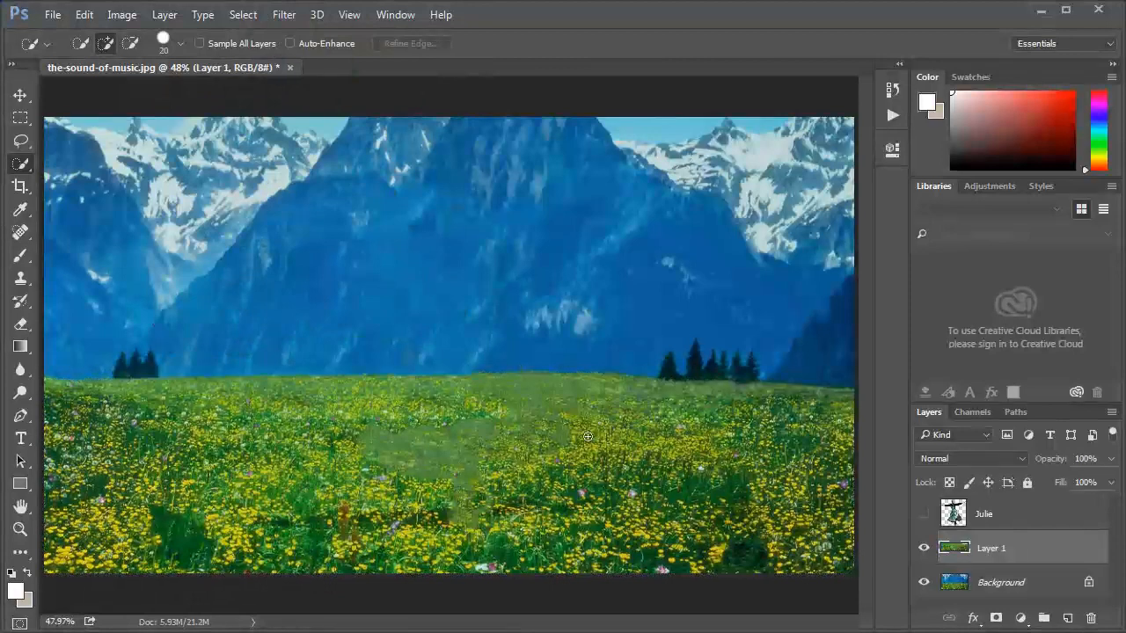
# Rename the new meadow layer to 'Grass'.
pyautogui.doubleClick(991, 548)
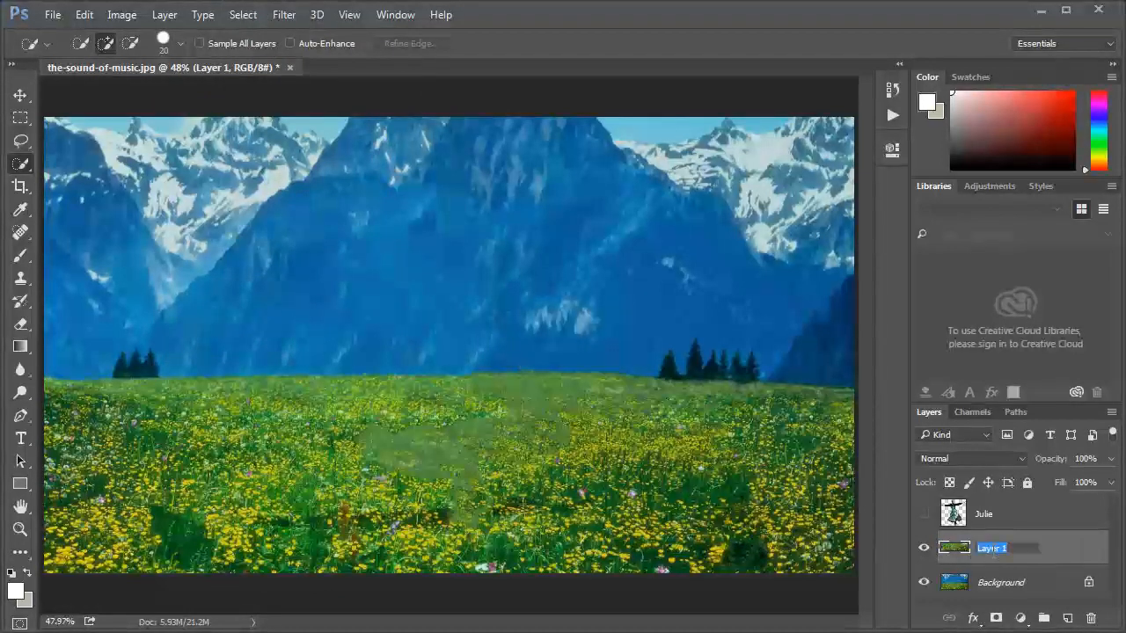
pyautogui.write('Grass')
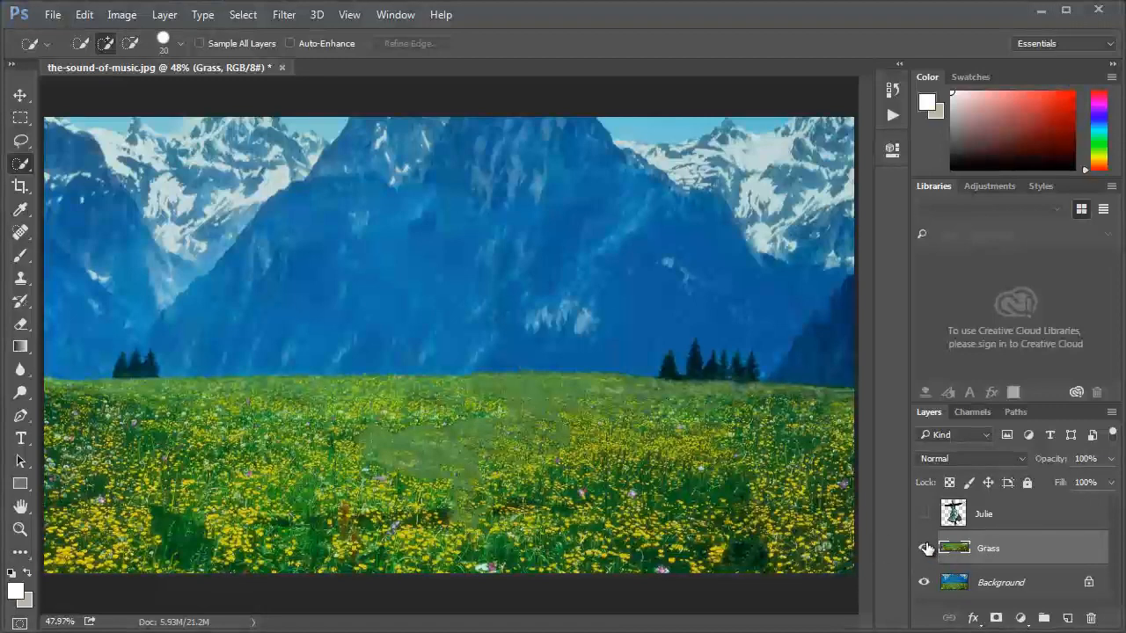
pyautogui.click(923, 548)
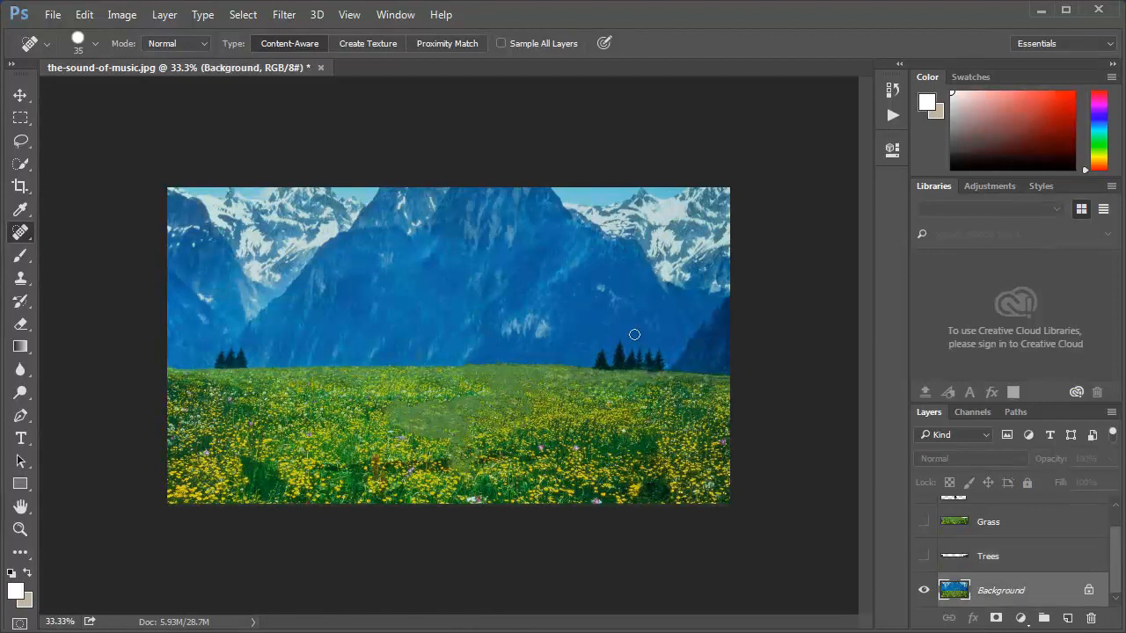
# Heal away the right-hand tree cluster and its remnants, then the left-hand cluster.
pyautogui.moveTo(633, 335); pyautogui.dragTo(617, 359)
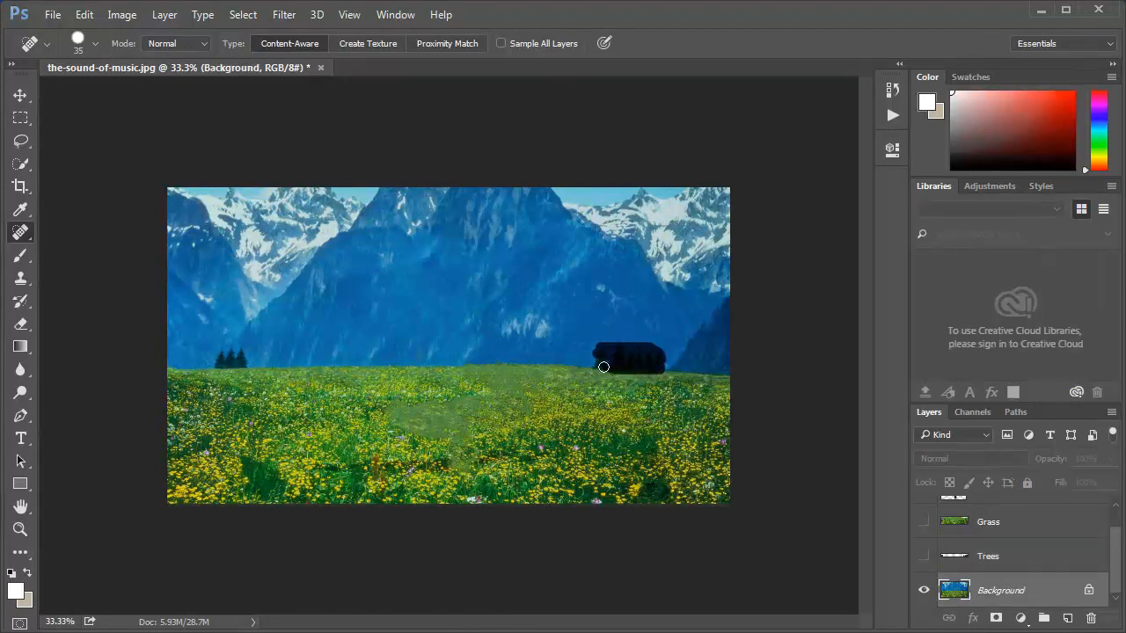
pyautogui.click(629, 359)
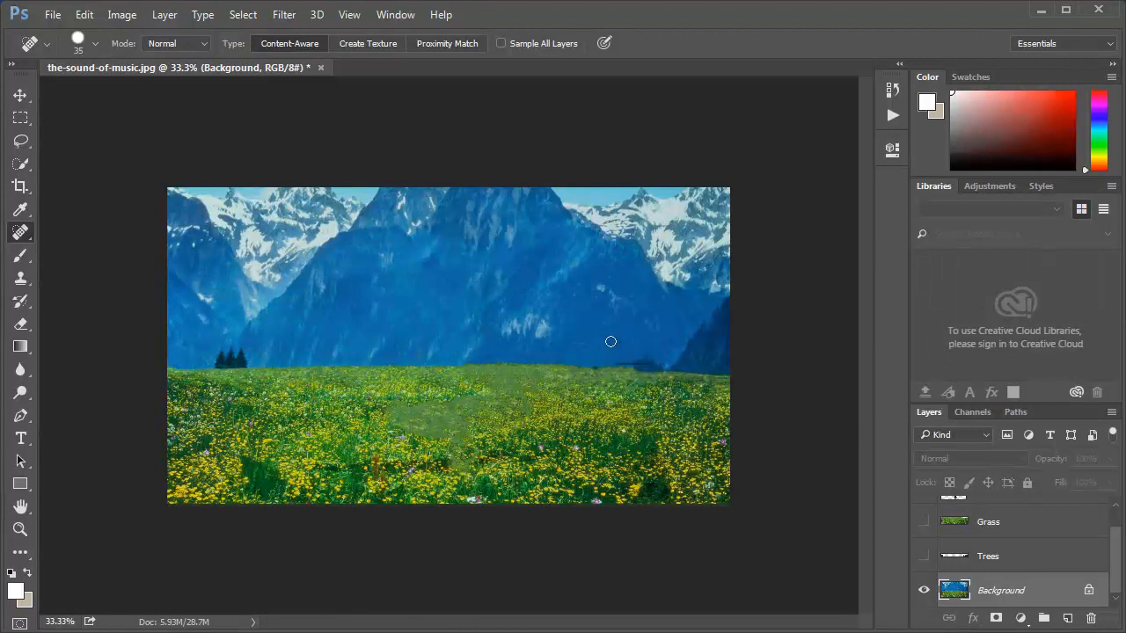
pyautogui.moveTo(616, 345); pyautogui.dragTo(642, 367)
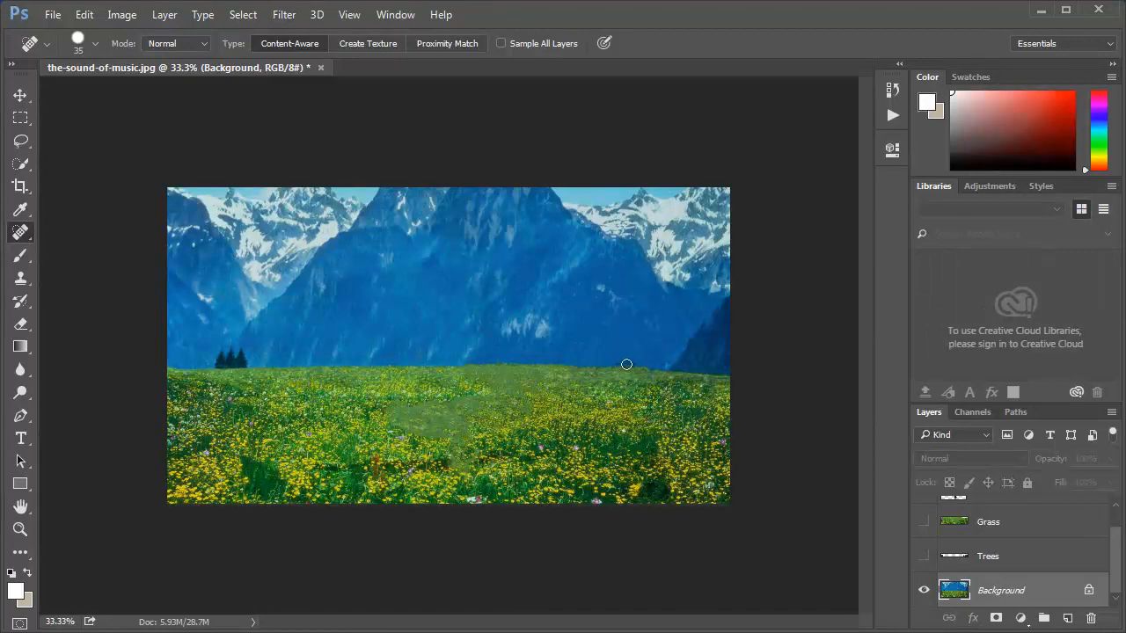
pyautogui.moveTo(207, 332)
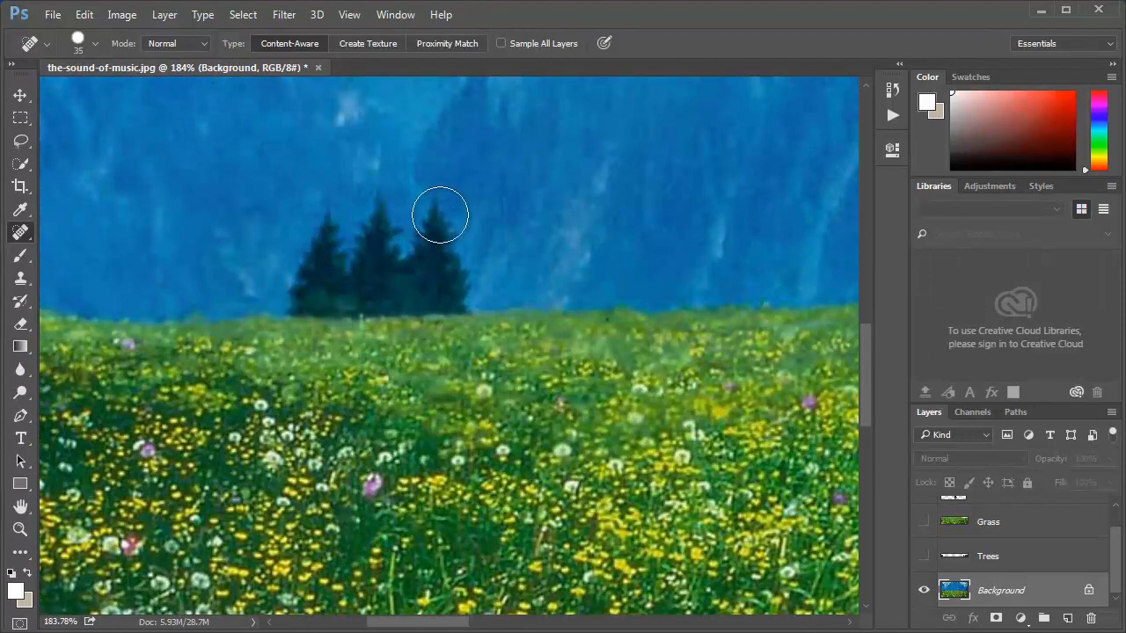
pyautogui.moveTo(440, 216); pyautogui.dragTo(291, 281)
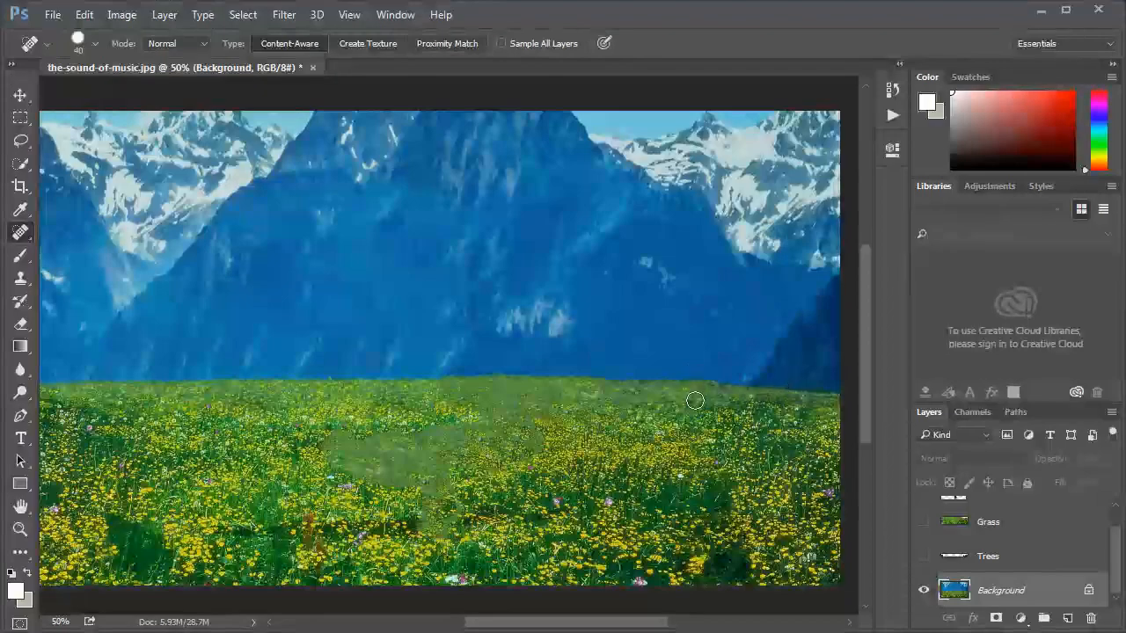
pyautogui.moveTo(691, 397)
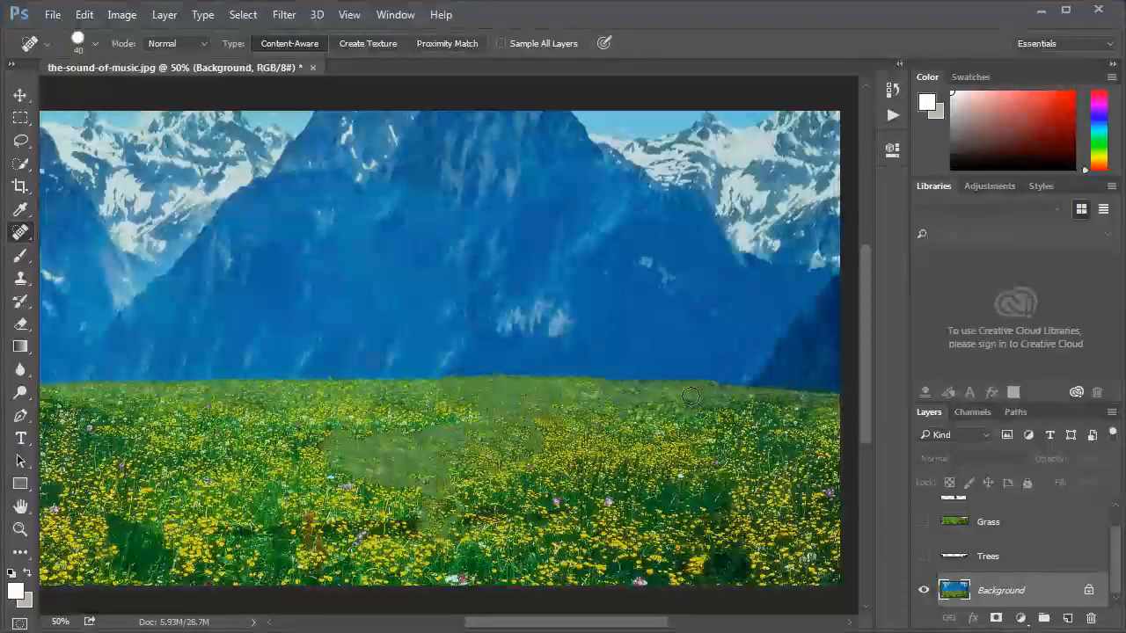
pyautogui.moveTo(801, 391)
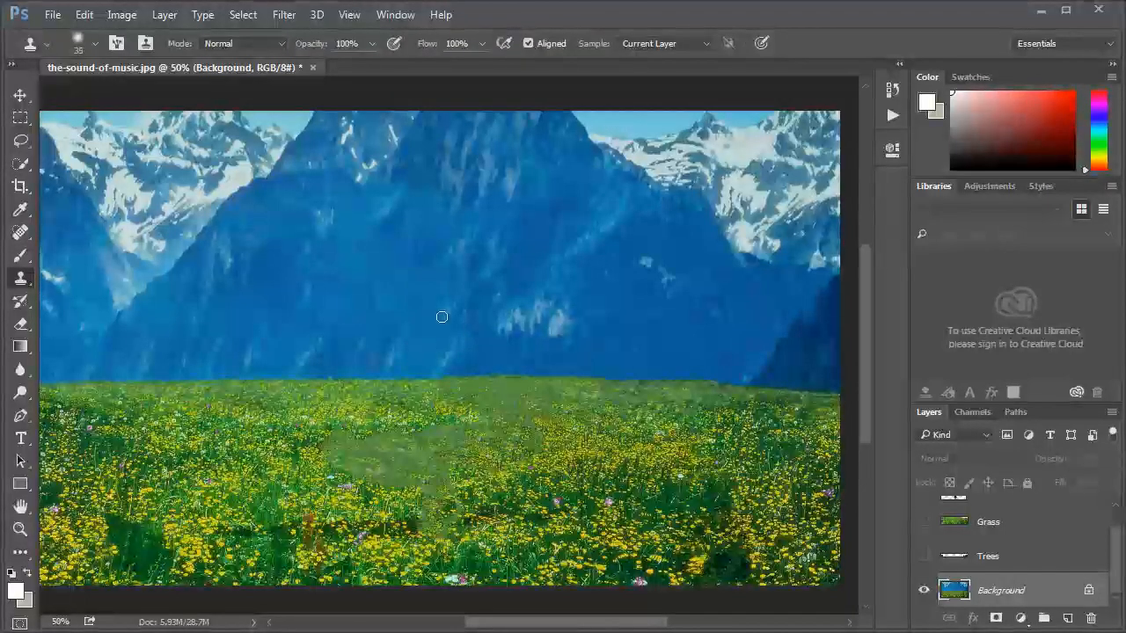
pyautogui.moveTo(345, 309)
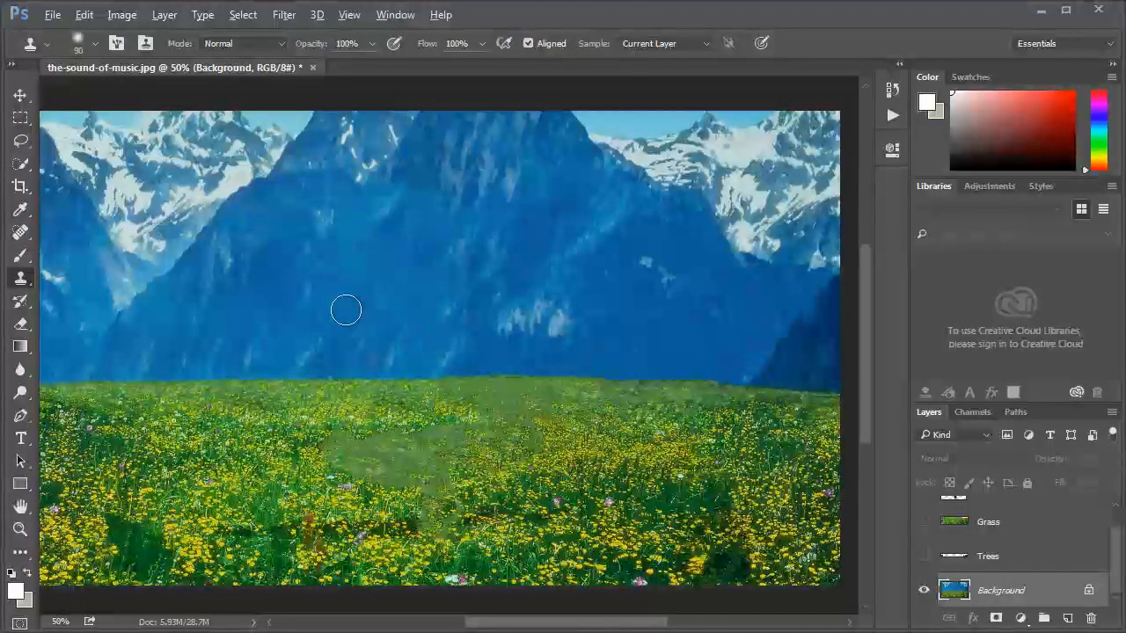
pyautogui.moveTo(376, 379)
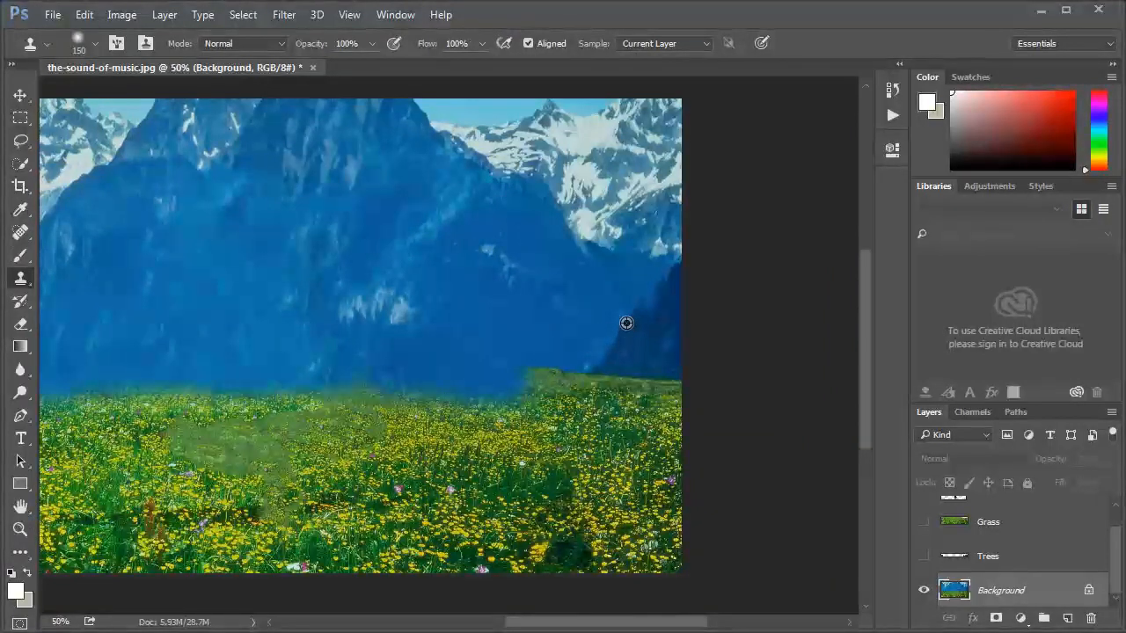
pyautogui.moveTo(623, 328)
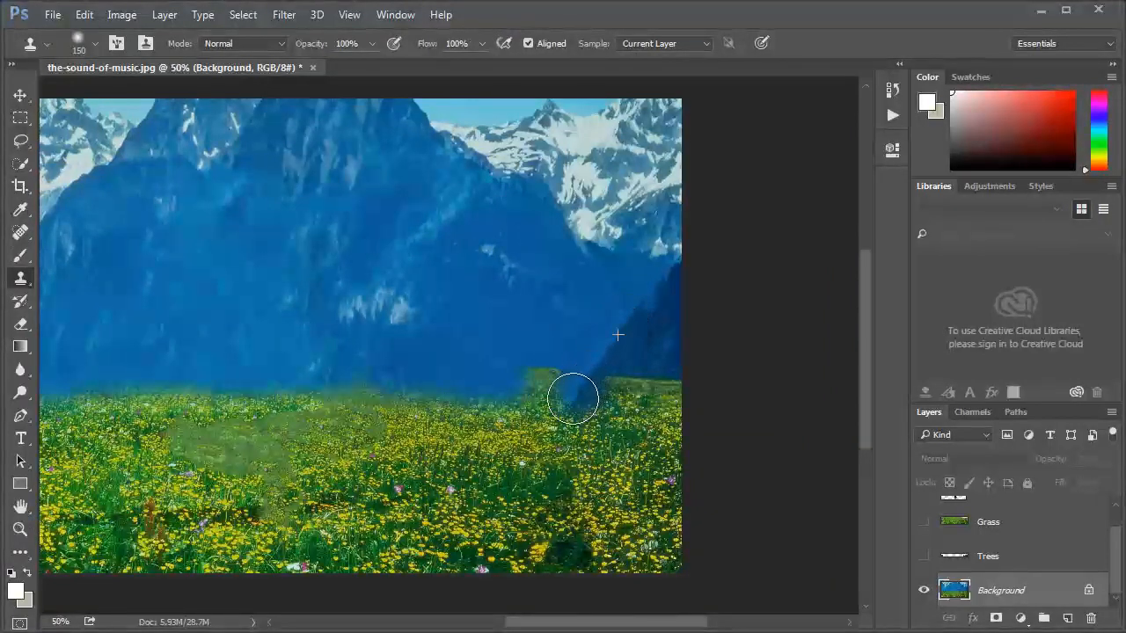
# Clone mountain texture over the meadow's top edge, from the right side leftward.
pyautogui.moveTo(573, 398); pyautogui.dragTo(655, 360)
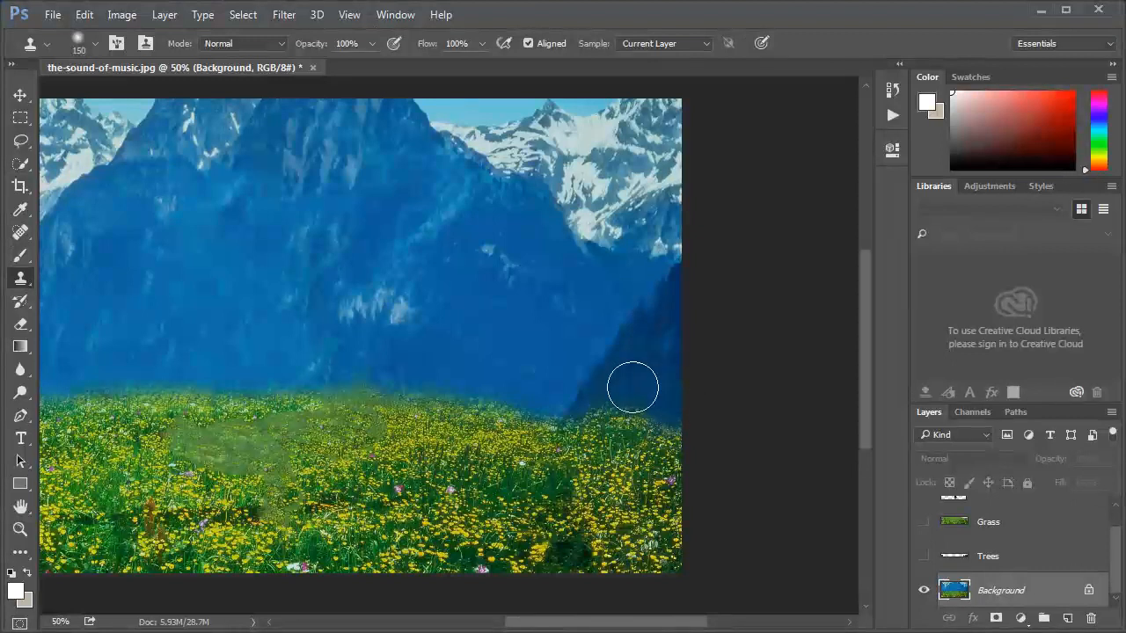
pyautogui.moveTo(646, 409)
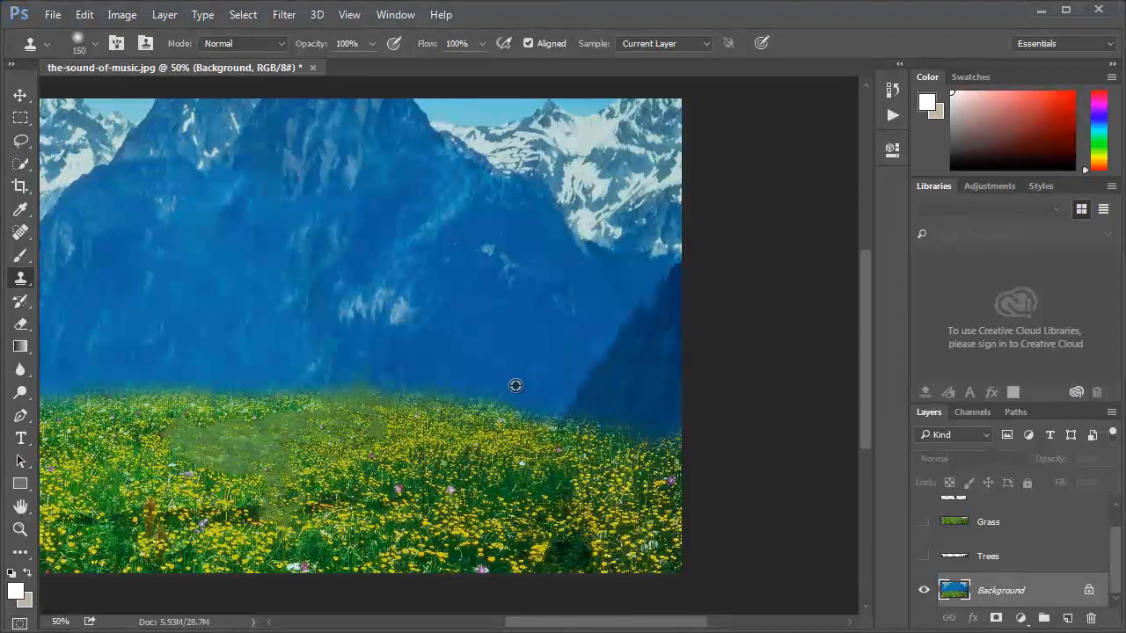
pyautogui.moveTo(516, 385); pyautogui.dragTo(414, 397)
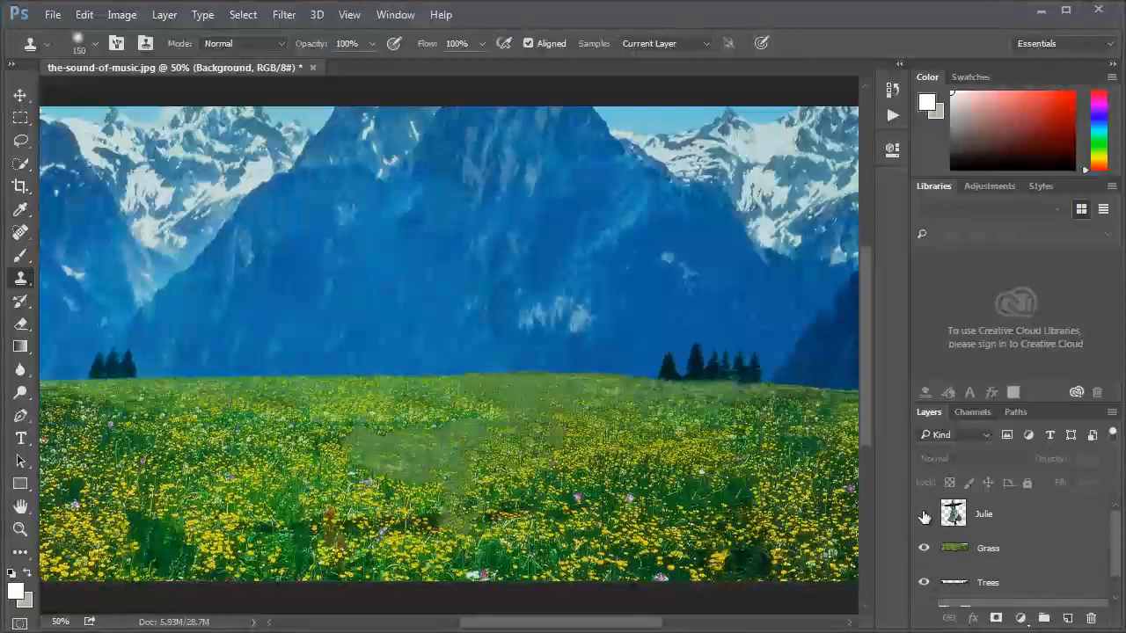
# Turn the Julie layer's visibility back on.
pyautogui.click(923, 513)
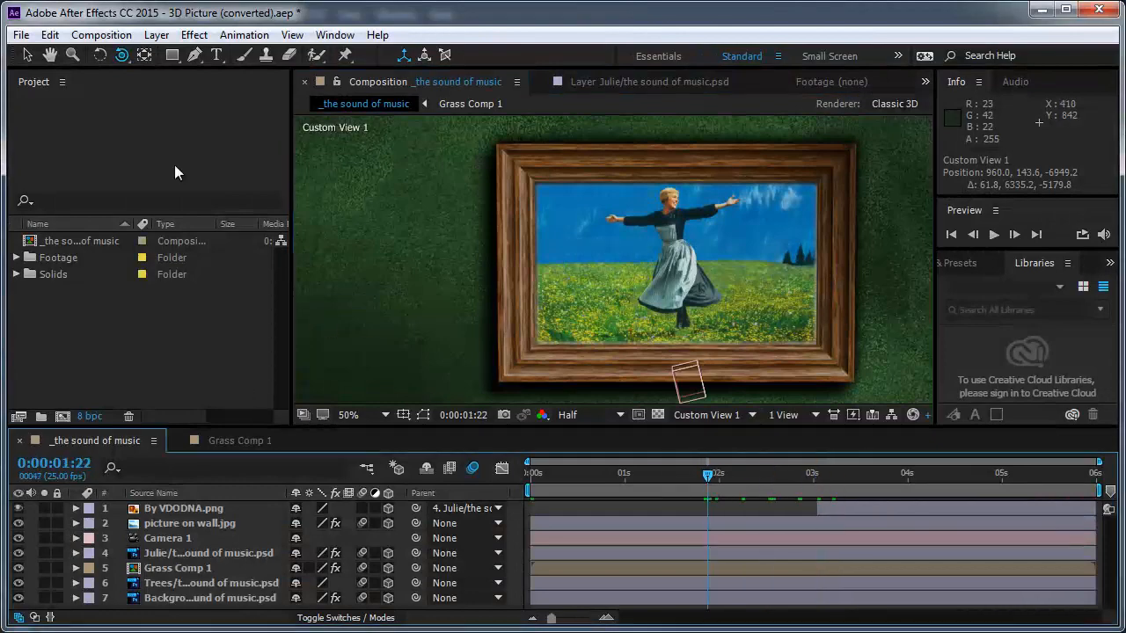
# Close the 3D Picture project unsaved and import the Sound of Music PSD as Composition - Retain Layer Sizes.
pyautogui.click(20, 34)
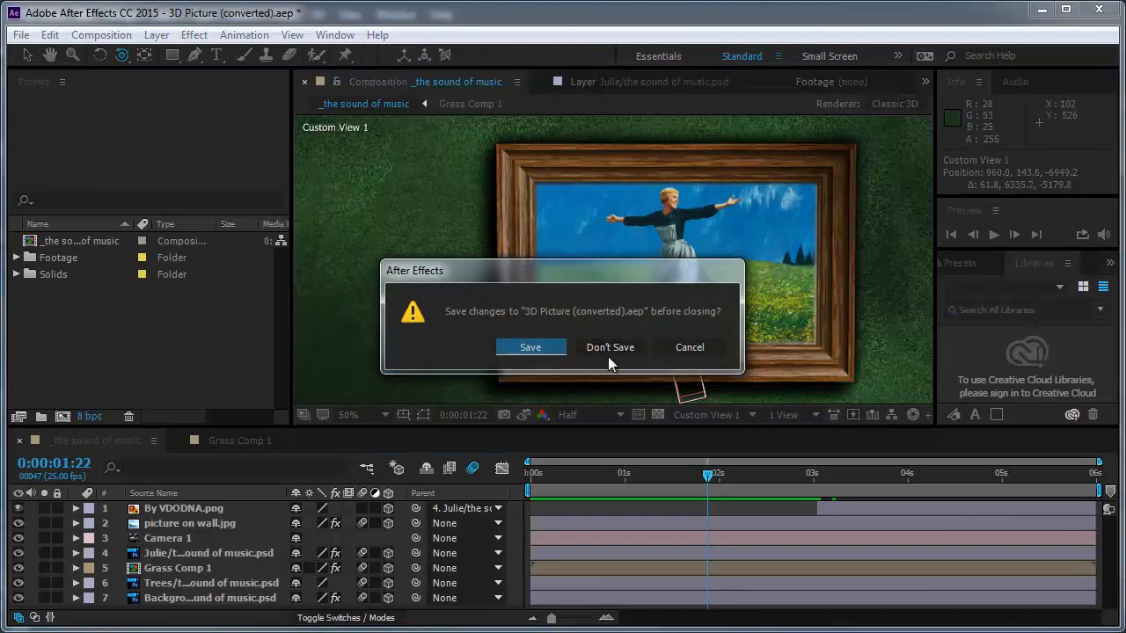
pyautogui.click(610, 346)
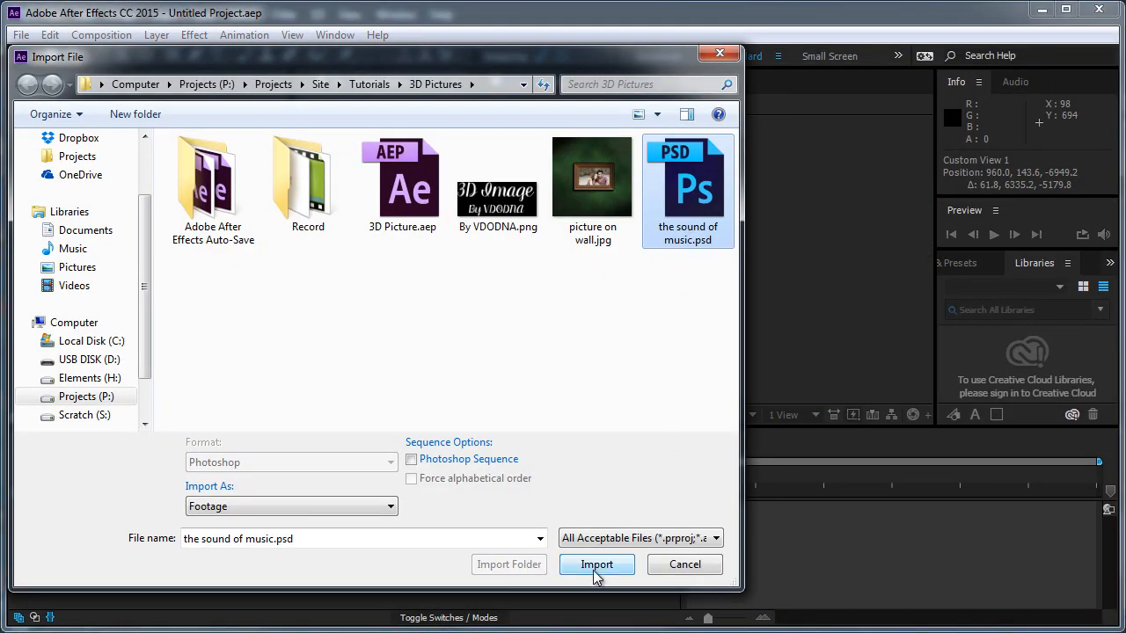
pyautogui.click(597, 564)
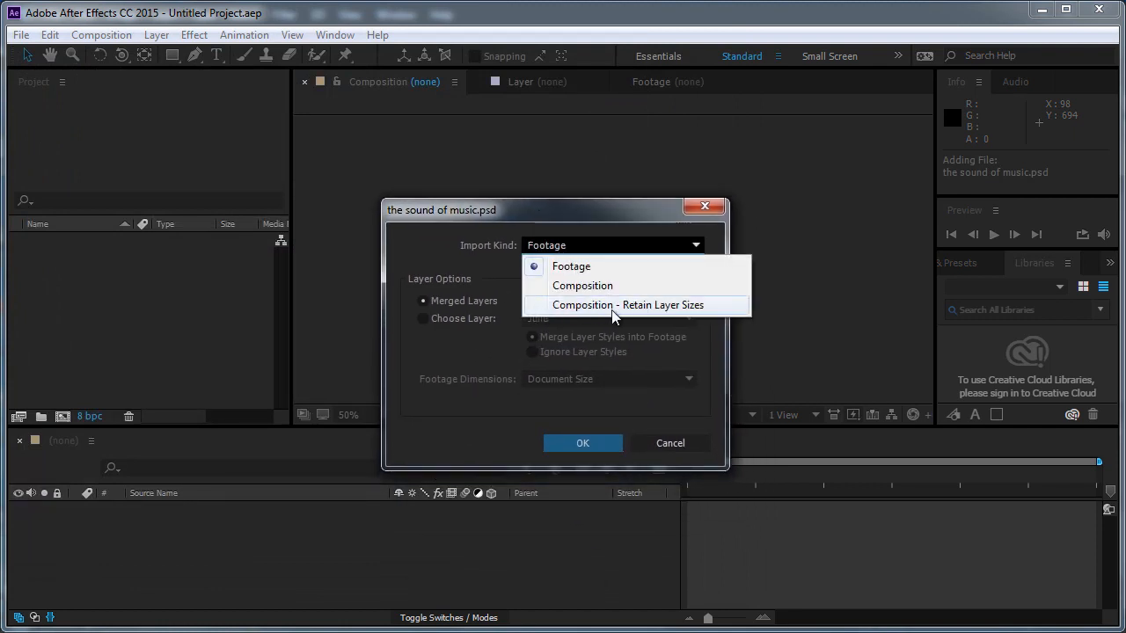
pyautogui.moveTo(675, 313)
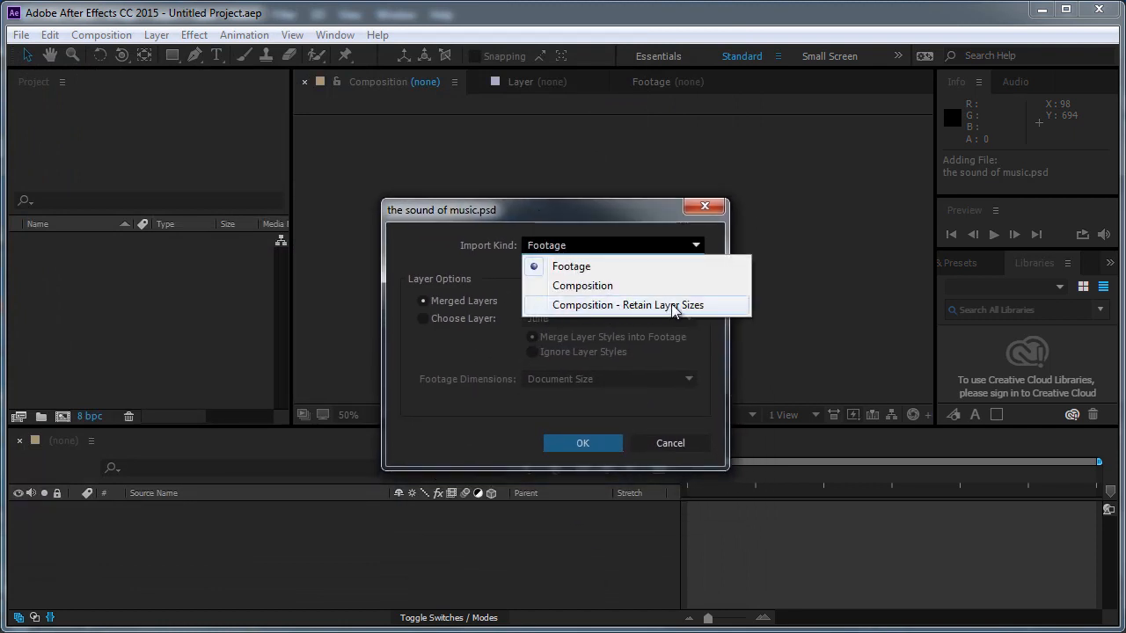
pyautogui.click(628, 305)
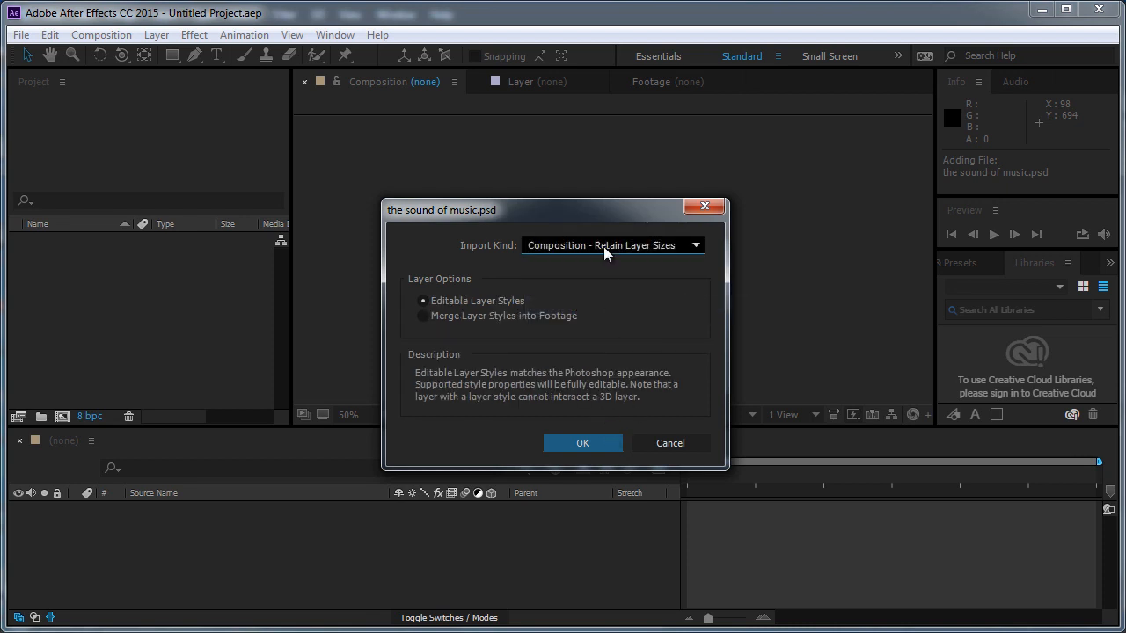
pyautogui.click(613, 245)
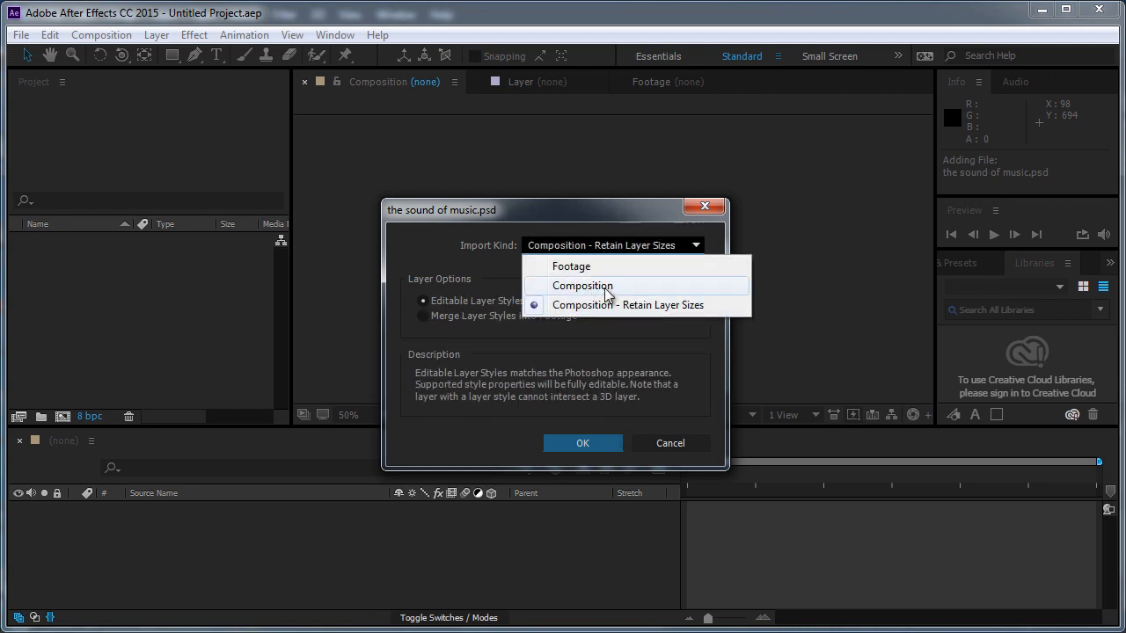
pyautogui.click(628, 304)
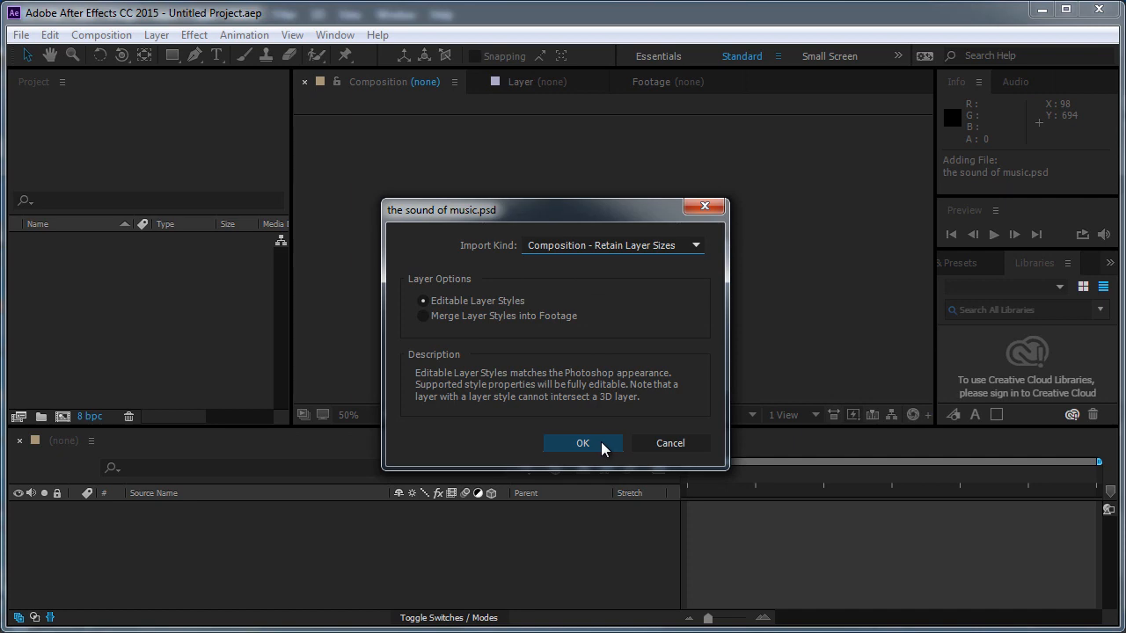
pyautogui.click(582, 443)
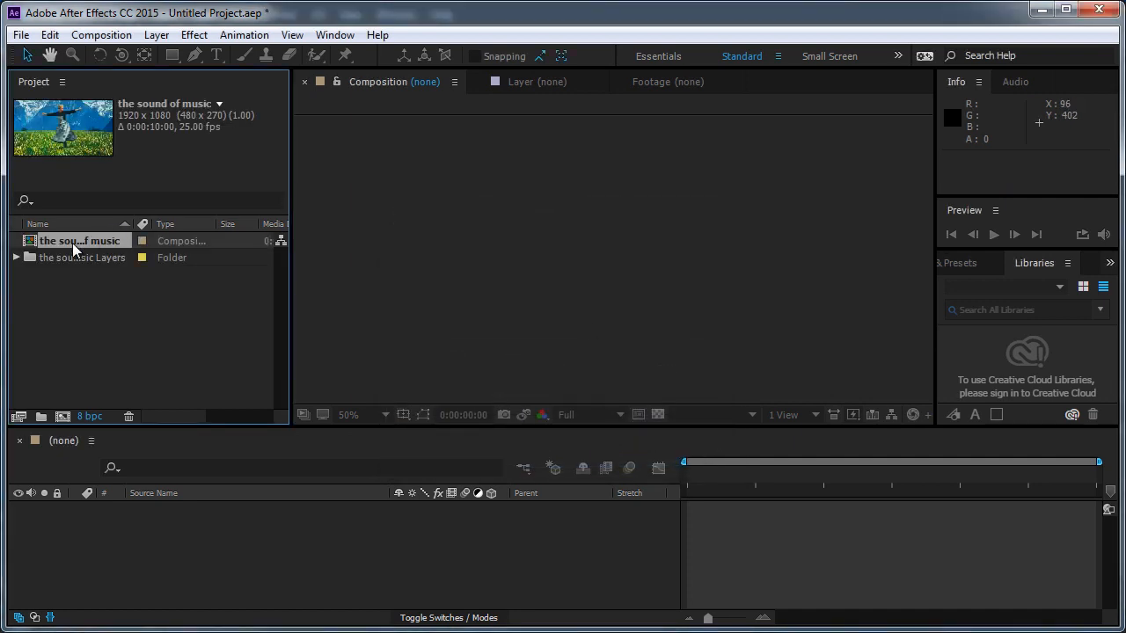
# Open the Sound of Music composition at Half resolution and select the Trees layer.
pyautogui.doubleClick(79, 241)
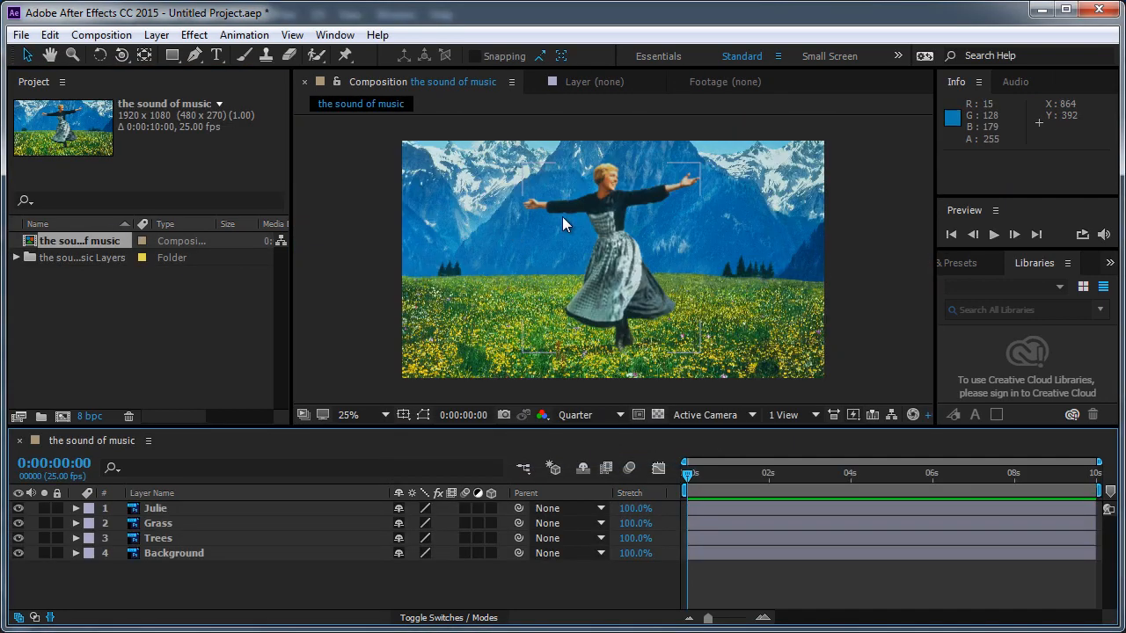
pyautogui.moveTo(581, 246)
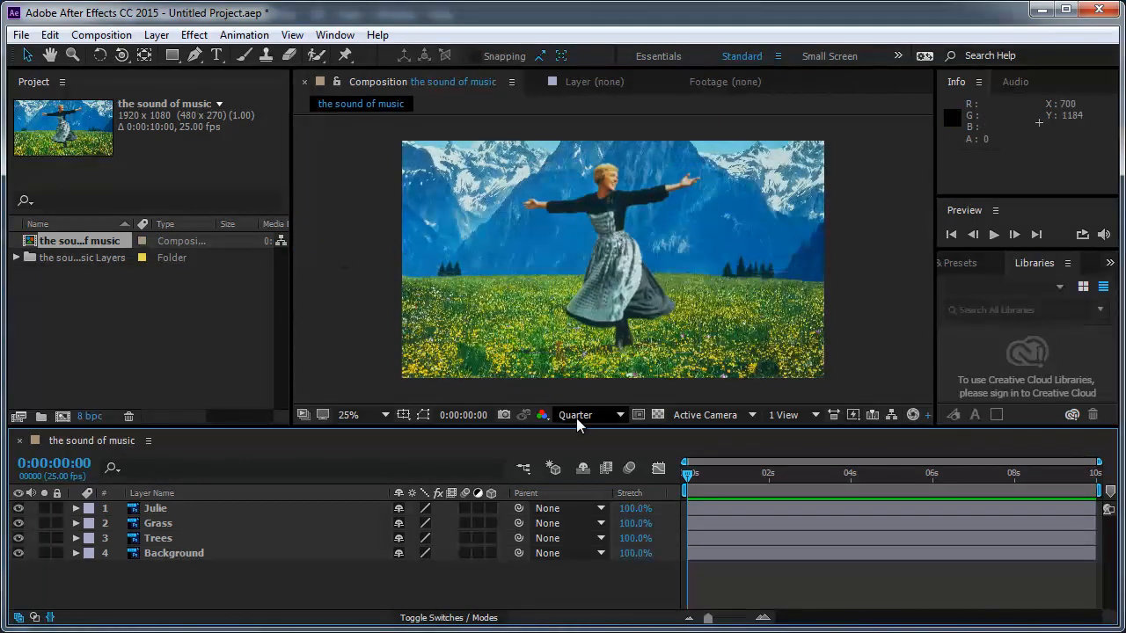
pyautogui.click(590, 415)
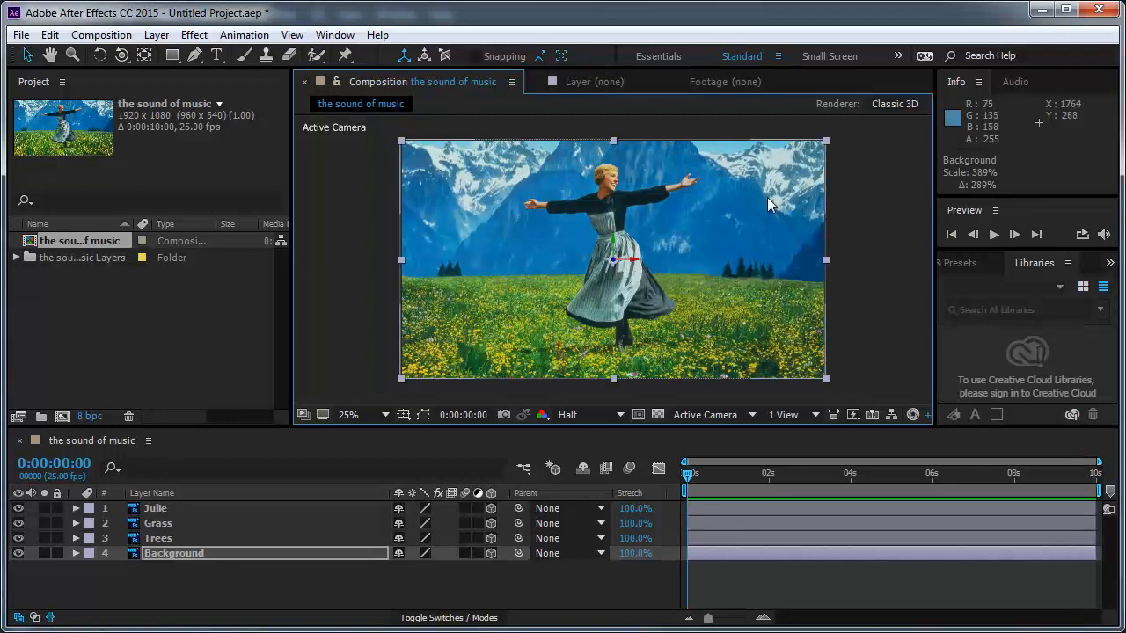
pyautogui.moveTo(504, 414)
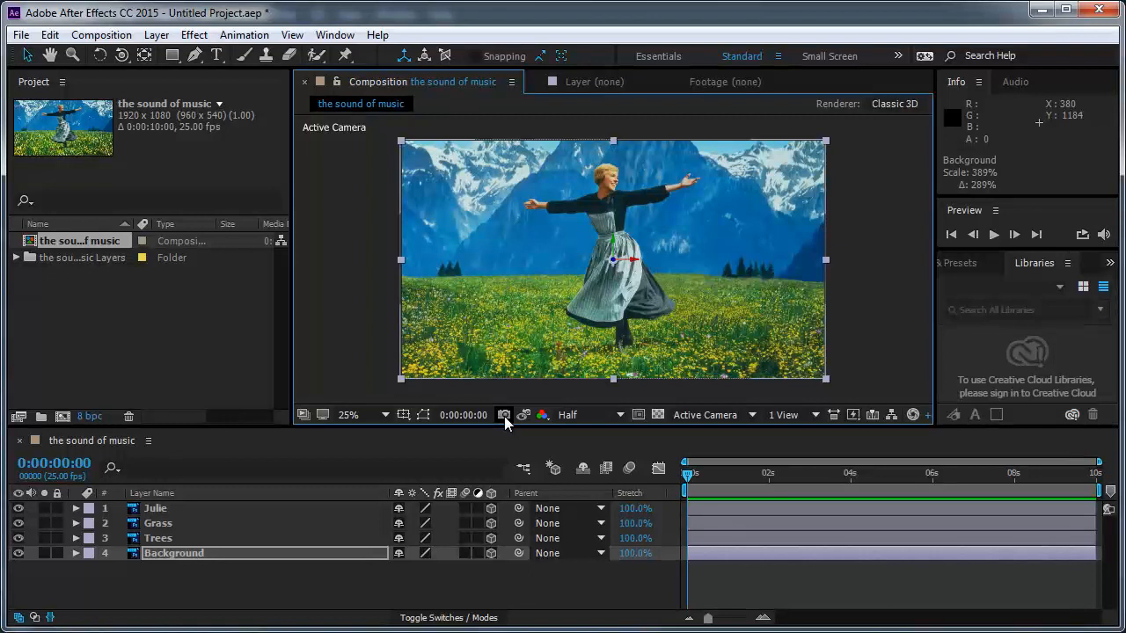
pyautogui.click(155, 508)
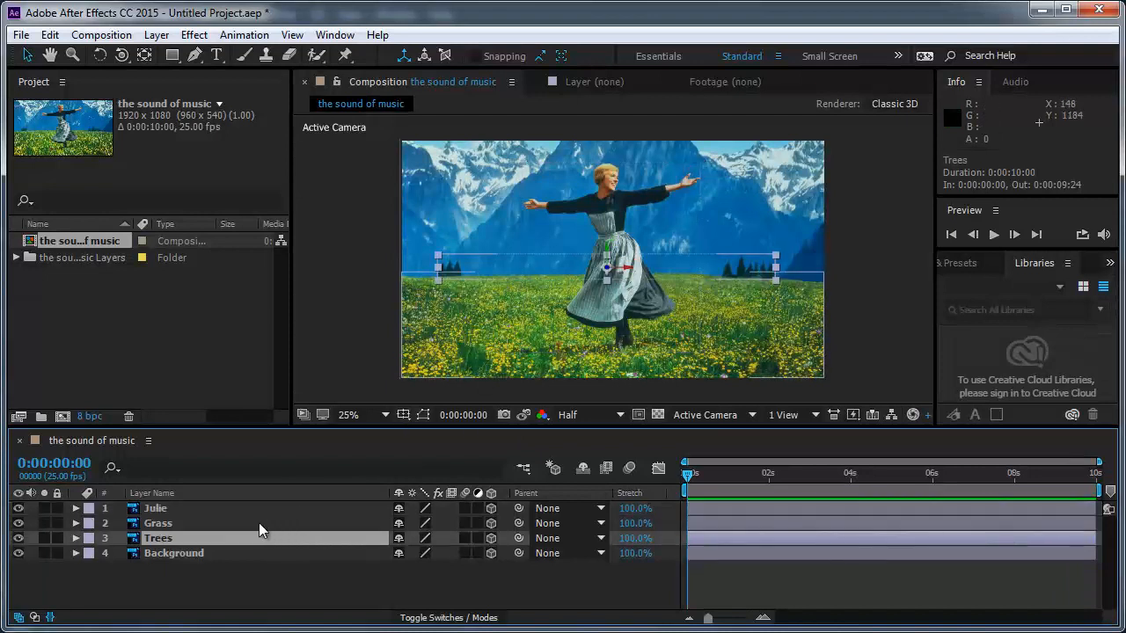
pyautogui.click(158, 523)
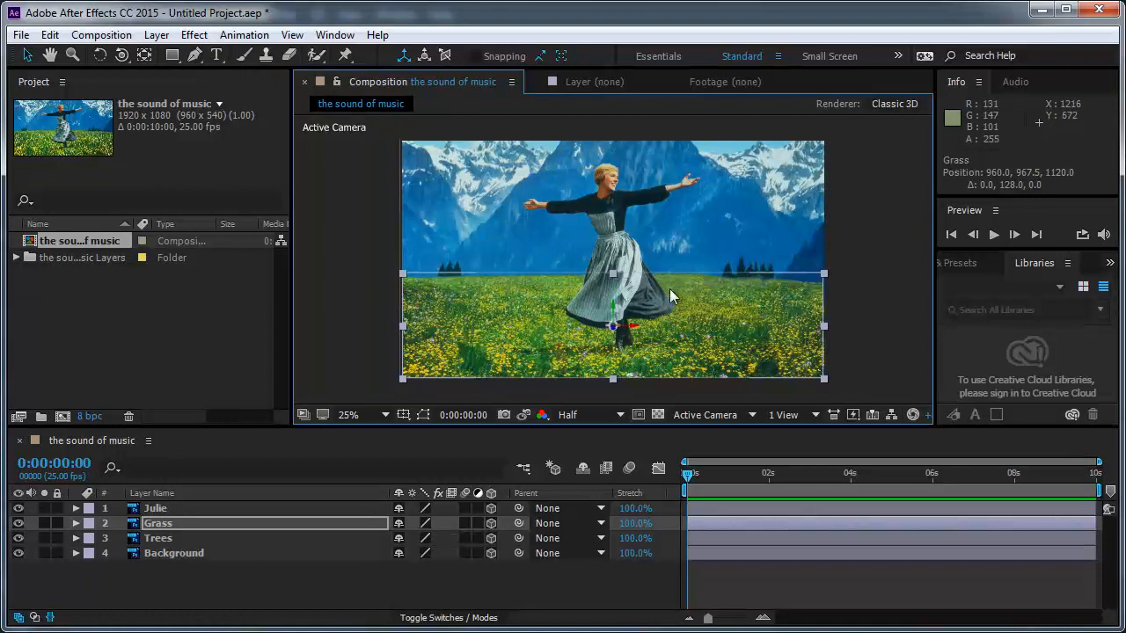
pyautogui.moveTo(670, 324)
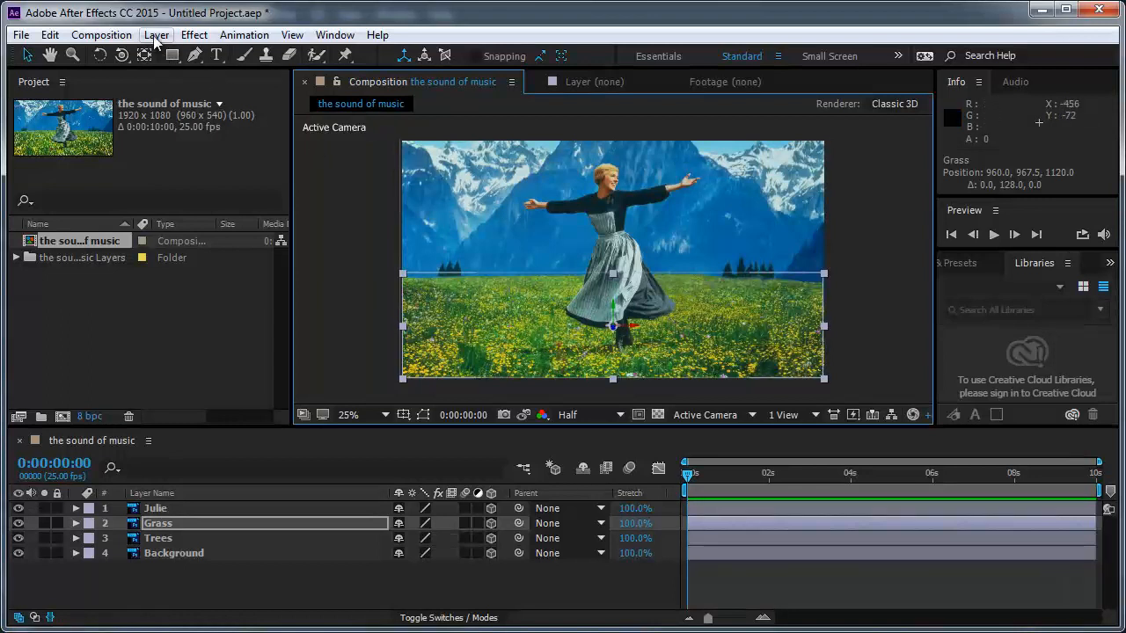
pyautogui.click(157, 34)
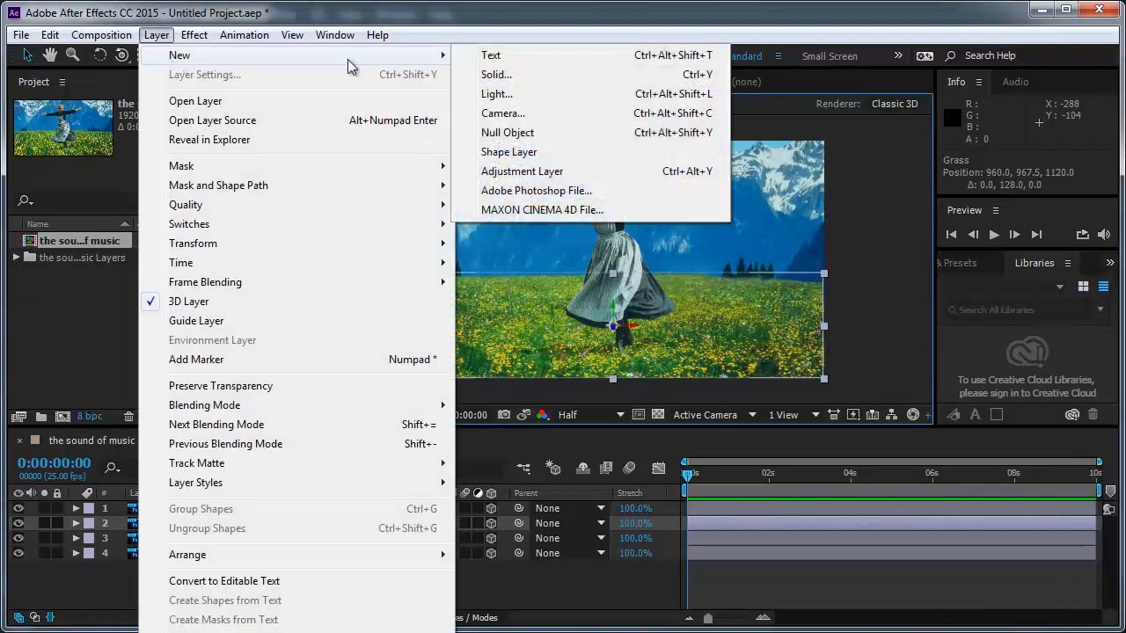
pyautogui.click(502, 113)
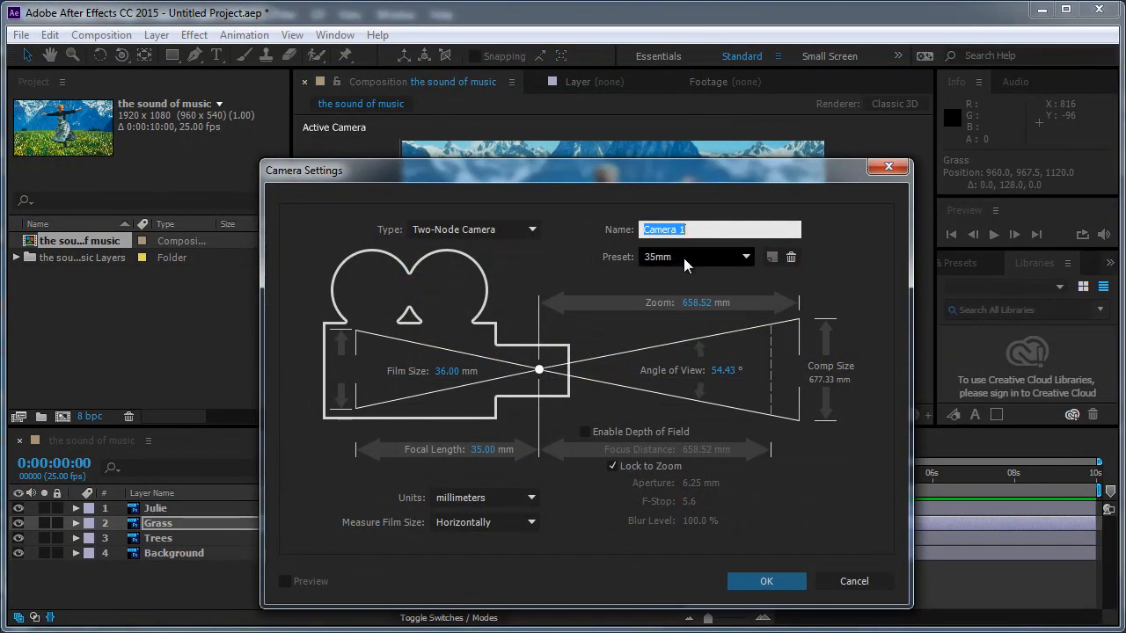
pyautogui.click(695, 257)
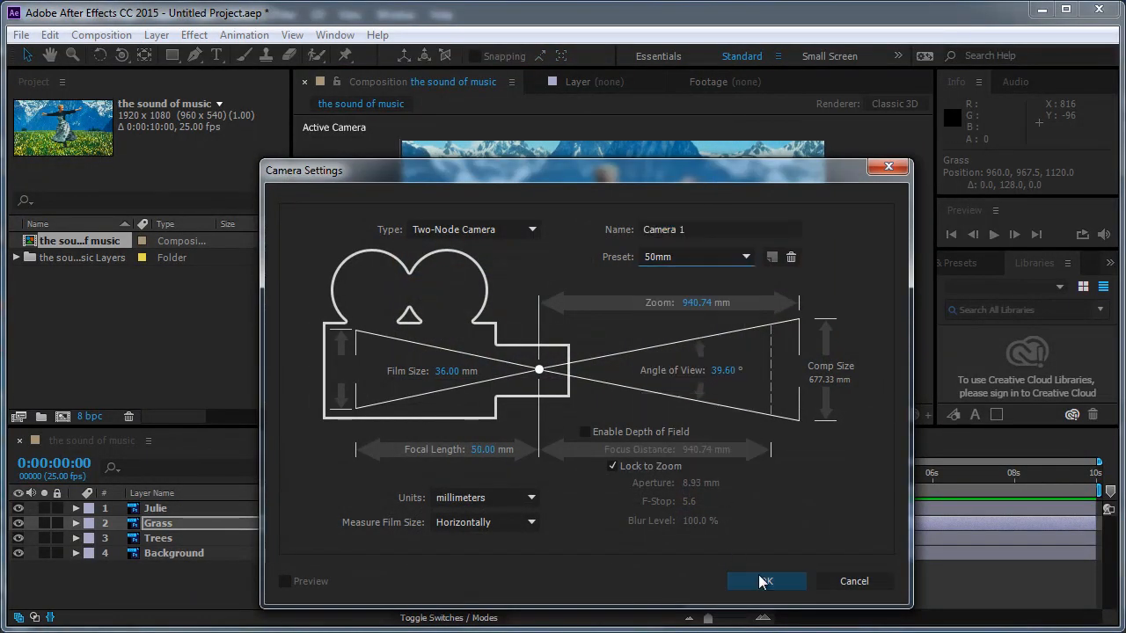
pyautogui.click(764, 580)
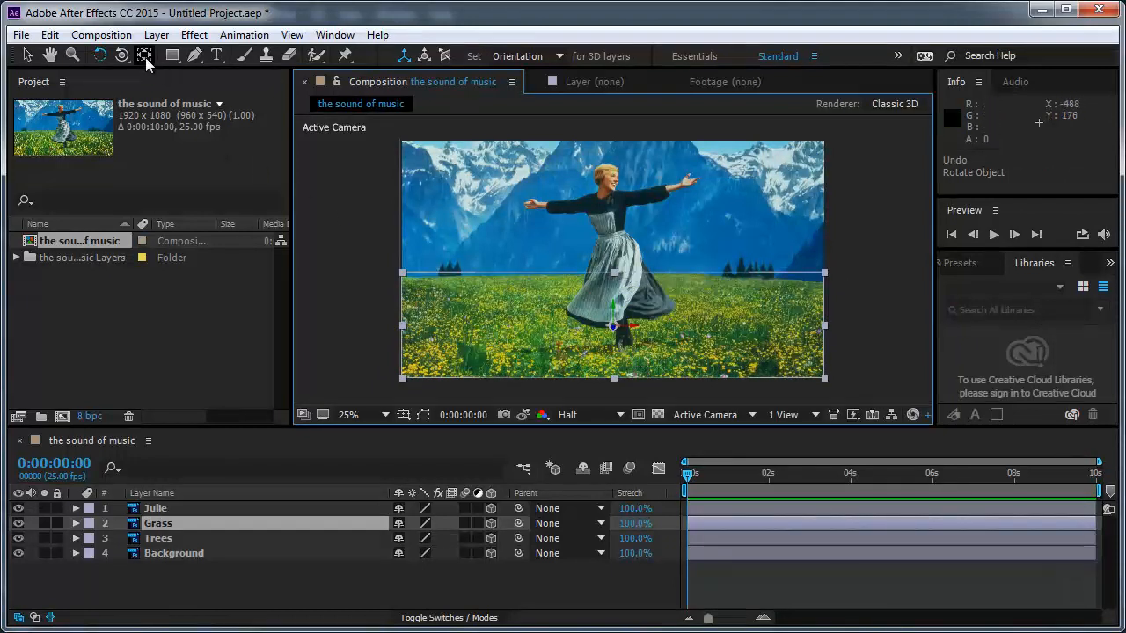
# Stretch the Grass layer taller and tilt its X orientation back to about 276°.
pyautogui.click(145, 56)
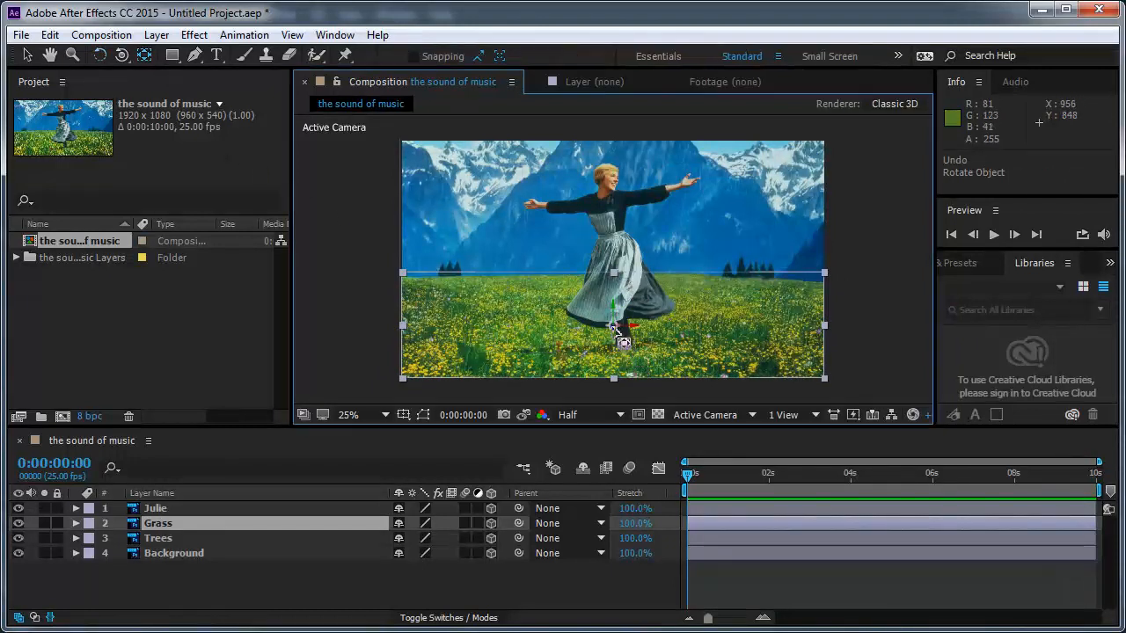
pyautogui.moveTo(613, 330); pyautogui.dragTo(626, 352)
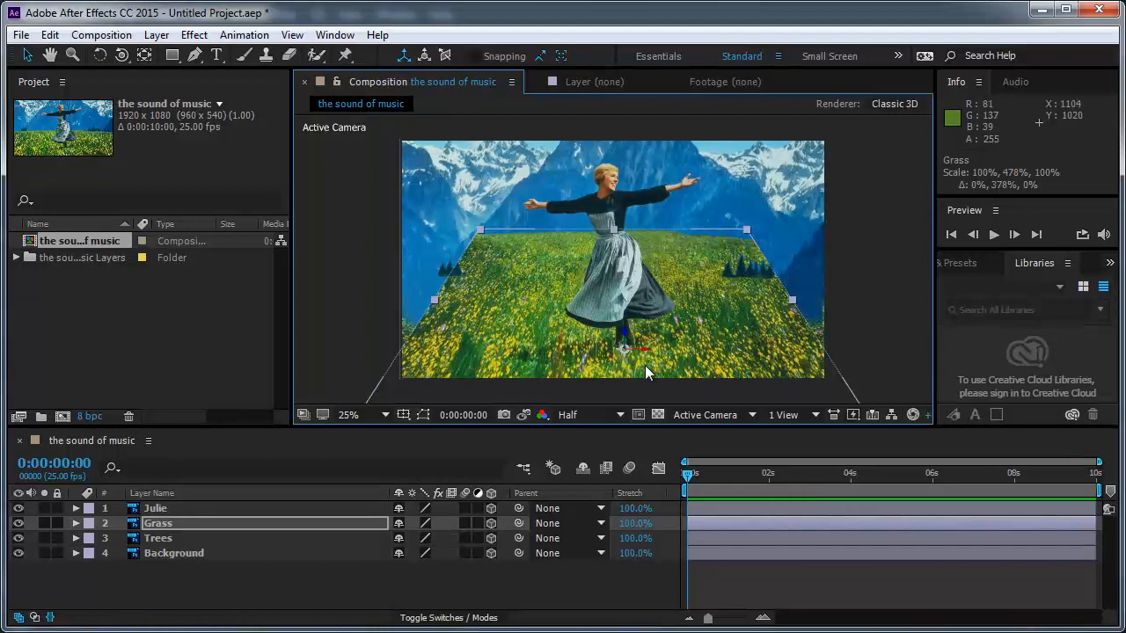
pyautogui.click(77, 524)
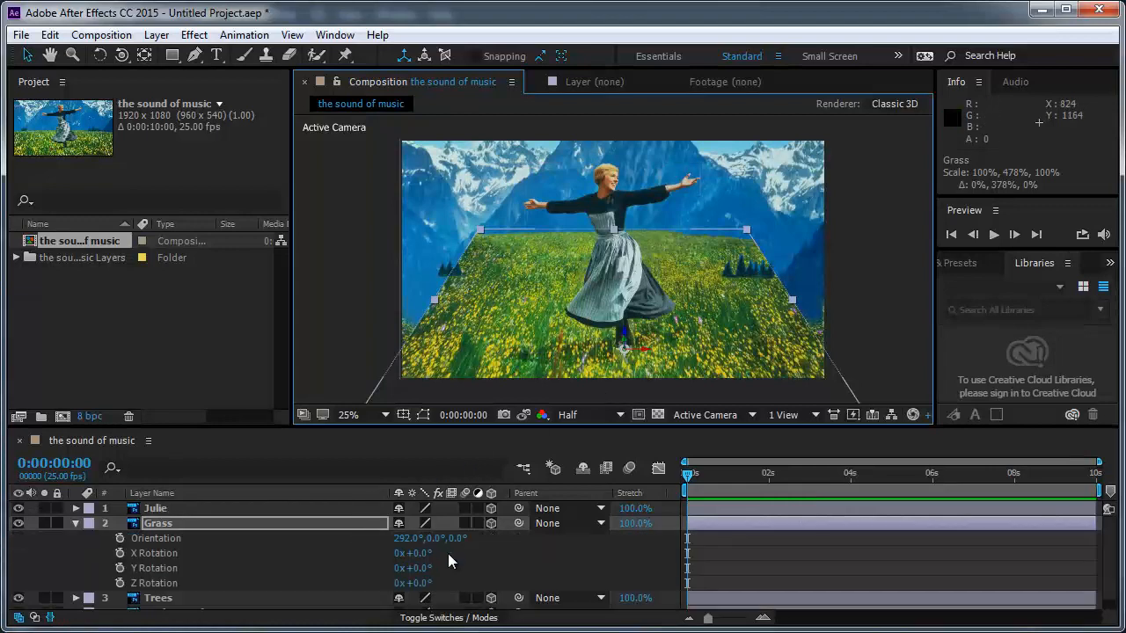
pyautogui.moveTo(431, 537); pyautogui.dragTo(413, 537)
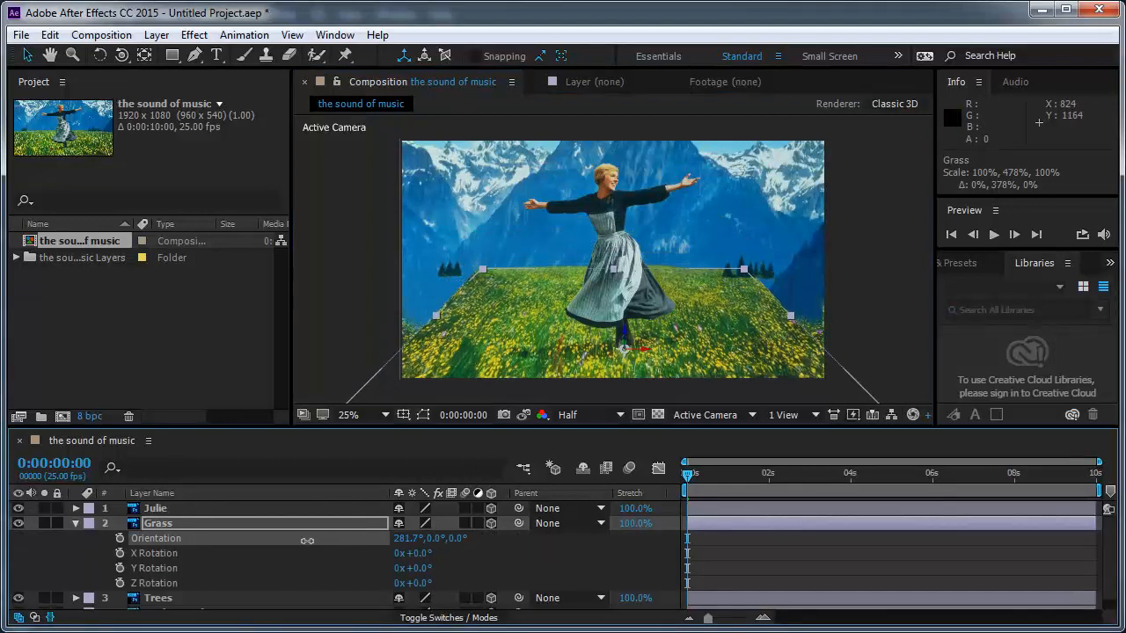
pyautogui.moveTo(299, 538); pyautogui.dragTo(290, 538)
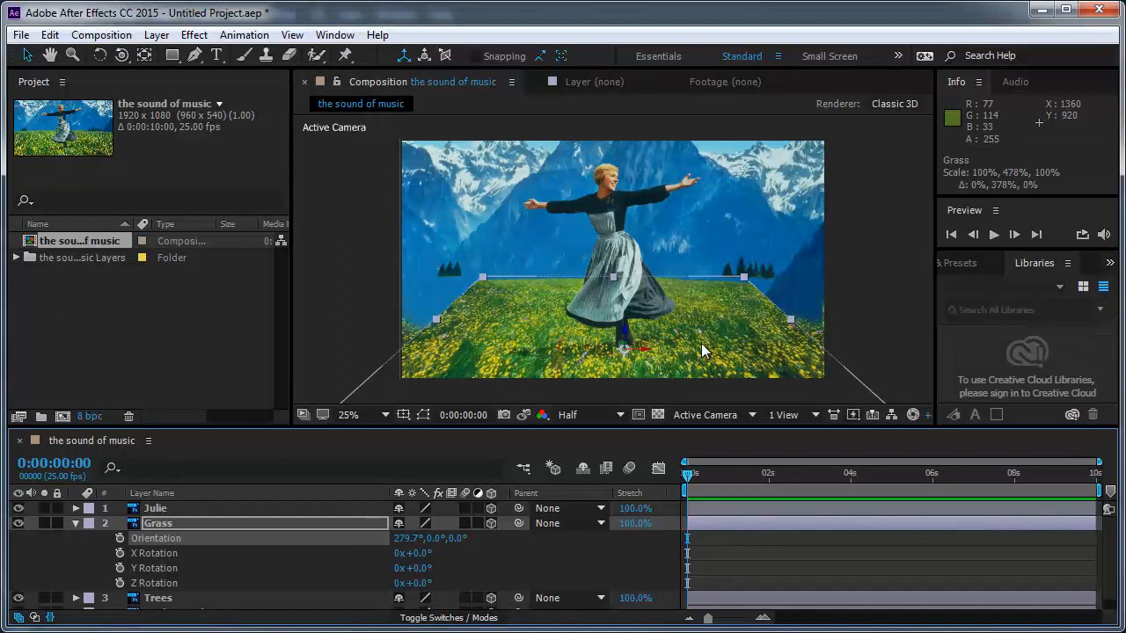
pyautogui.moveTo(690, 354)
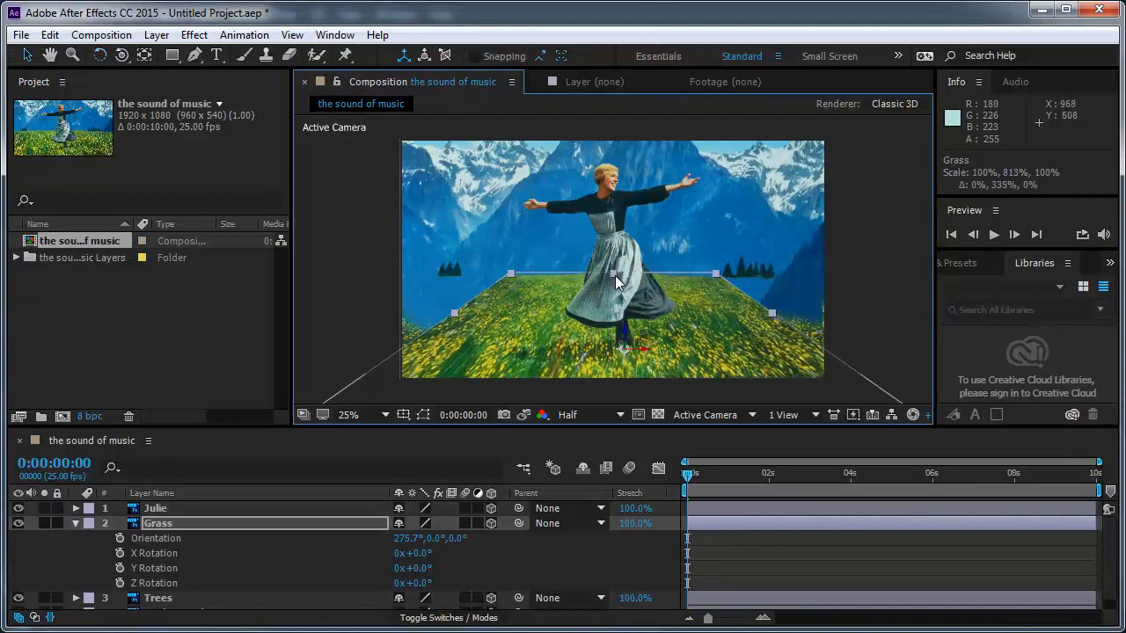
# Add a 50mm Camera 1 layer and orbit the view, returning to the front framing.
pyautogui.click(156, 34)
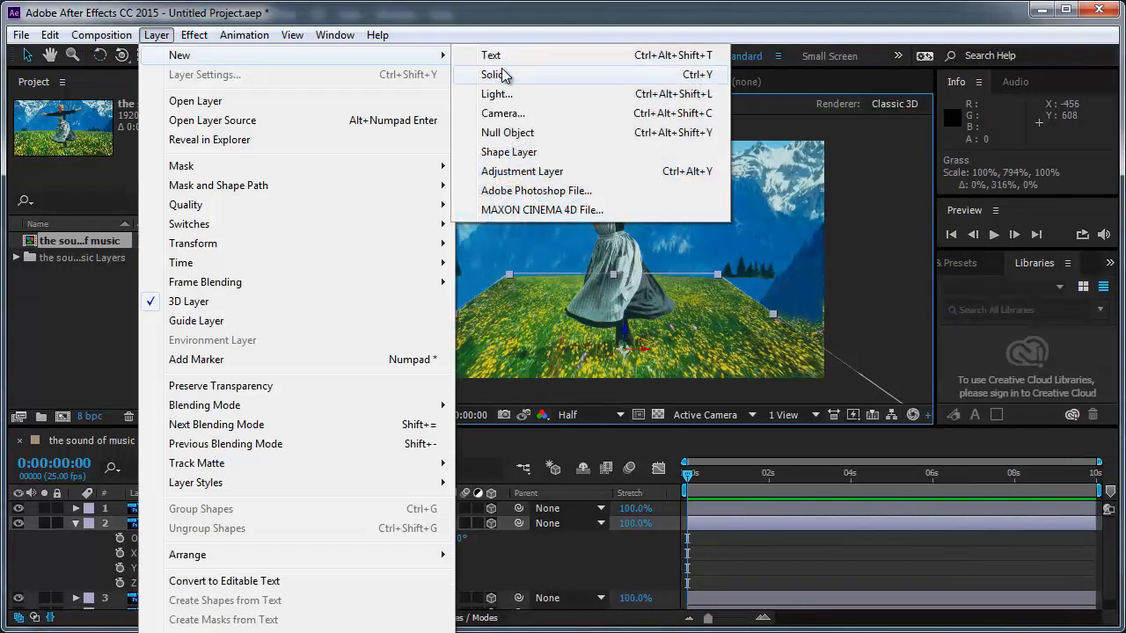
pyautogui.click(503, 113)
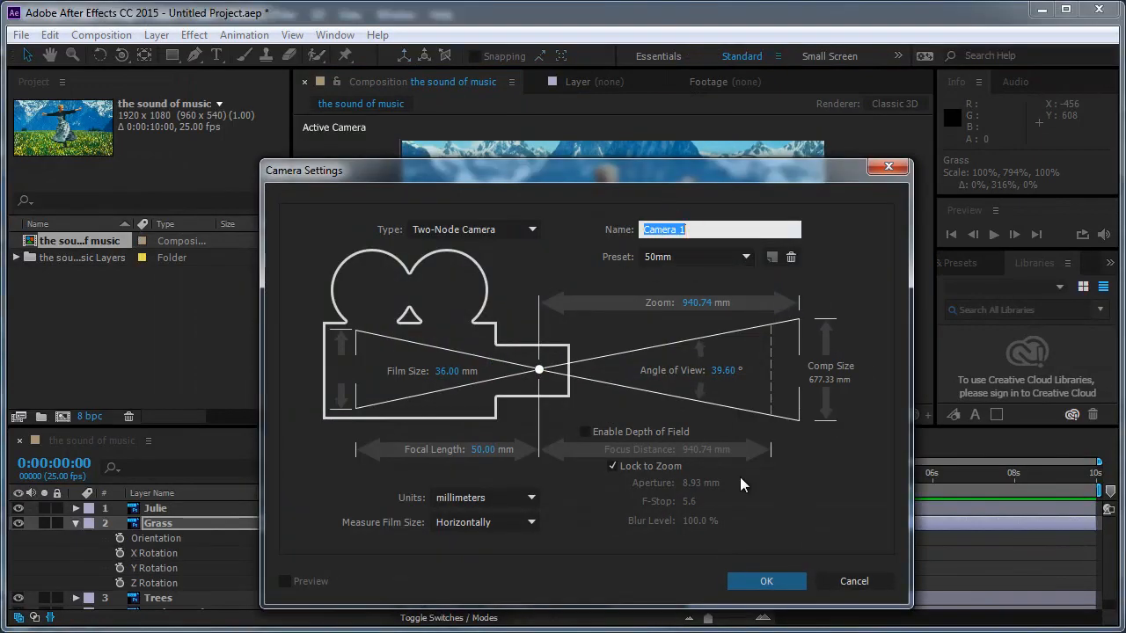
pyautogui.click(766, 581)
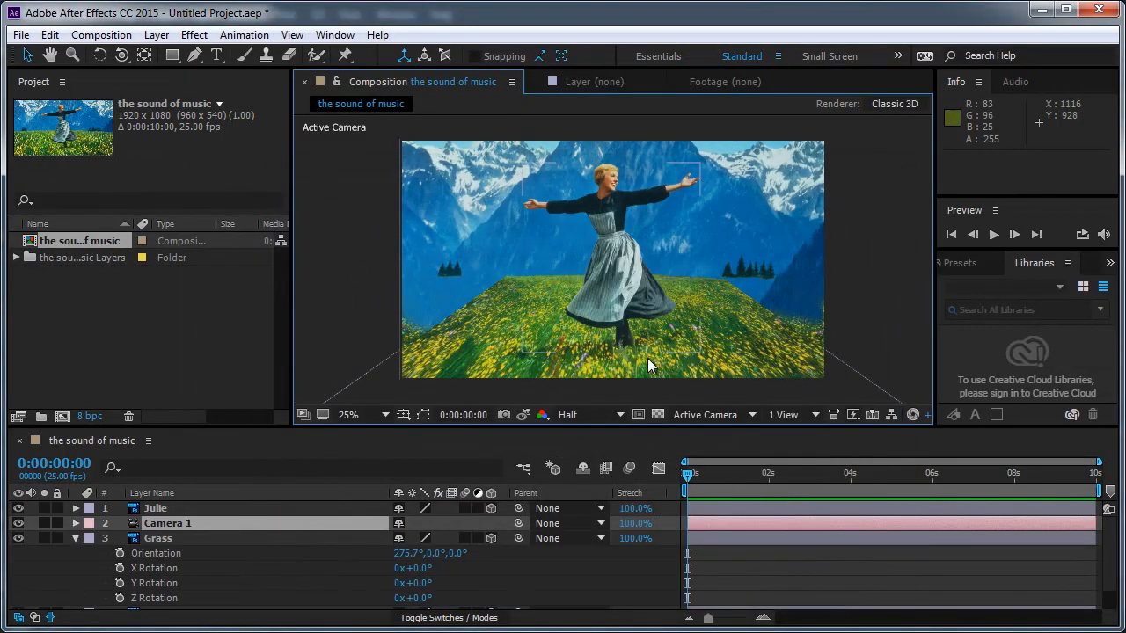
pyautogui.moveTo(647, 365); pyautogui.dragTo(658, 310)
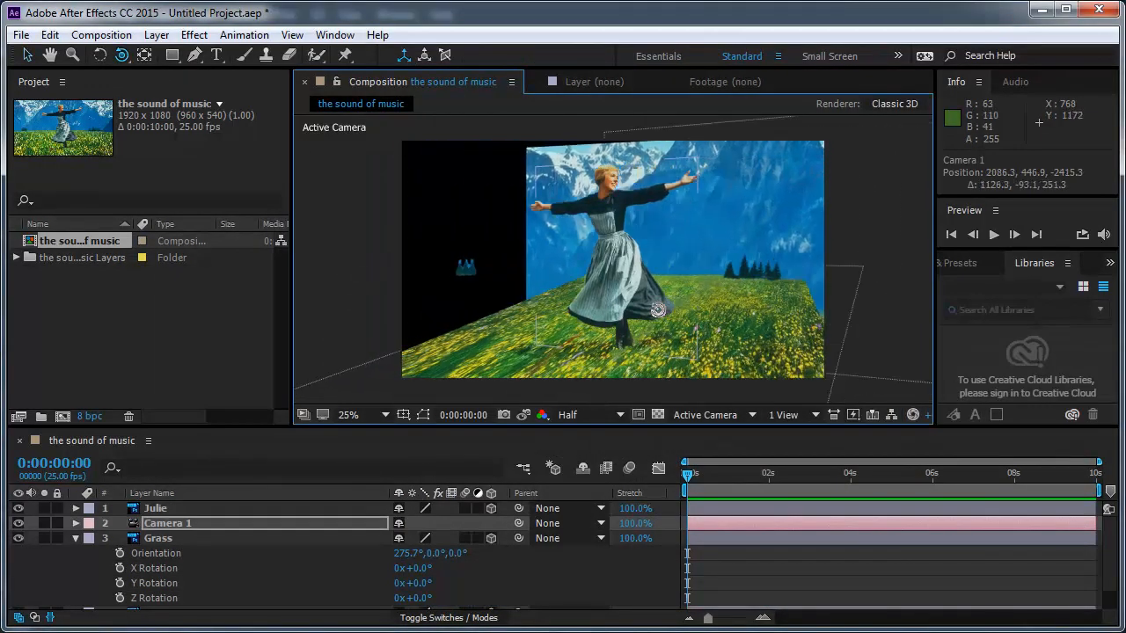
pyautogui.moveTo(658, 310); pyautogui.dragTo(679, 315)
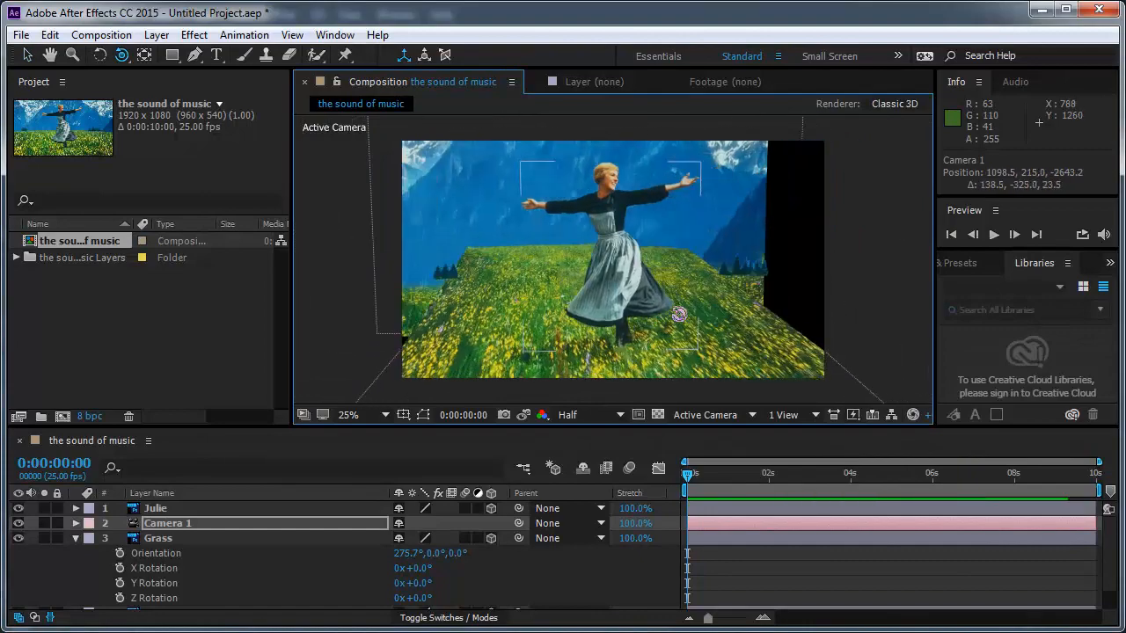
pyautogui.moveTo(679, 314); pyautogui.dragTo(743, 368)
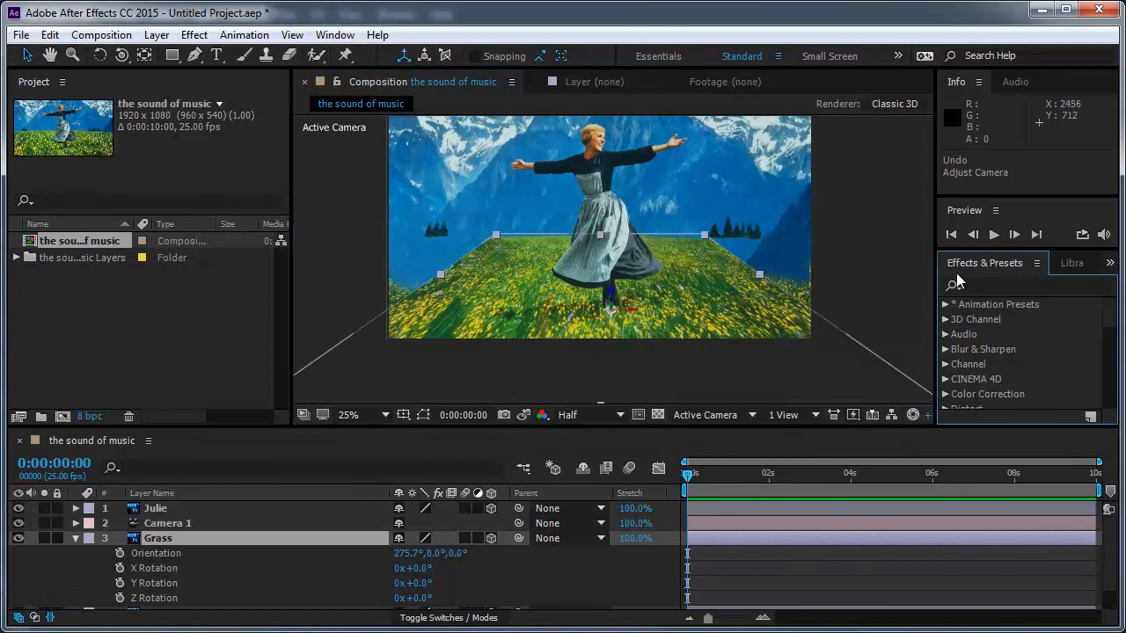
# Apply Corner Pin to the Grass layer and drag its four corners so grass fills the frame.
pyautogui.write('corner')
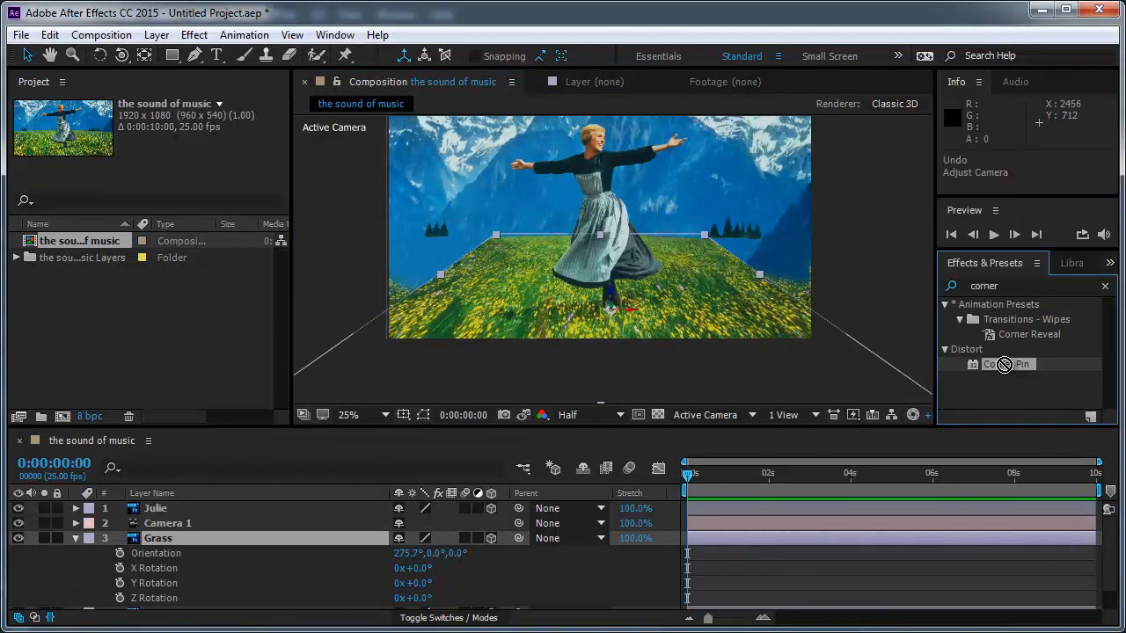
pyautogui.doubleClick(1008, 364)
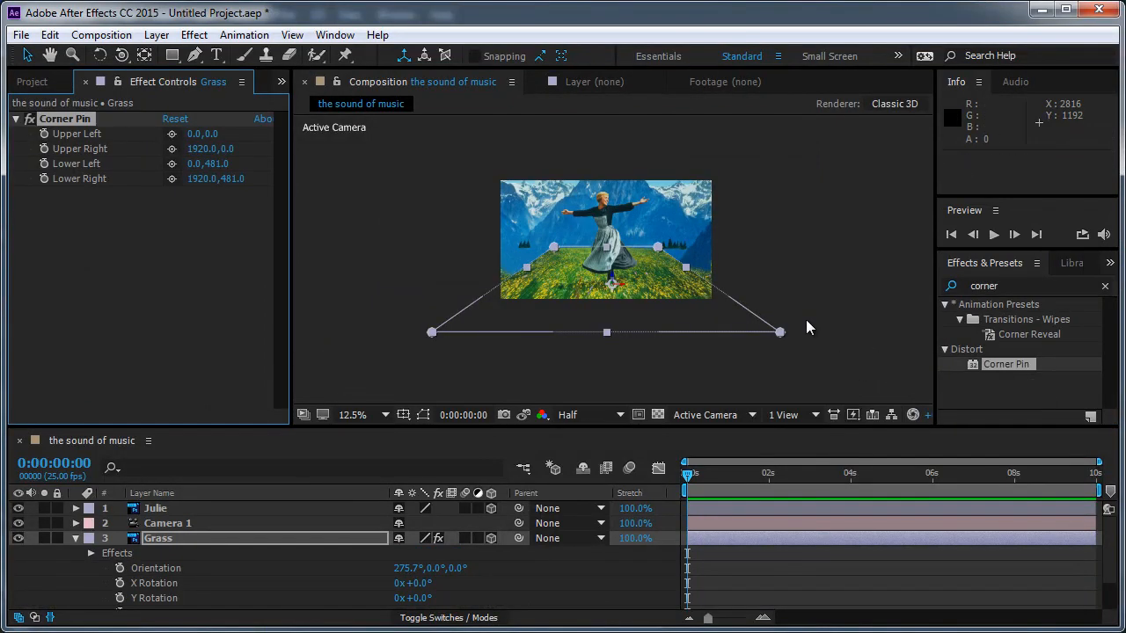
pyautogui.moveTo(779, 332); pyautogui.dragTo(712, 305)
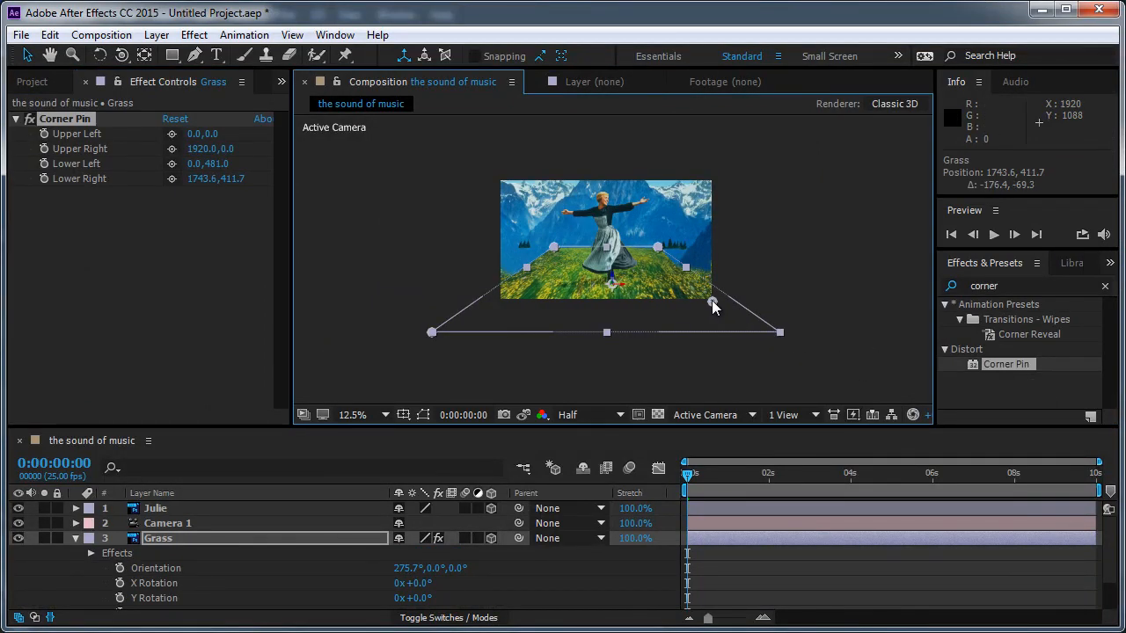
pyautogui.moveTo(431, 332); pyautogui.dragTo(504, 299)
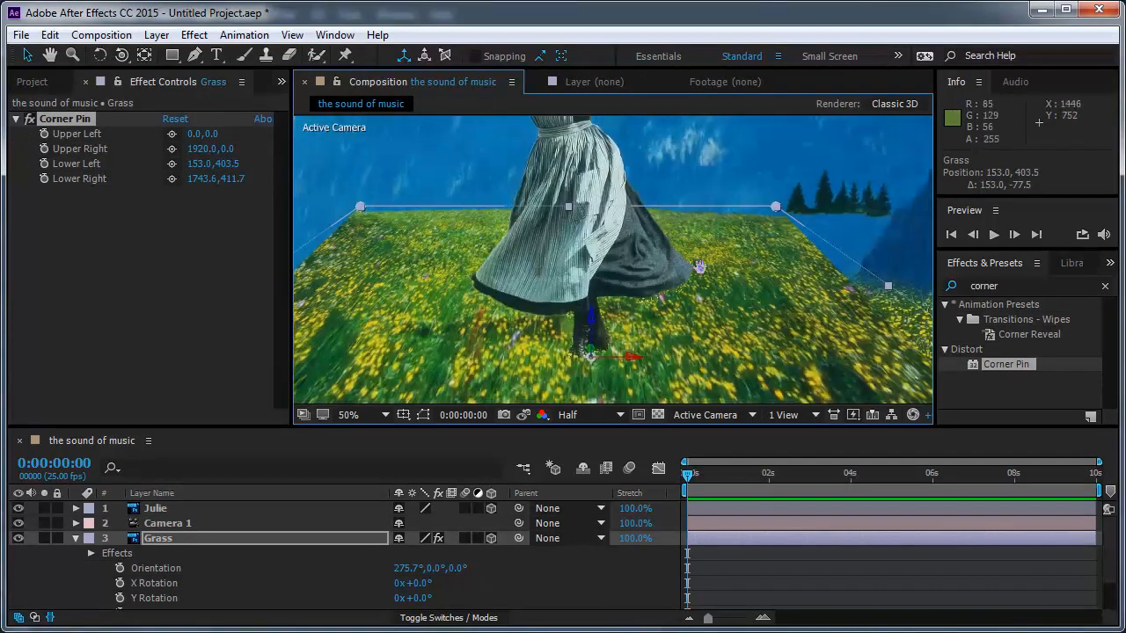
pyautogui.moveTo(775, 205); pyautogui.dragTo(858, 196)
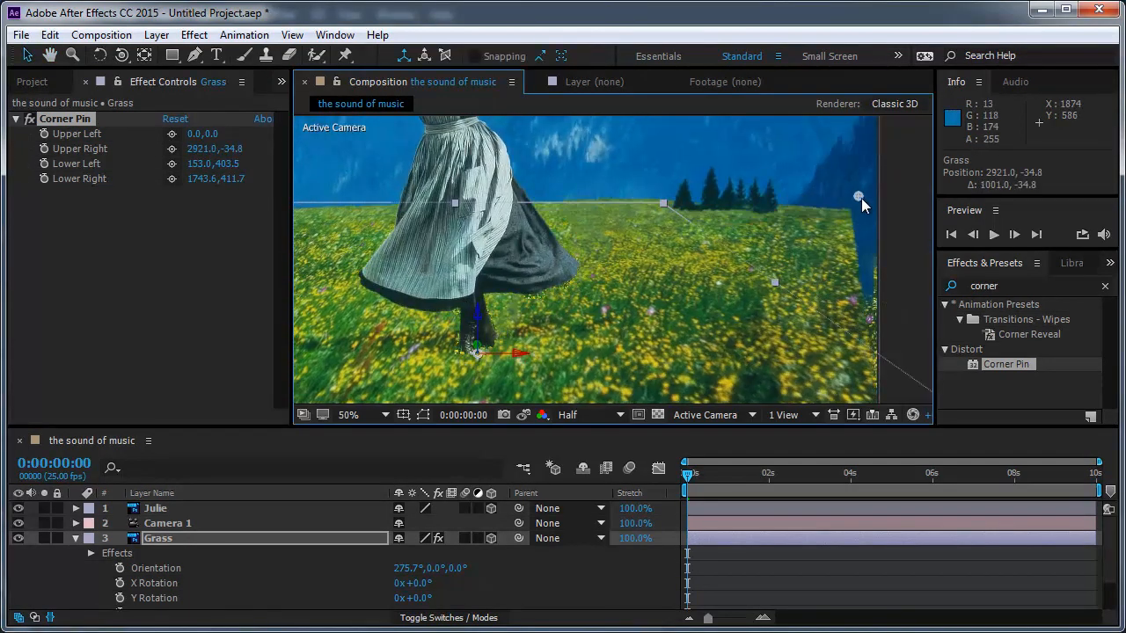
pyautogui.moveTo(859, 195); pyautogui.dragTo(878, 203)
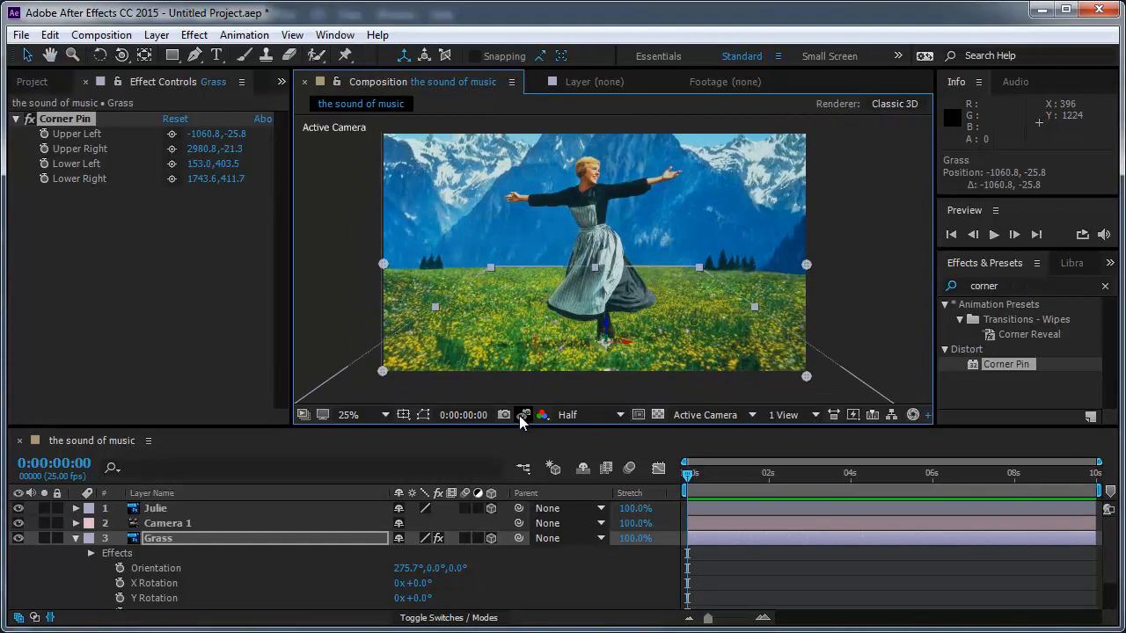
pyautogui.moveTo(802, 259)
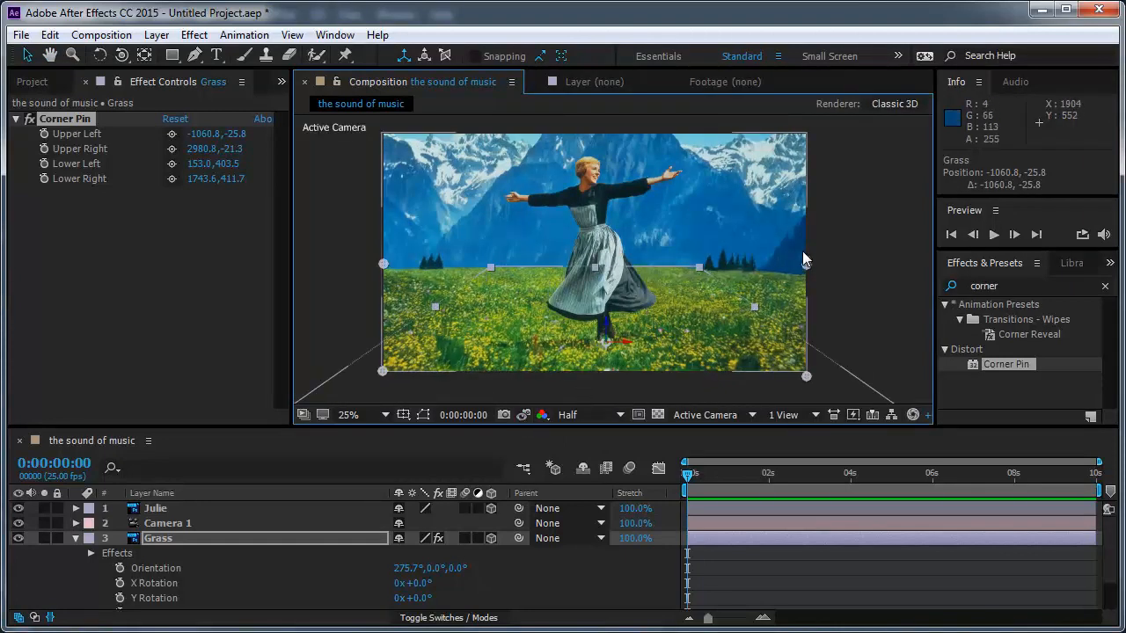
pyautogui.moveTo(805, 262); pyautogui.dragTo(804, 262)
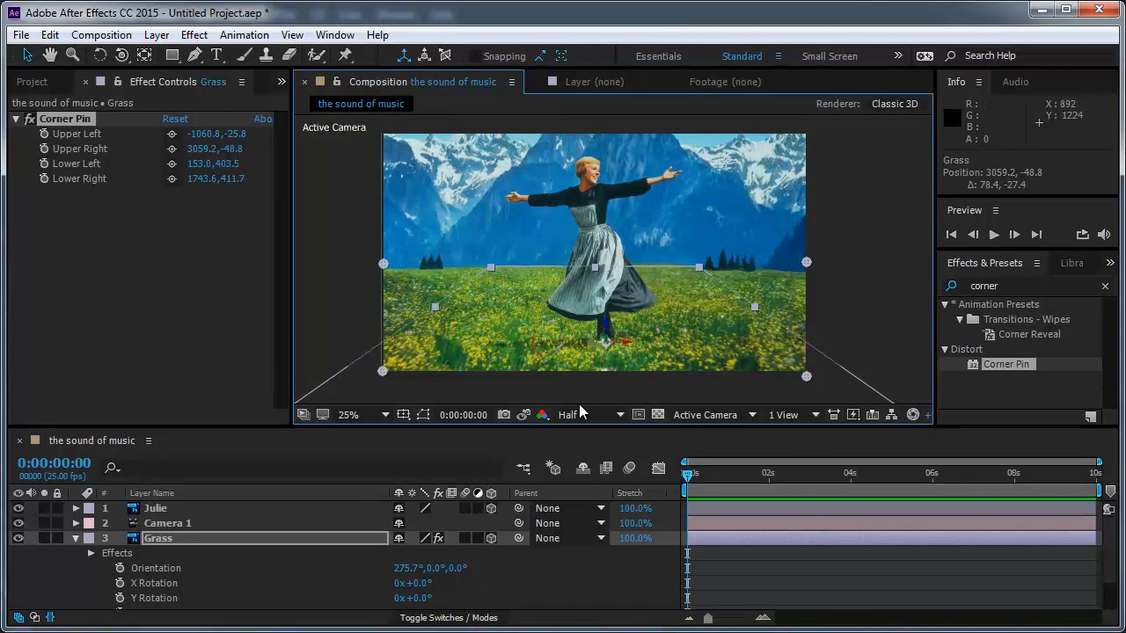
# Switch the Composition preview resolution from Half to Full.
pyautogui.click(568, 414)
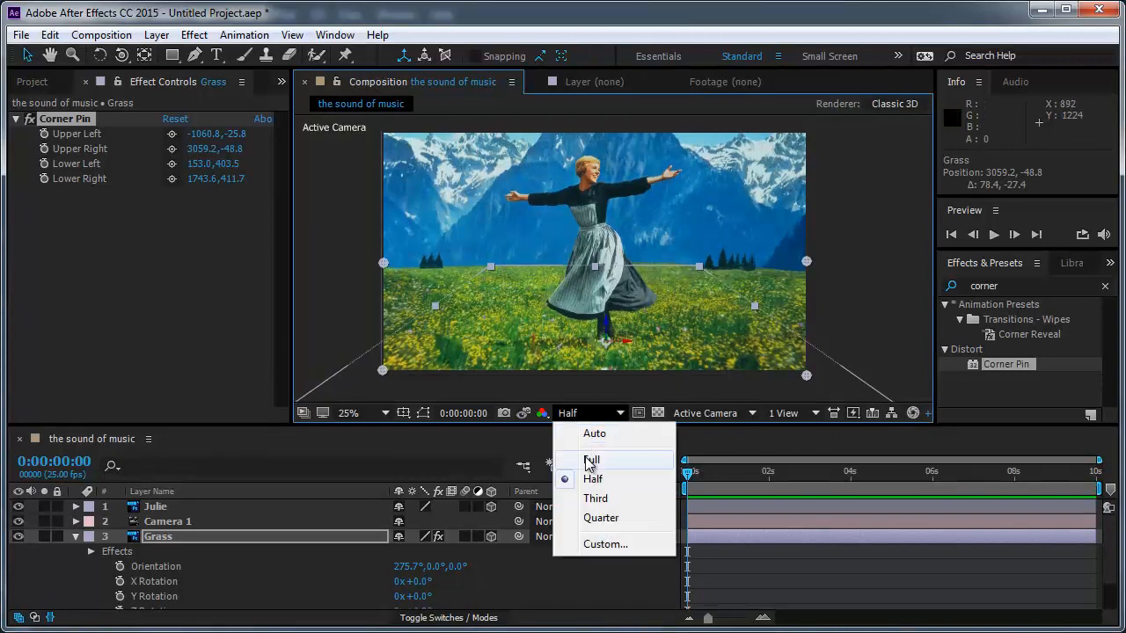
pyautogui.click(591, 460)
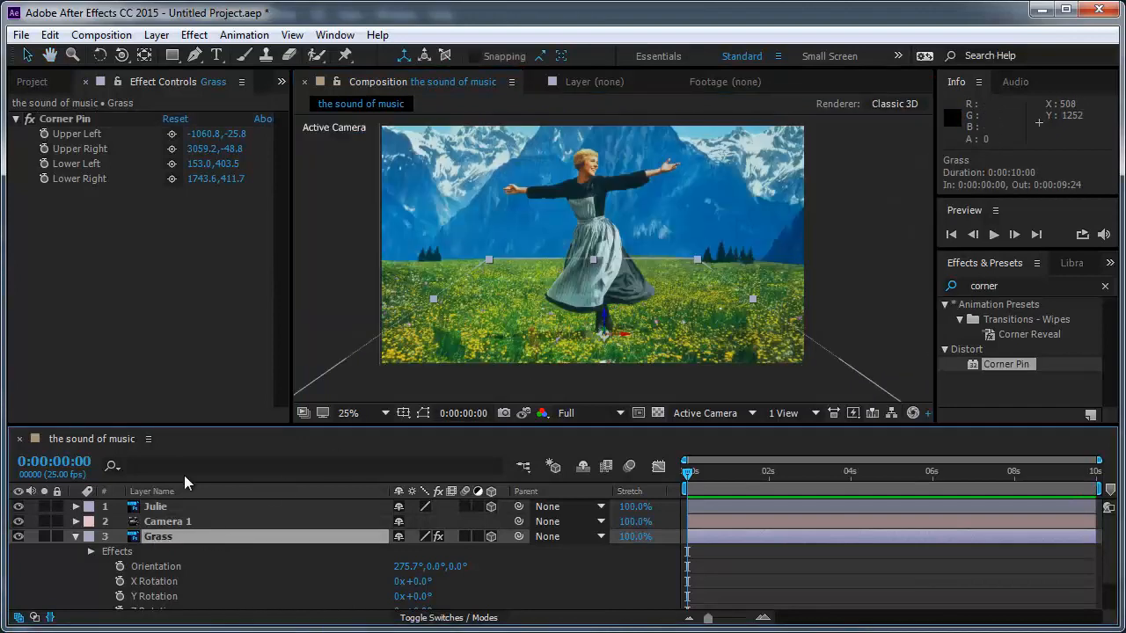
# Pre-compose the Grass layer into Grass Comp 1 and open that composition.
pyautogui.click(156, 35)
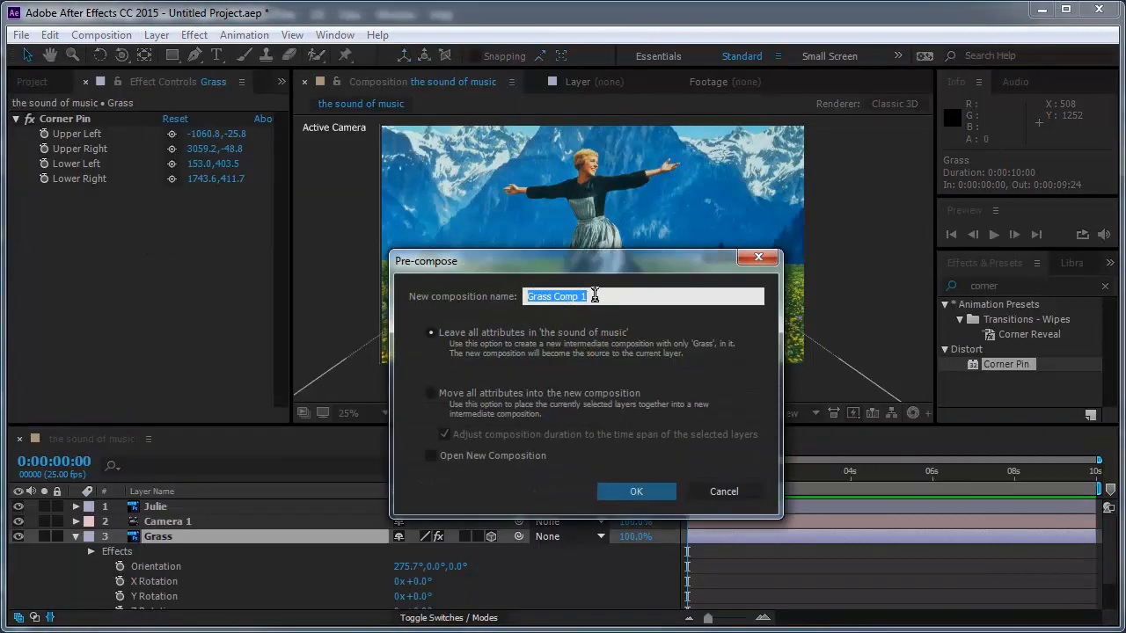
pyautogui.moveTo(482, 369)
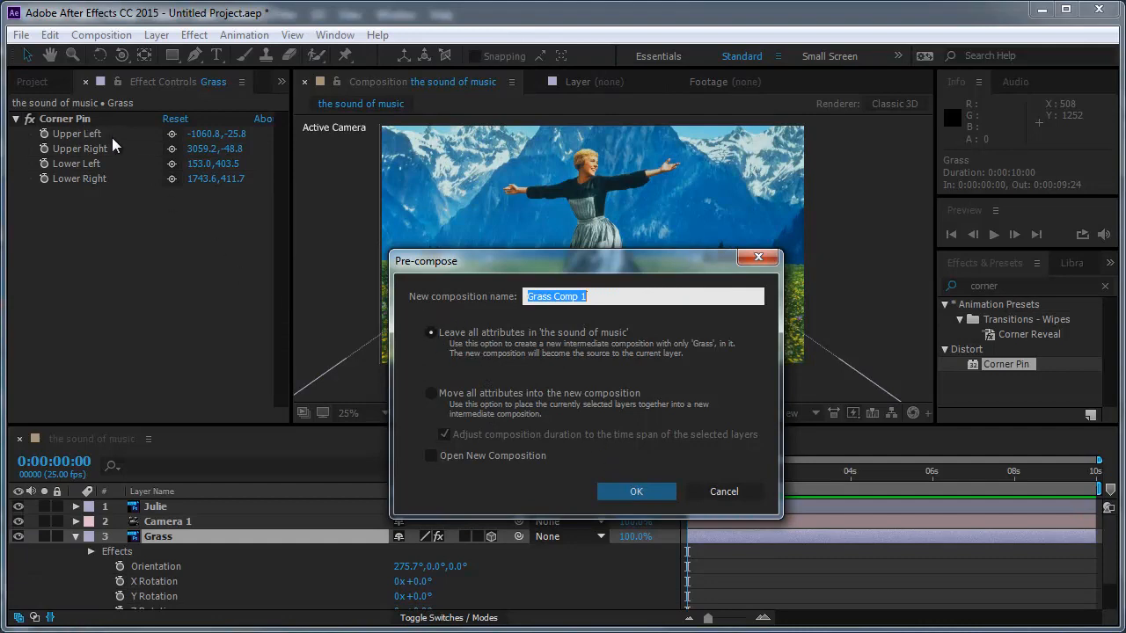
pyautogui.click(636, 491)
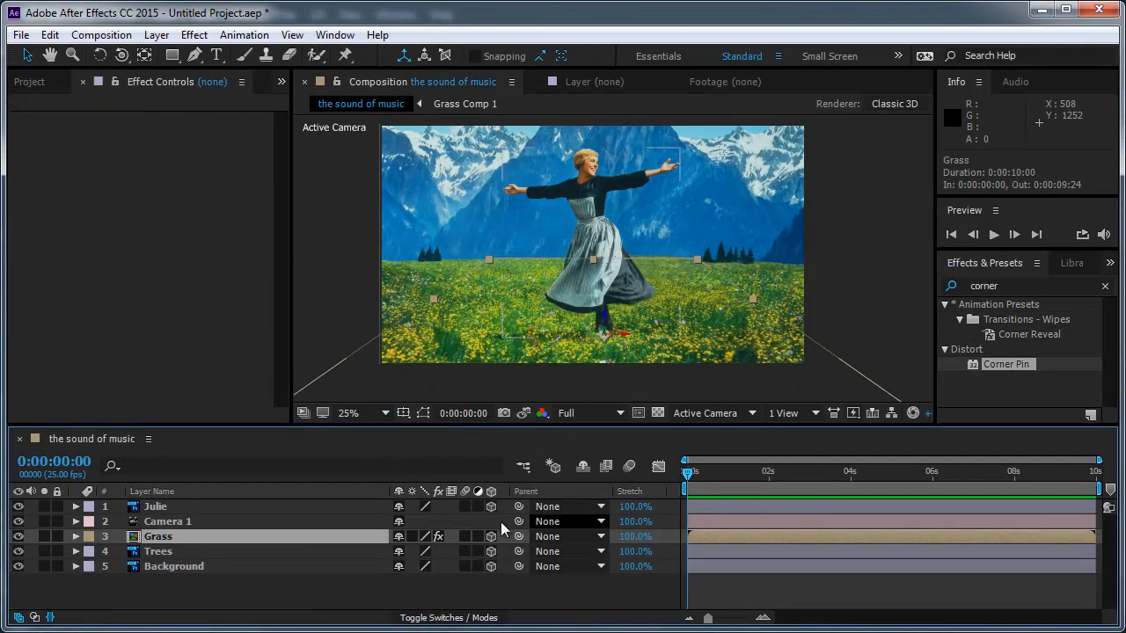
pyautogui.doubleClick(159, 536)
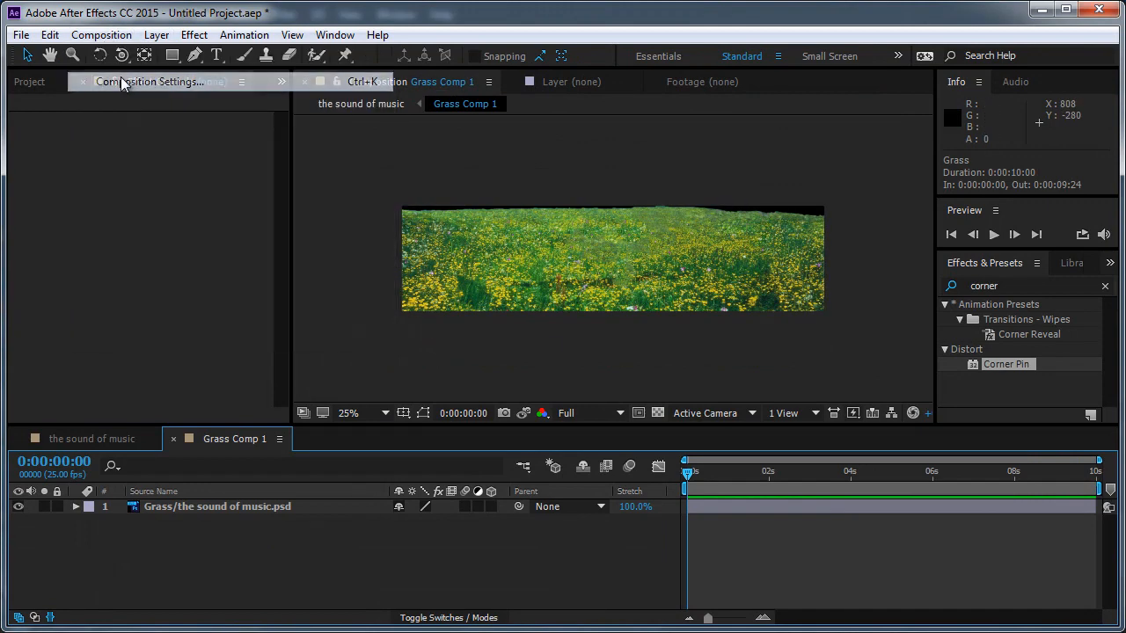
# Resize Grass Comp 1 to 3840×962 with the aspect ratio locked.
pyautogui.click(149, 81)
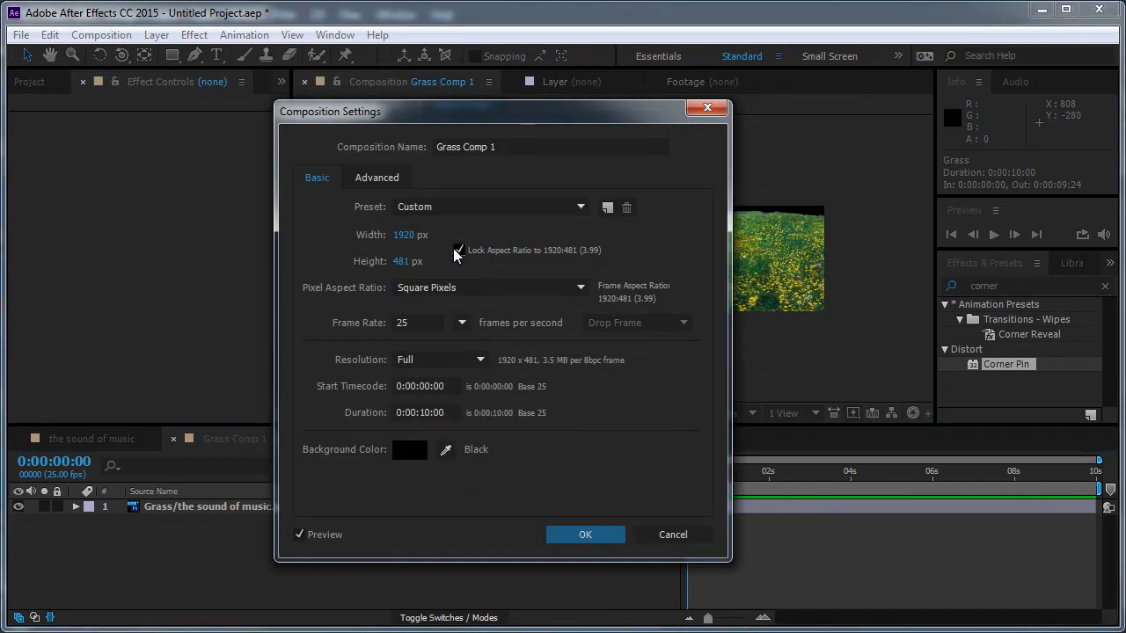
pyautogui.click(411, 234)
pyautogui.write('3840')
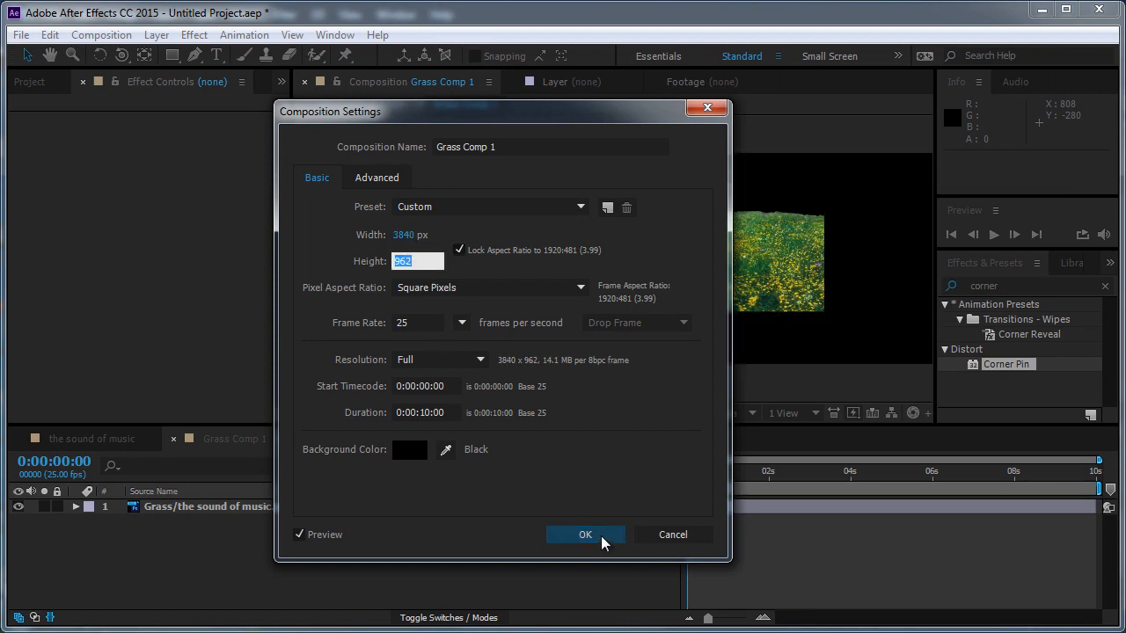
pyautogui.click(585, 534)
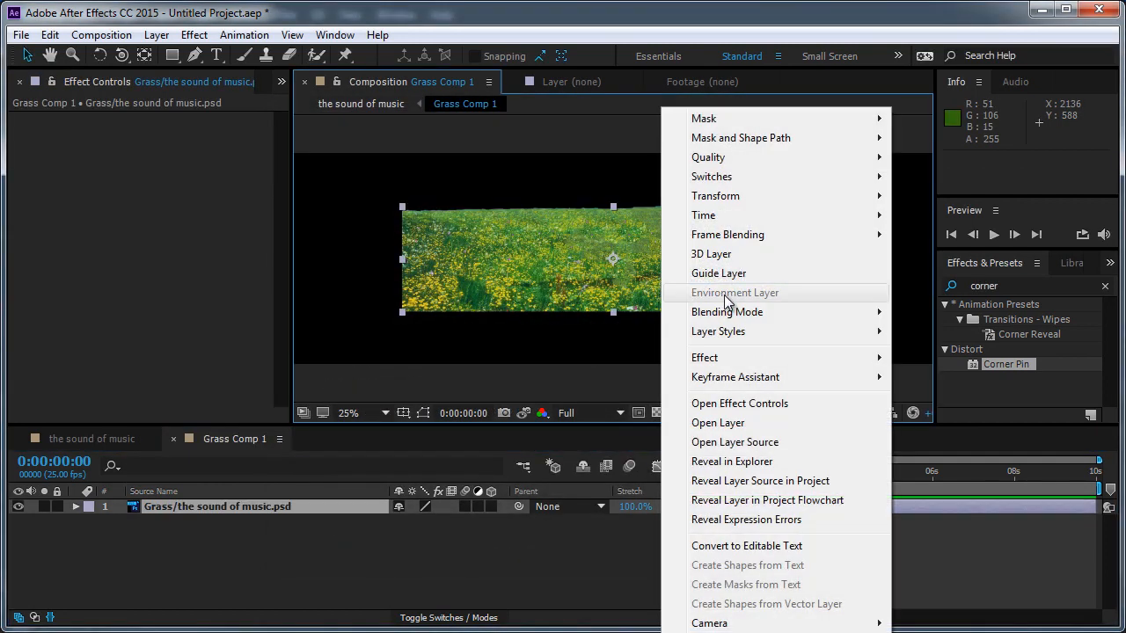
pyautogui.moveTo(730, 216)
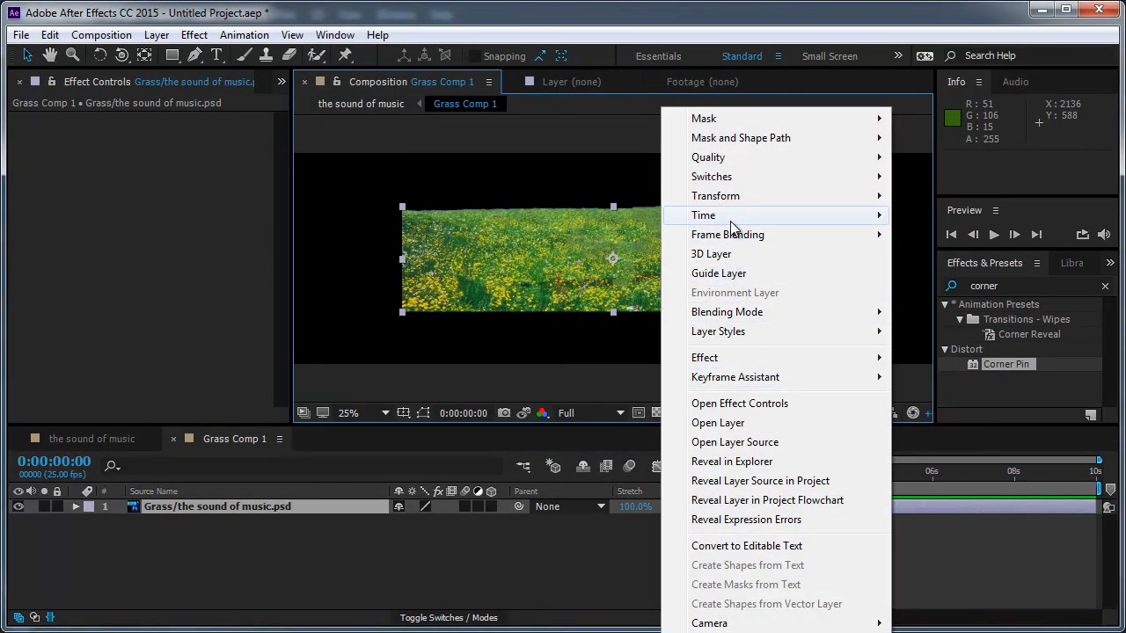
pyautogui.moveTo(716, 195)
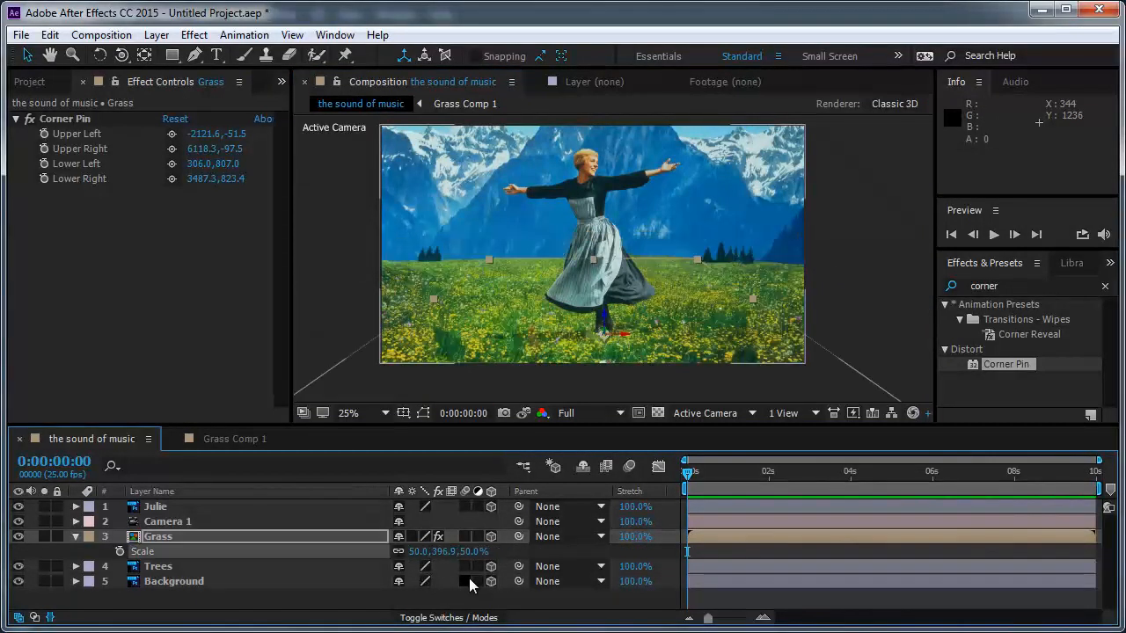
pyautogui.moveTo(629, 299)
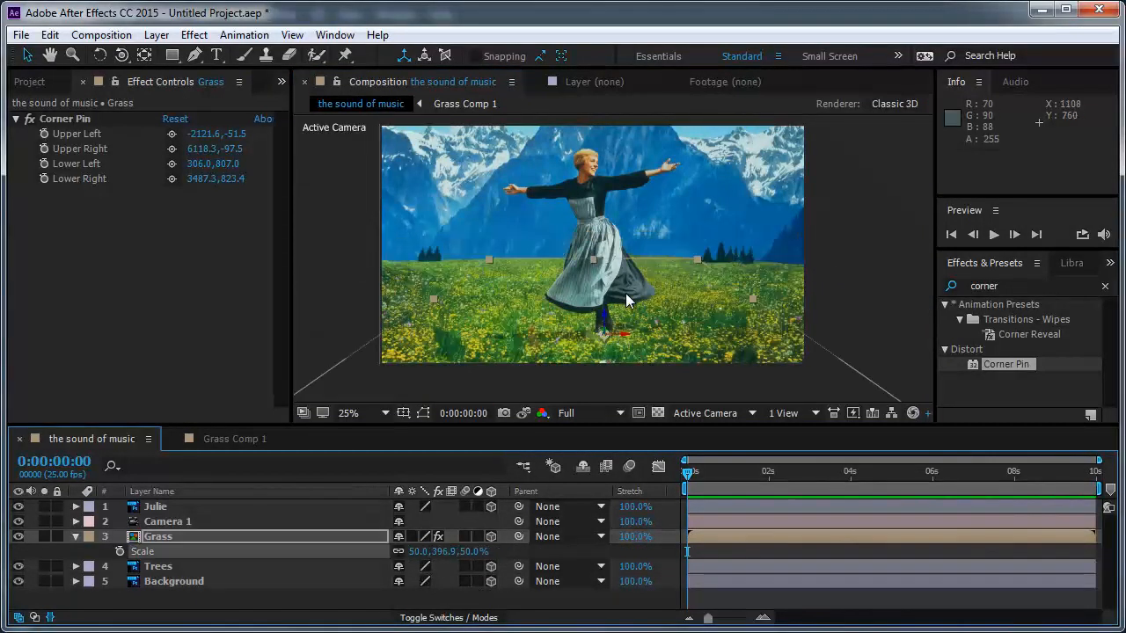
# Push the Trees layer back in depth to Z about 2776 using the Left view.
pyautogui.click(348, 412)
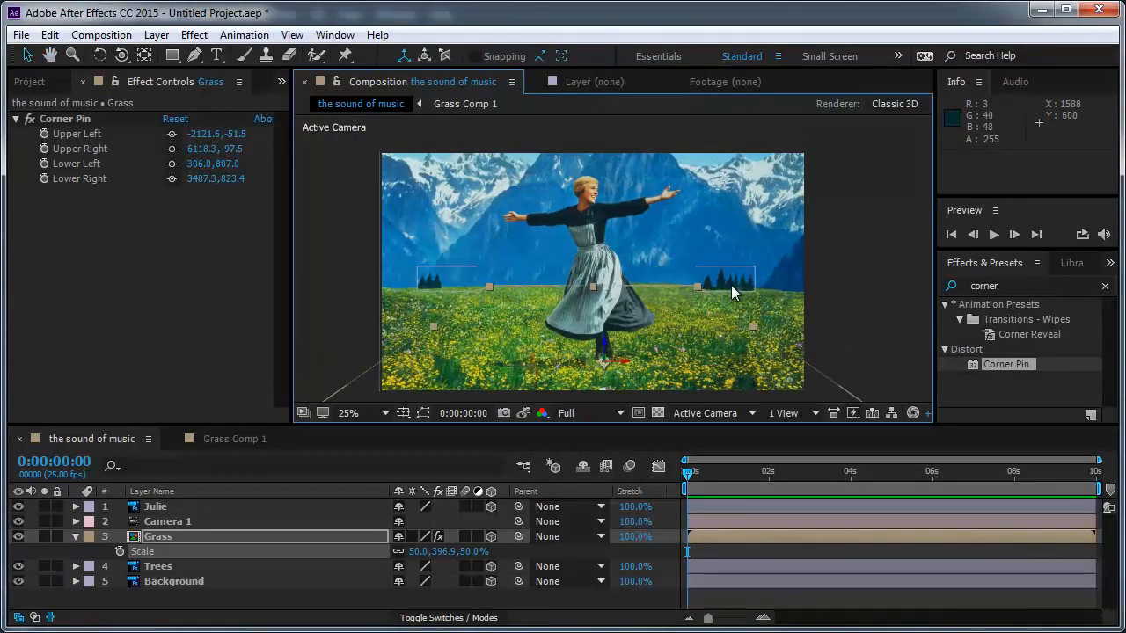
pyautogui.click(159, 566)
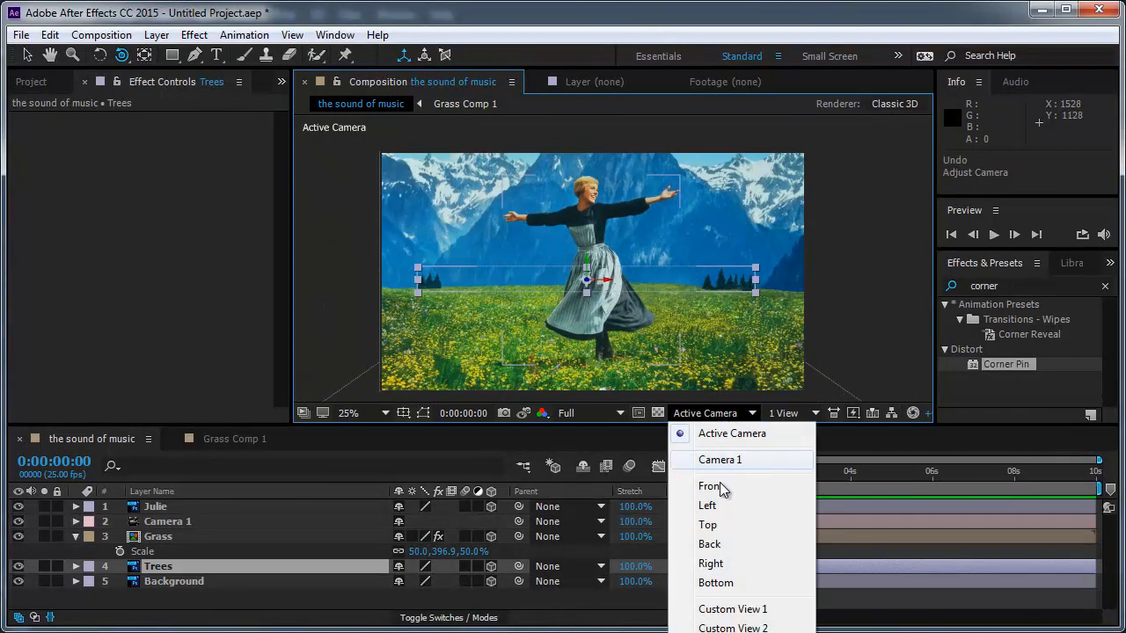
pyautogui.click(708, 505)
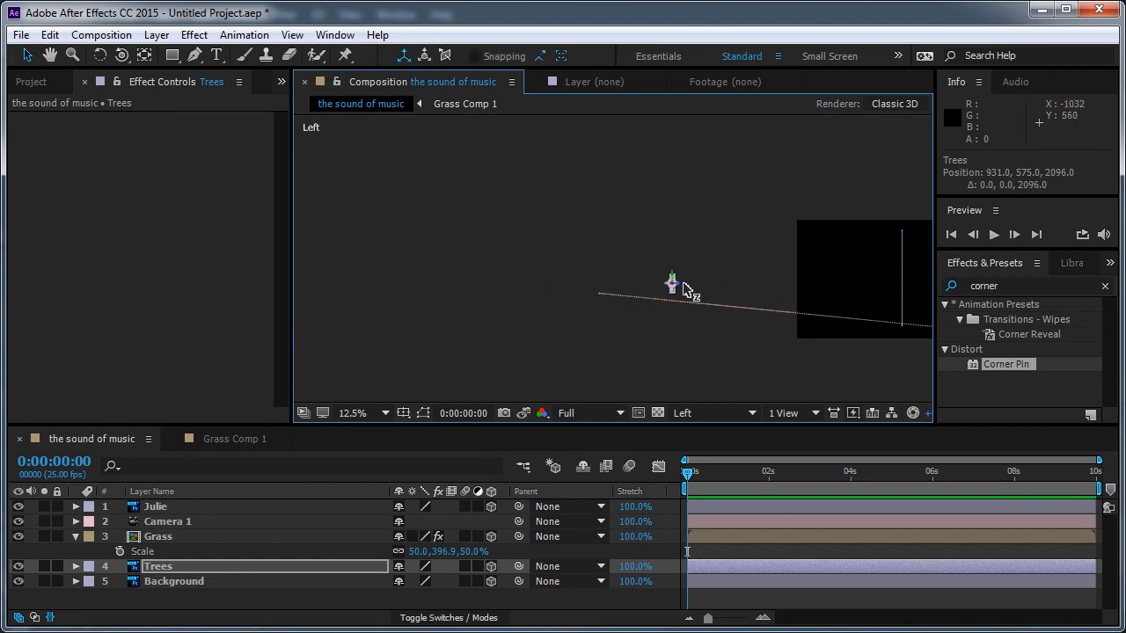
pyautogui.moveTo(690, 290); pyautogui.dragTo(616, 292)
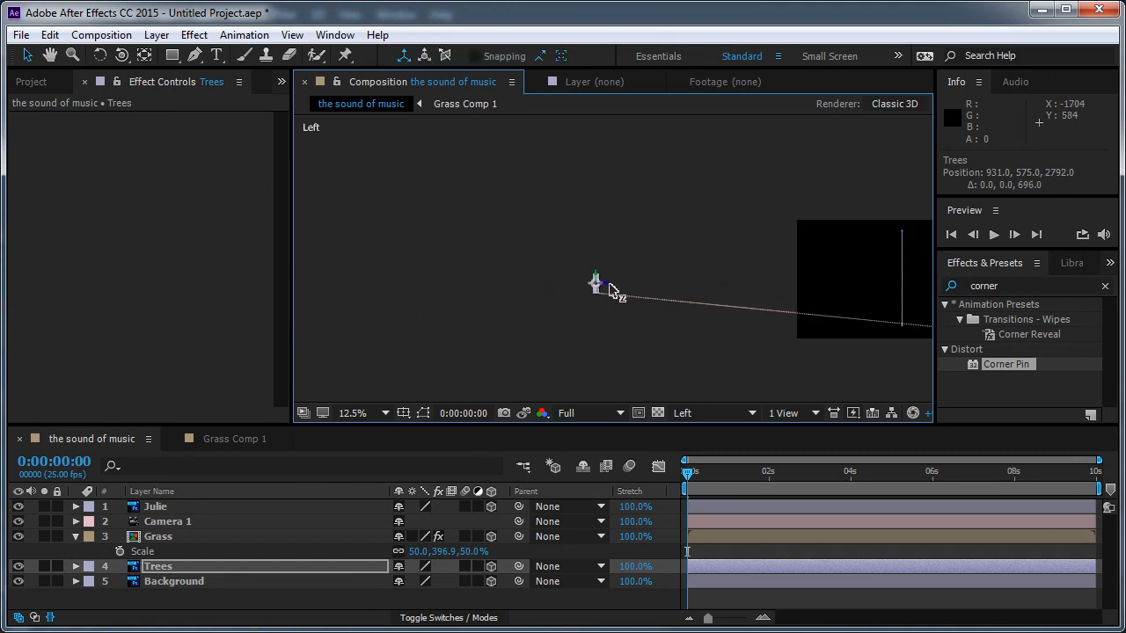
pyautogui.click(712, 413)
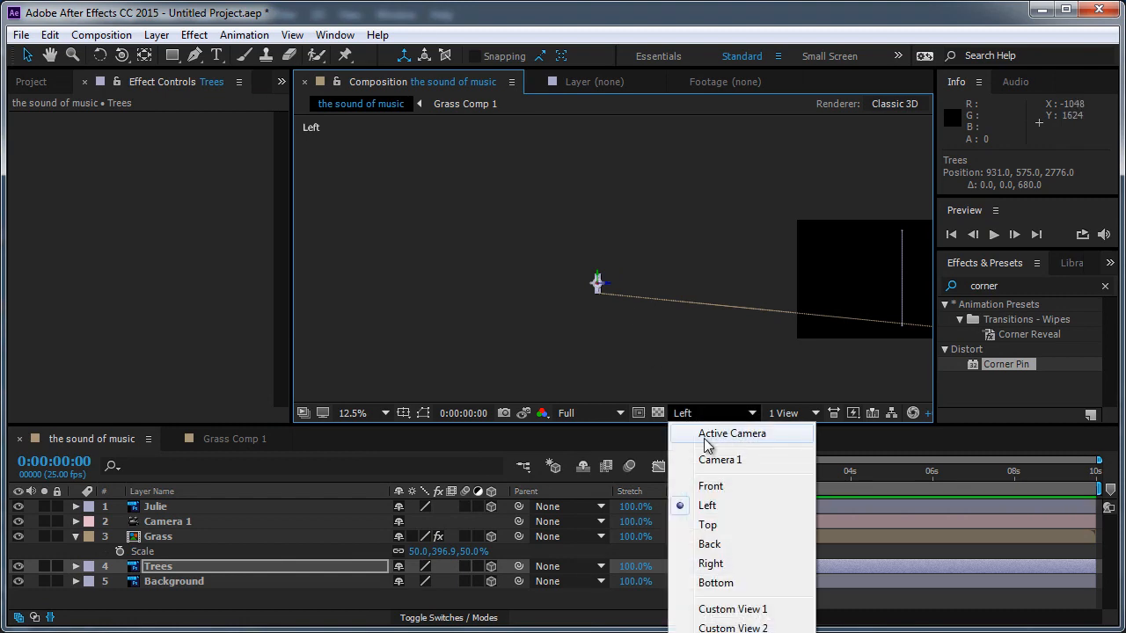
# Switch the Composition viewer back to the Active Camera view.
pyautogui.click(732, 432)
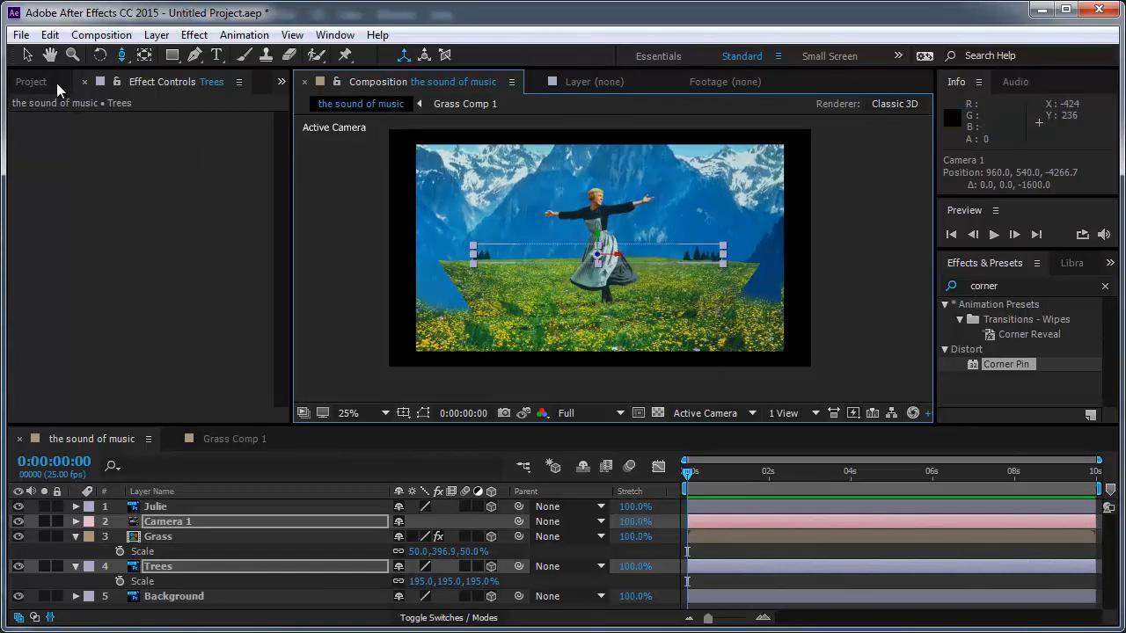
# Import picture on wall.jpg and add it as the top layer.
pyautogui.click(32, 81)
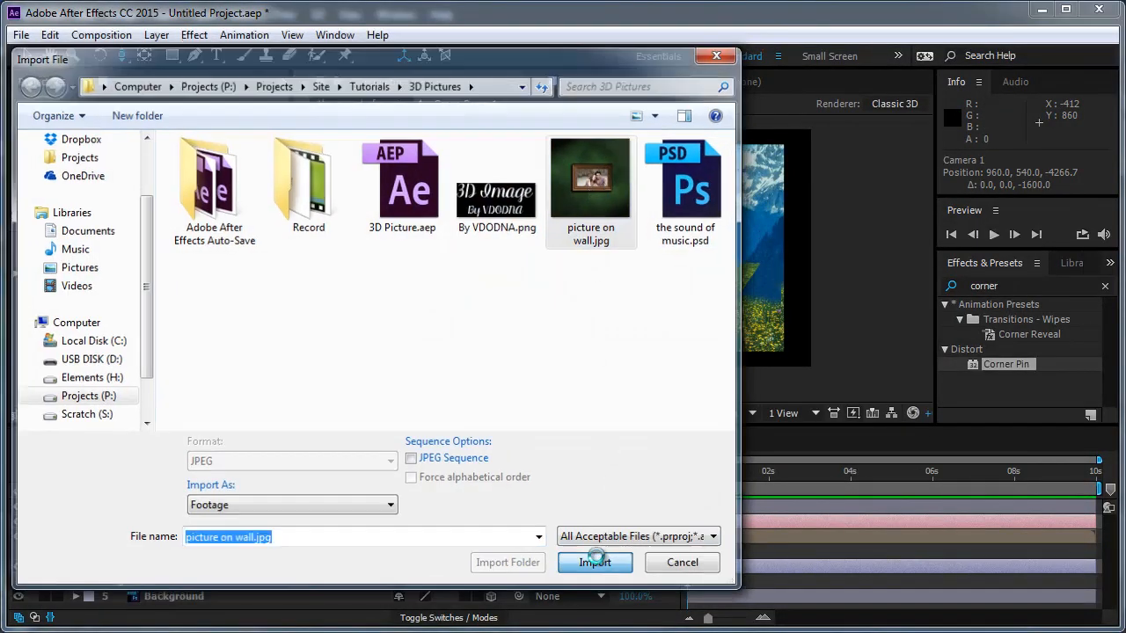
pyautogui.click(595, 562)
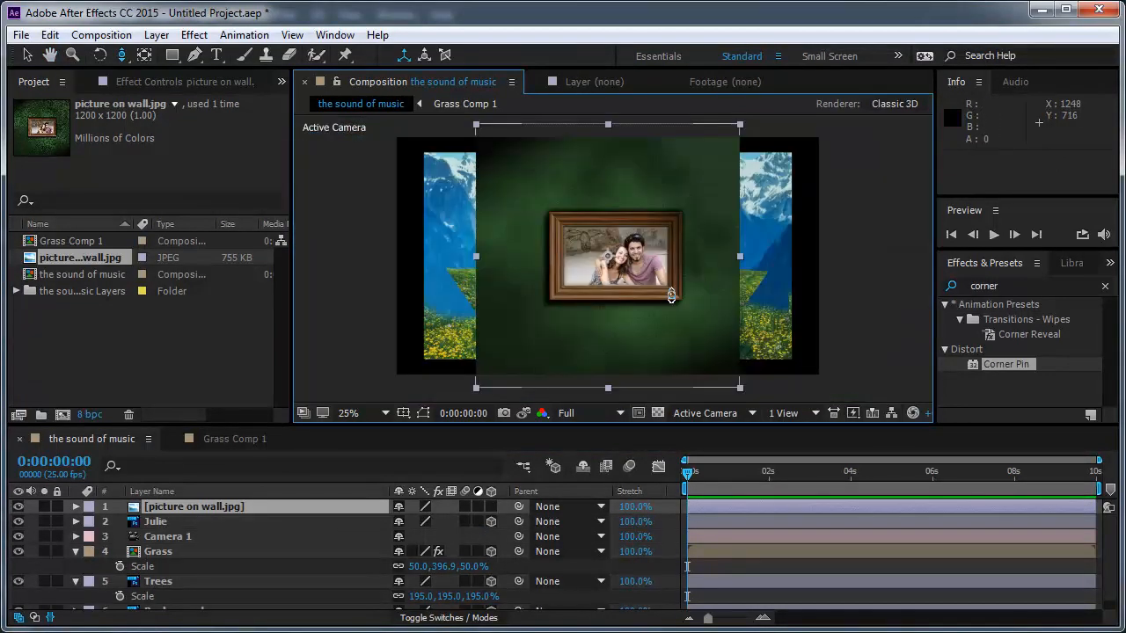
# Mask out the photo on the picture on wall layer with a Subtract mask, slightly expanded.
pyautogui.doubleClick(194, 506)
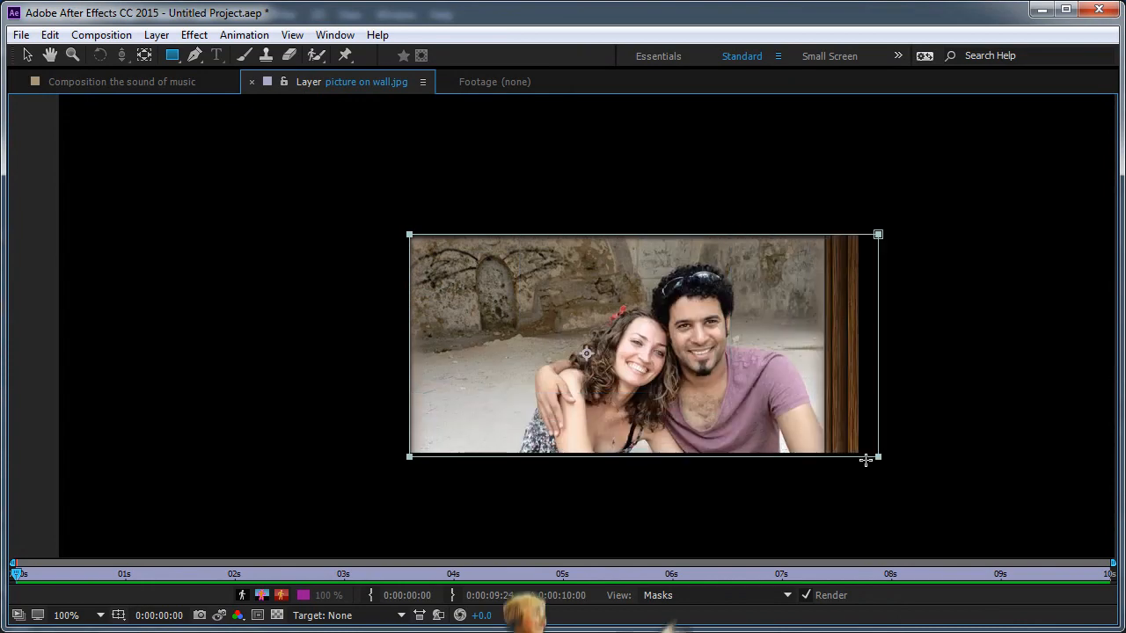
pyautogui.moveTo(866, 458); pyautogui.dragTo(827, 479)
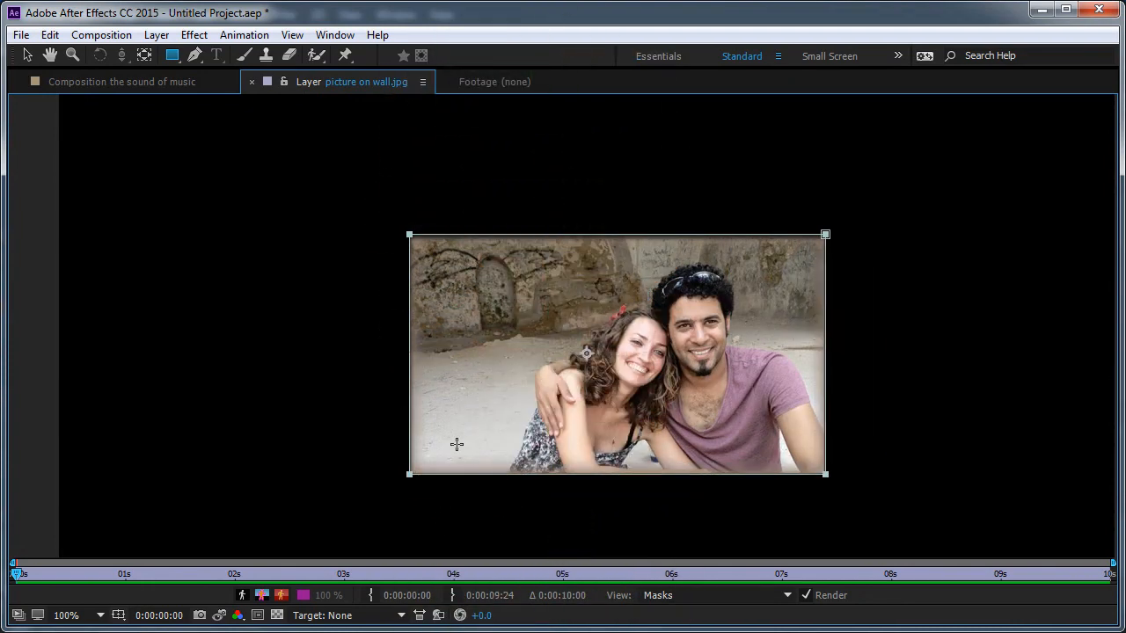
pyautogui.click(440, 536)
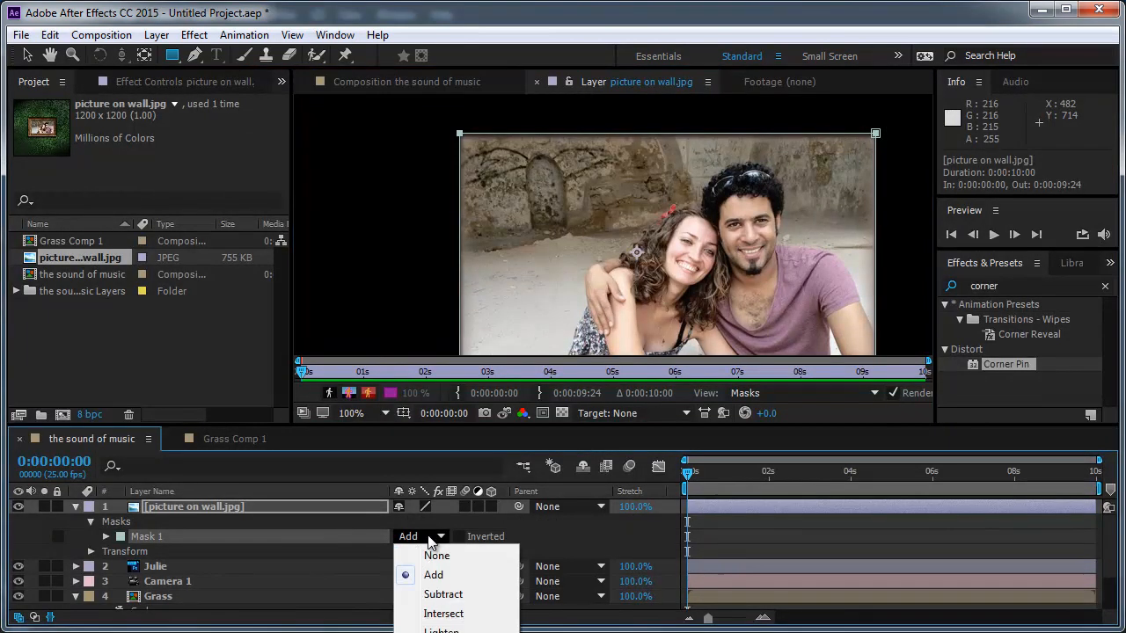
pyautogui.click(442, 594)
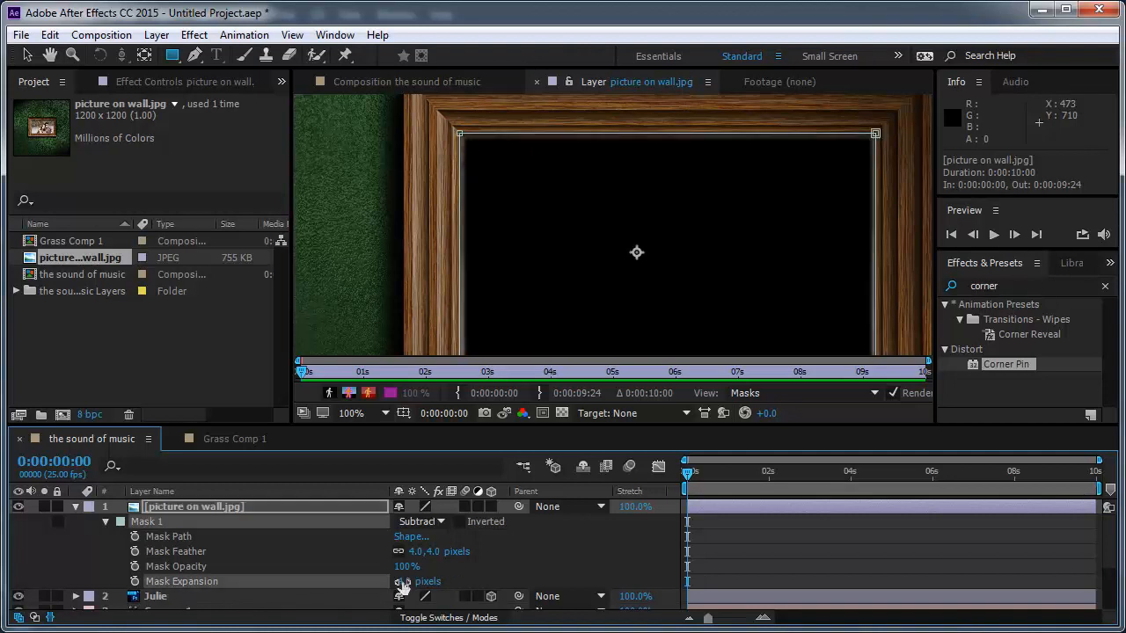
pyautogui.moveTo(418, 581); pyautogui.dragTo(404, 589)
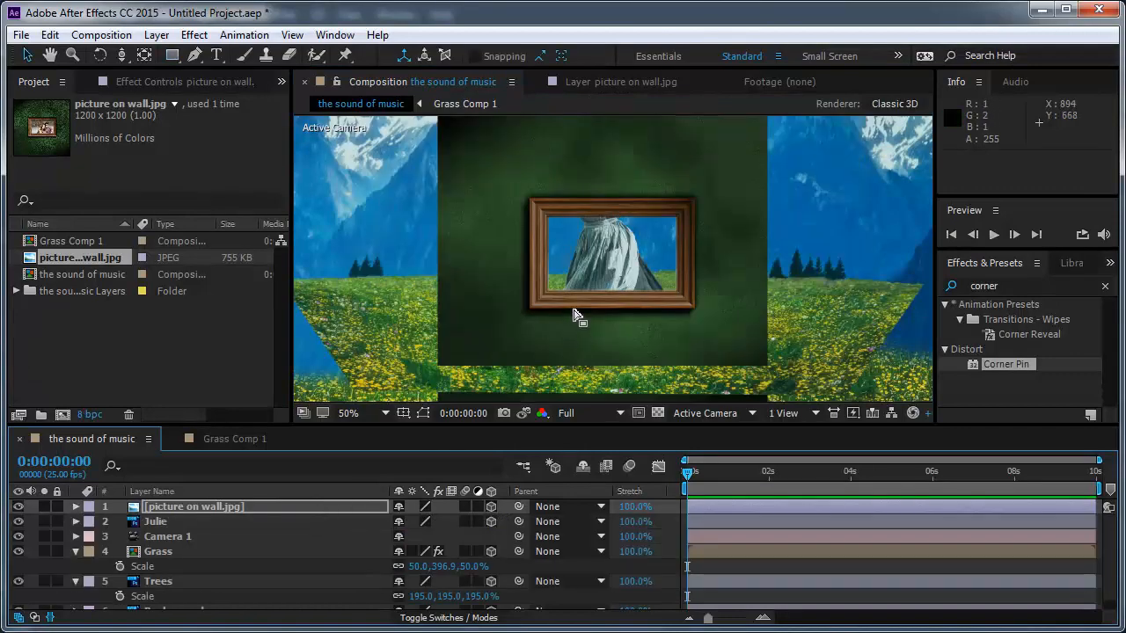
# Switch the 3D view to Custom View 1 to position the wall picture in front of the scene.
pyautogui.click(705, 412)
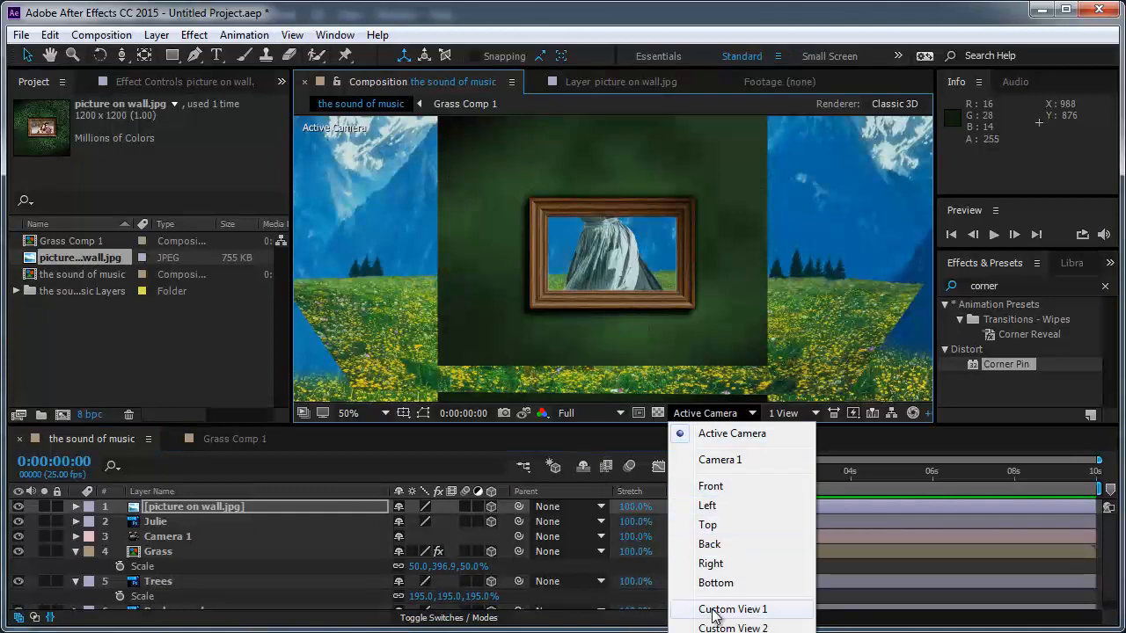
pyautogui.click(733, 609)
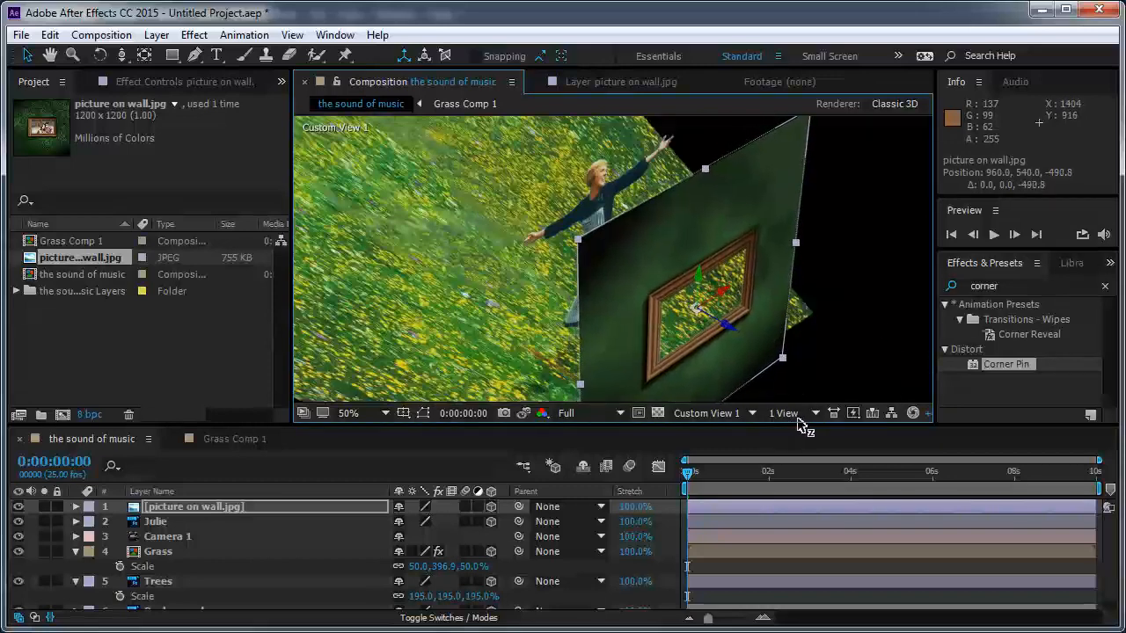
pyautogui.click(708, 414)
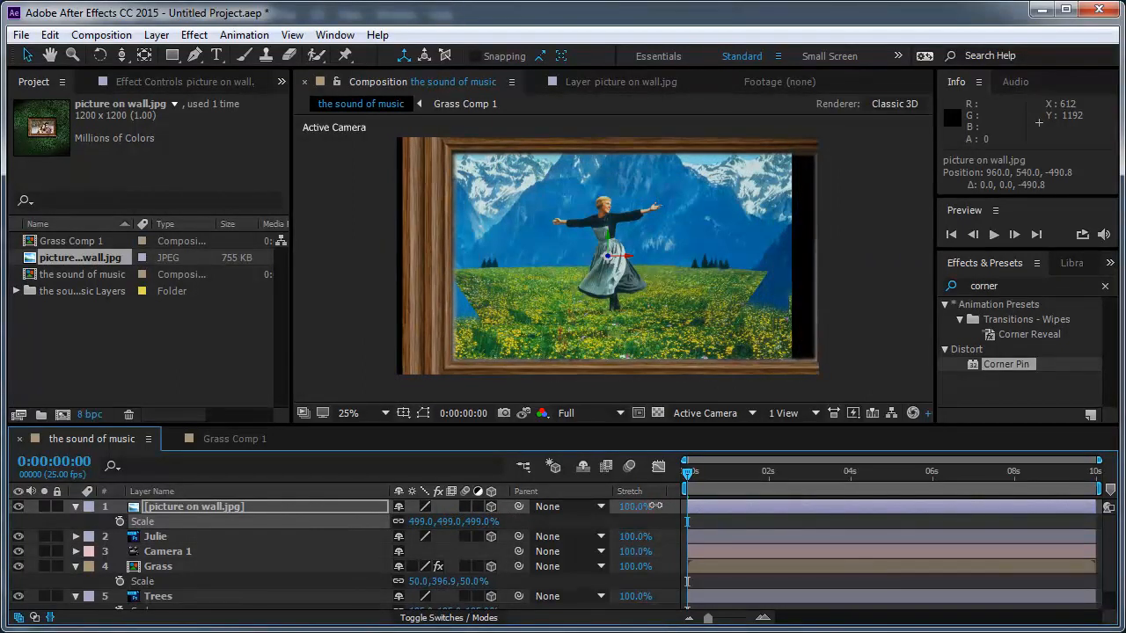
pyautogui.moveTo(633, 260)
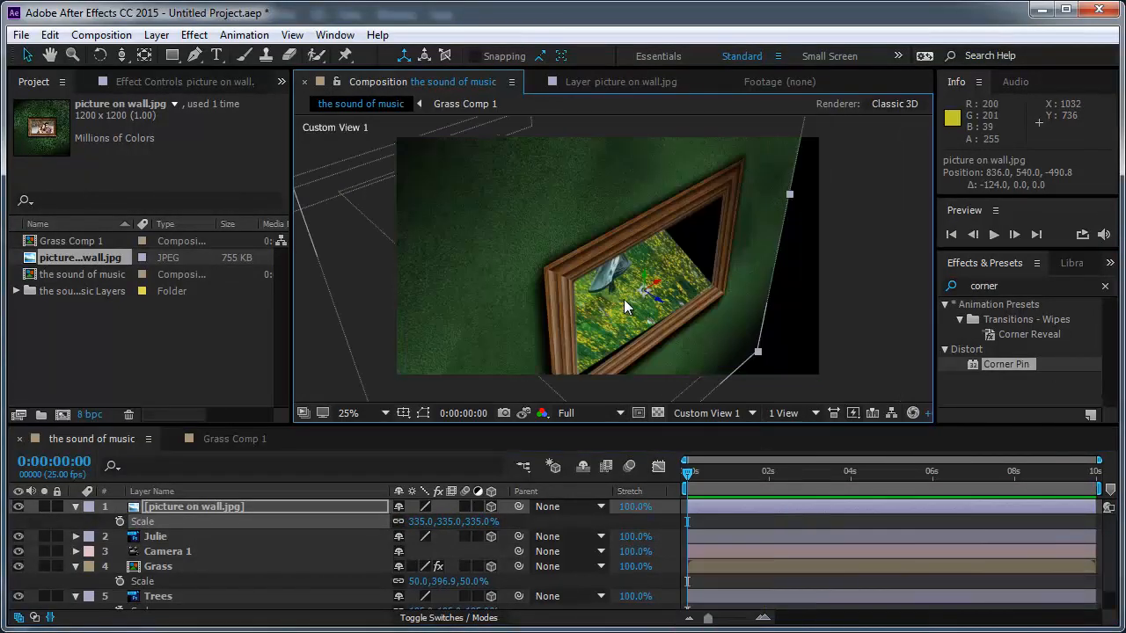
pyautogui.moveTo(662, 304)
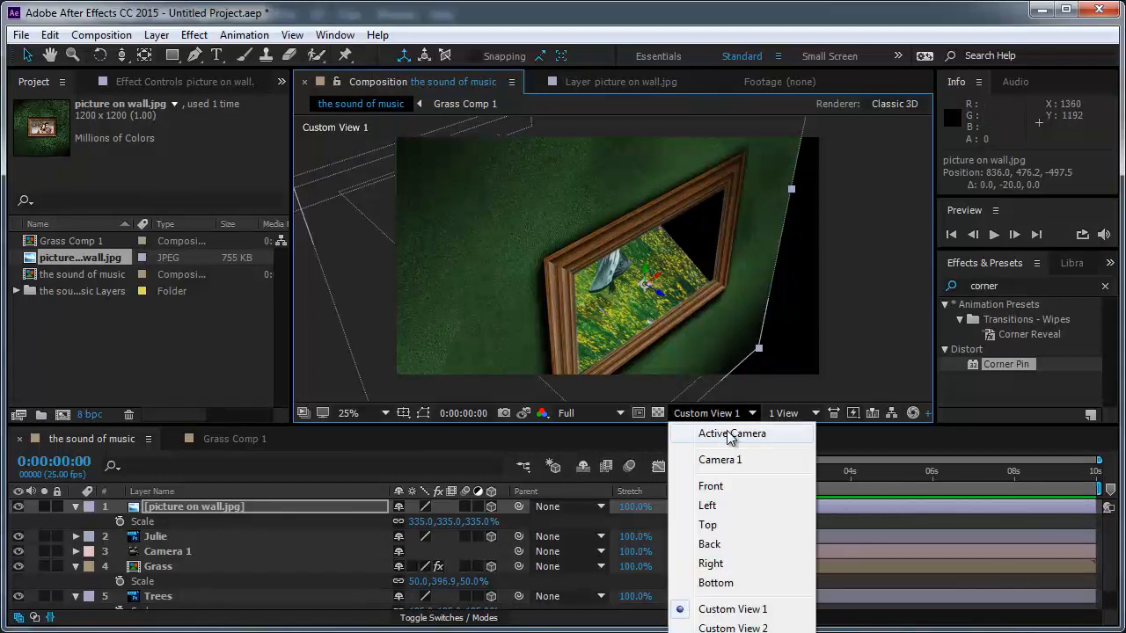
# Return to the Active Camera view and select Camera 1 for dollying forward.
pyautogui.click(731, 433)
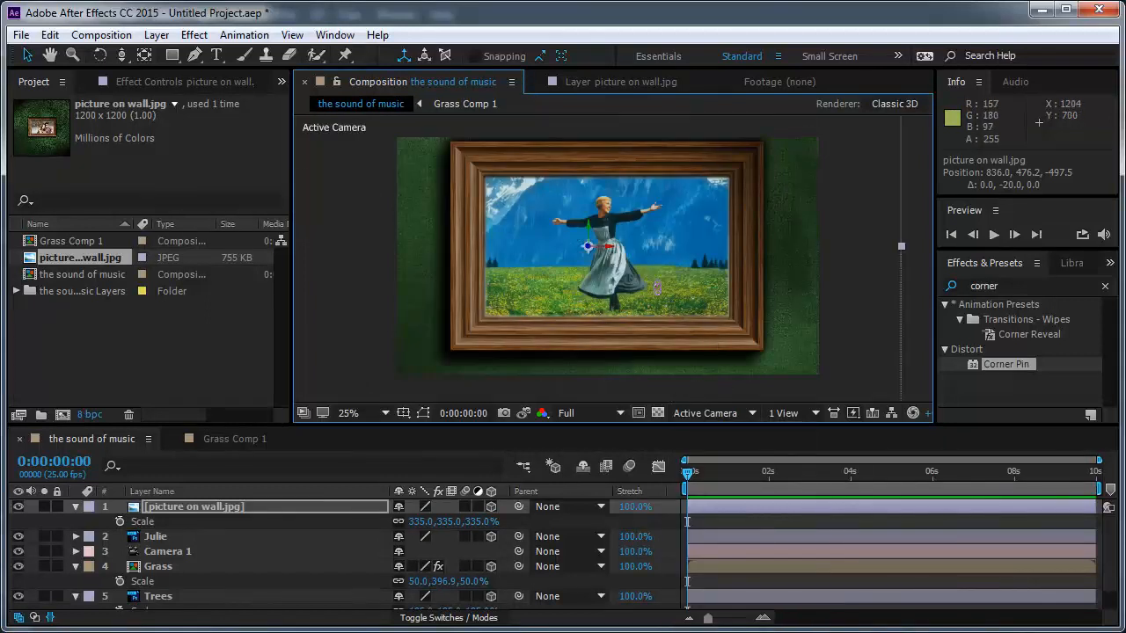
pyautogui.click(167, 551)
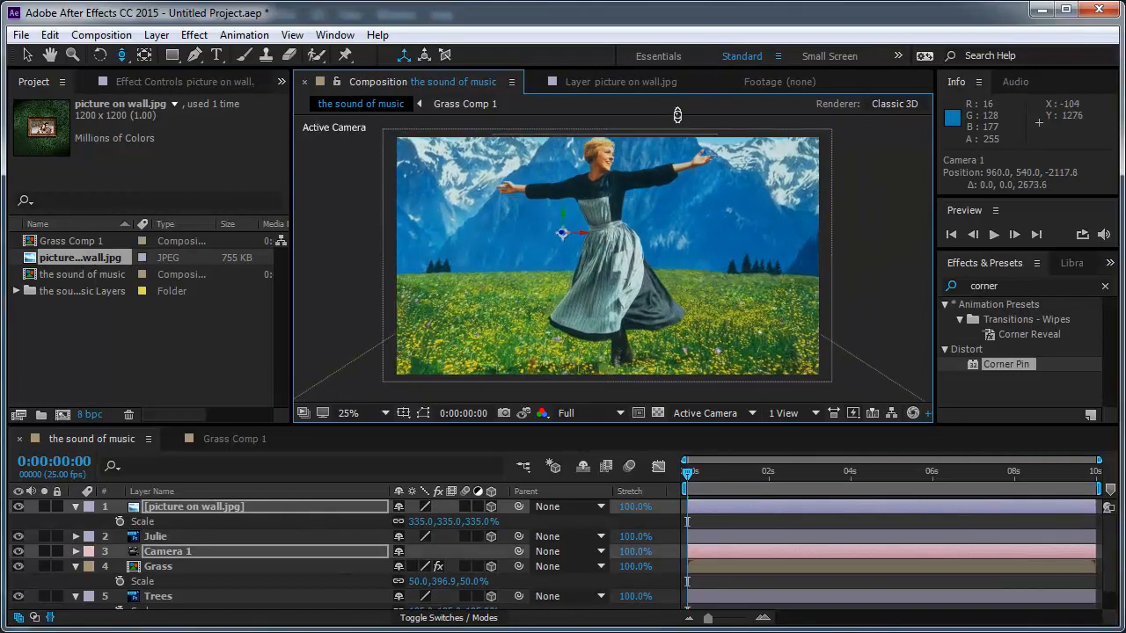
# Set the work area end at 0:00:05:24 and trim the composition to the work area.
pyautogui.click(167, 552)
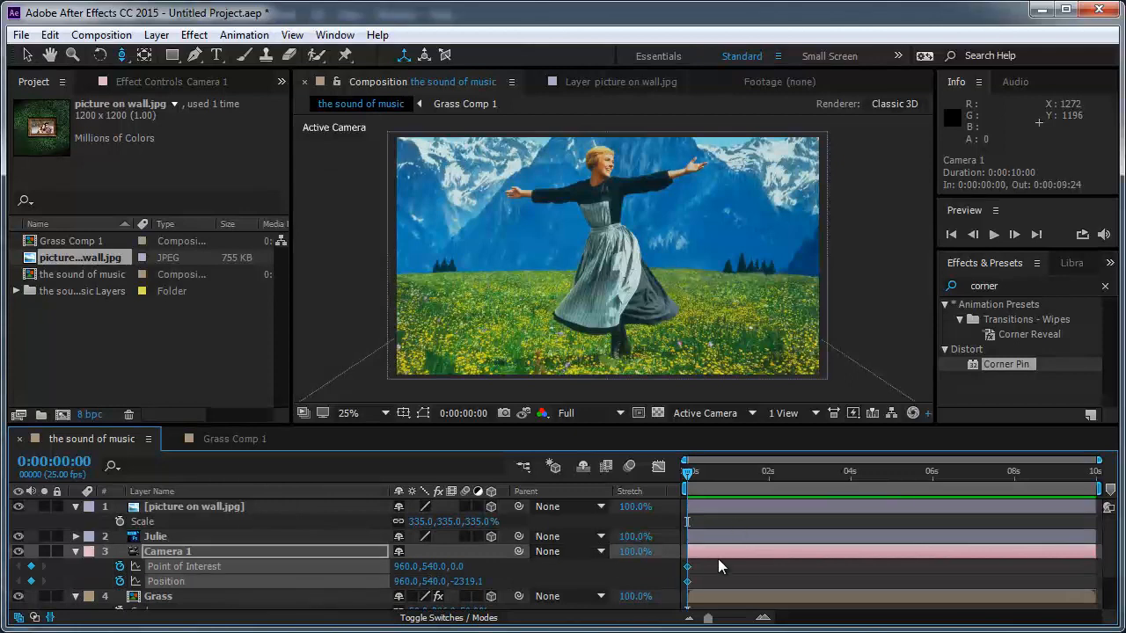
pyautogui.click(687, 567)
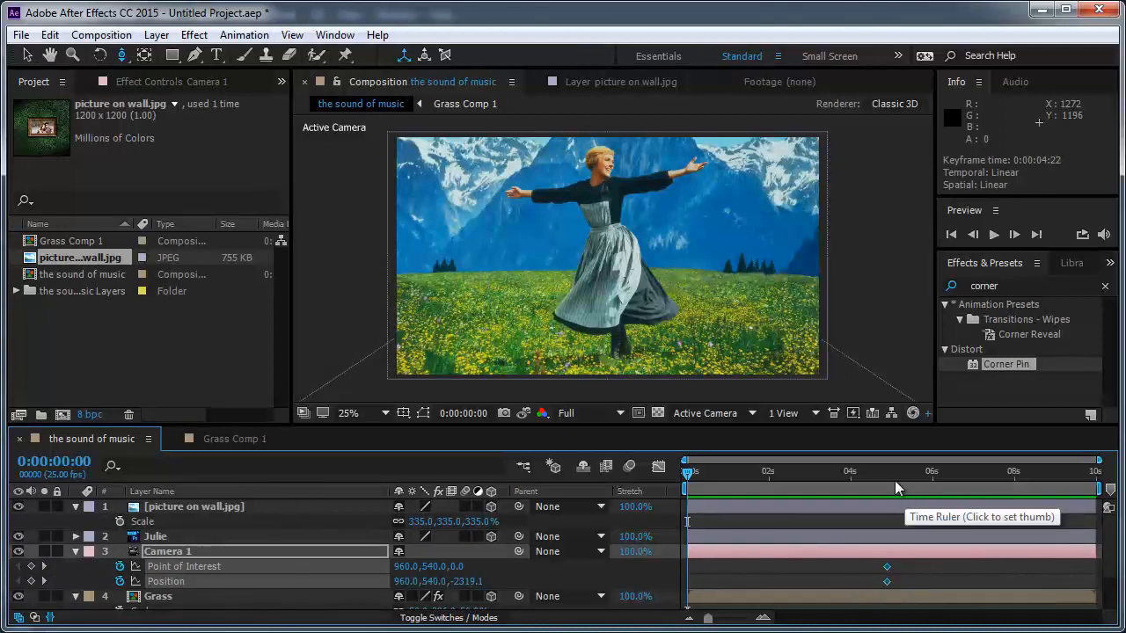
pyautogui.moveTo(921, 489)
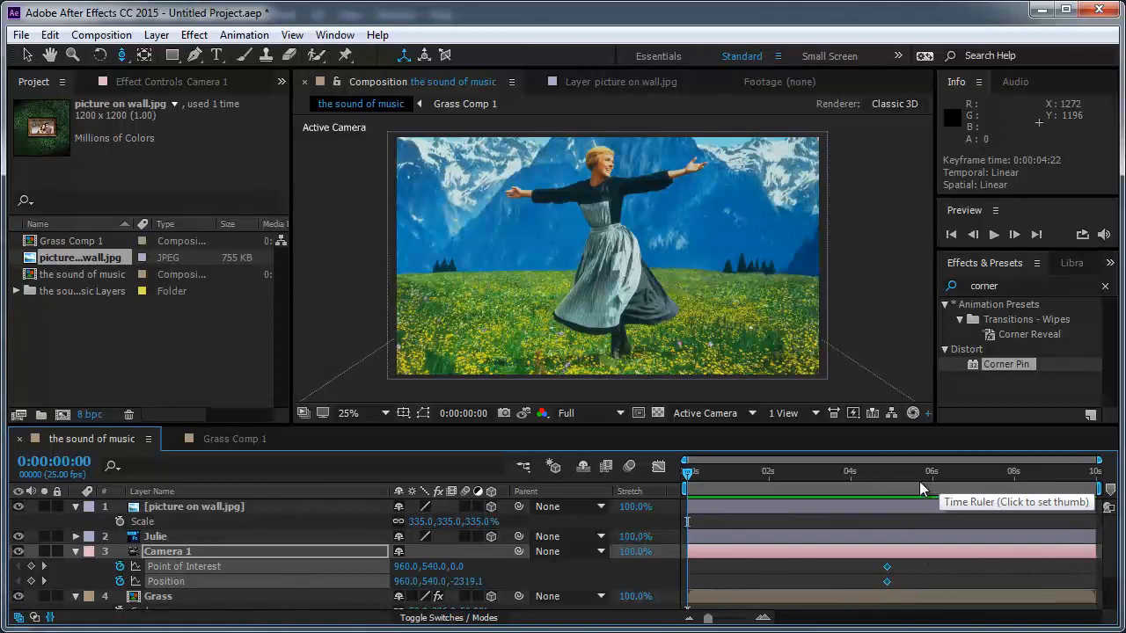
pyautogui.moveTo(935, 484)
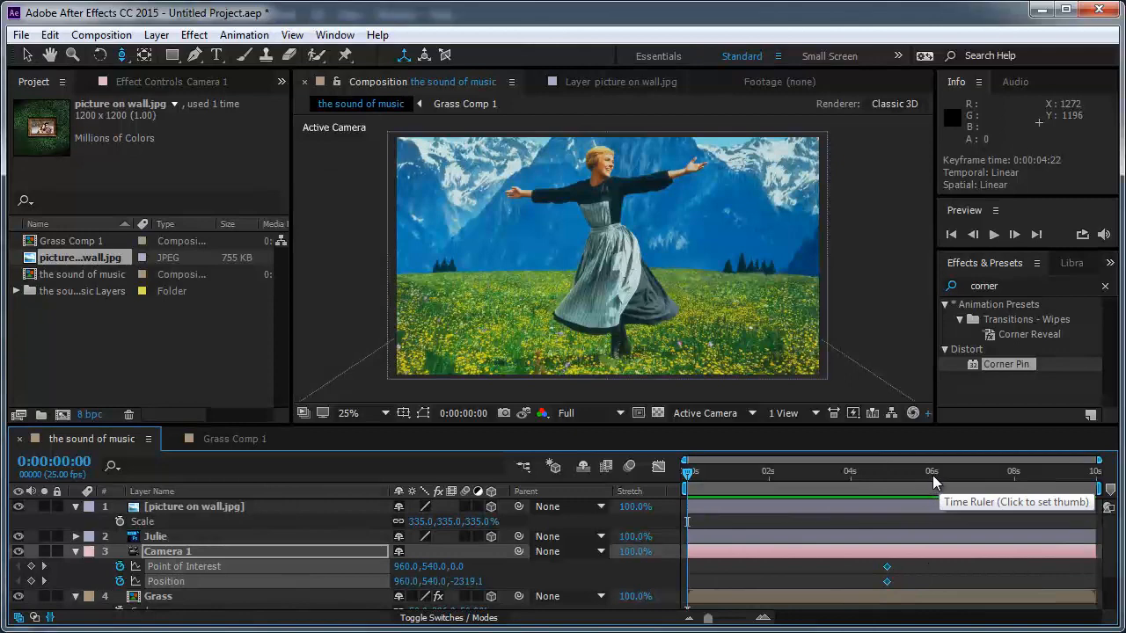
pyautogui.click(931, 472)
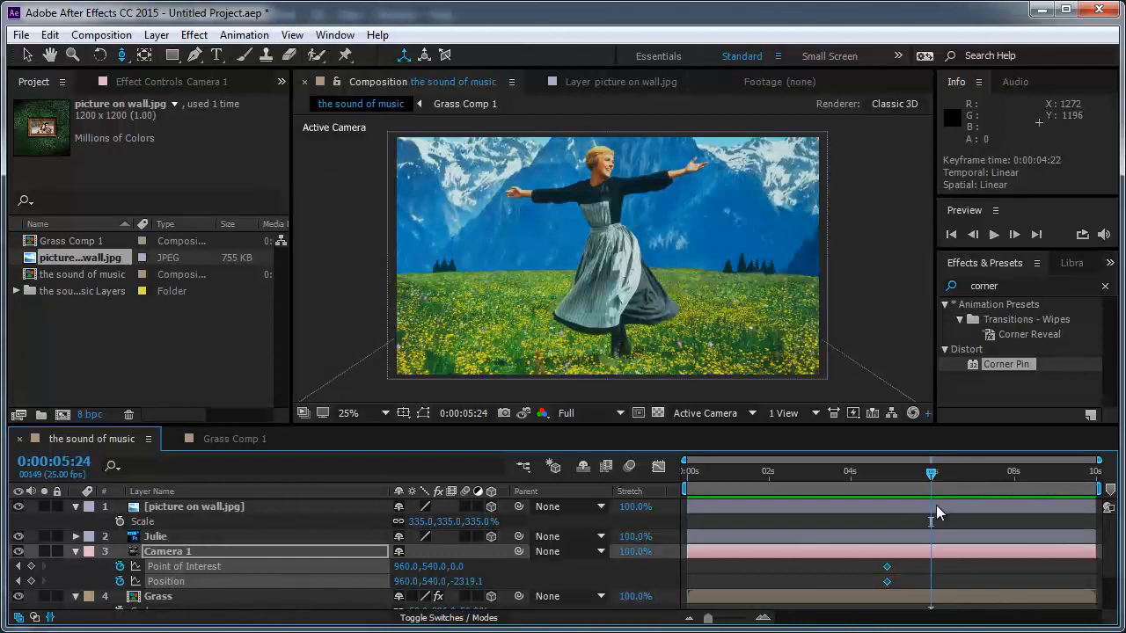
pyautogui.rightClick(933, 506)
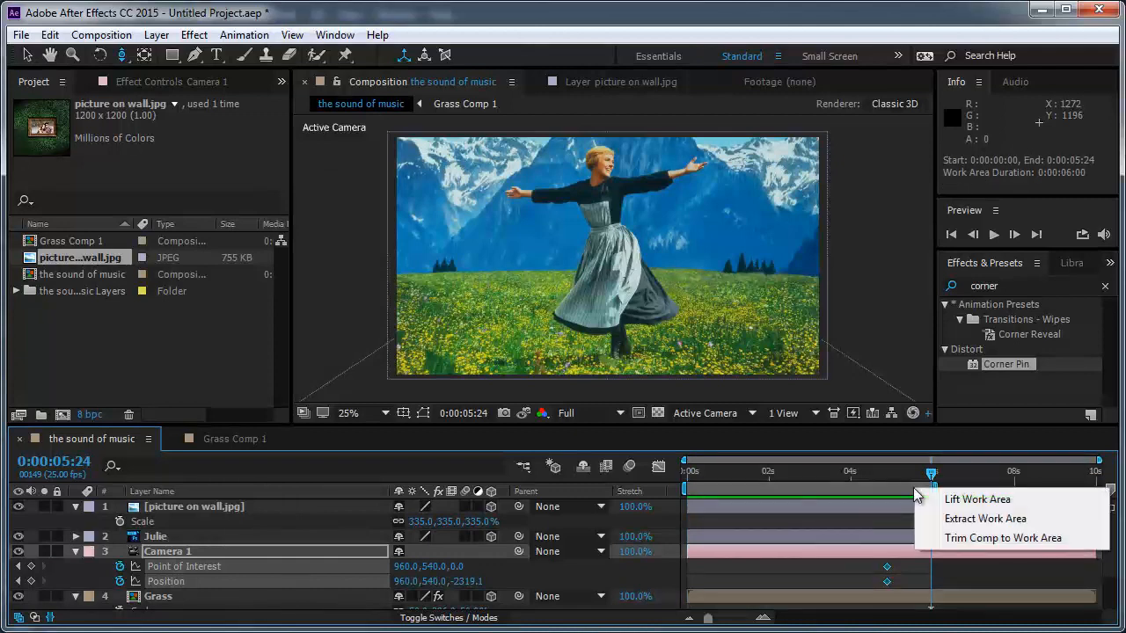
pyautogui.click(1003, 537)
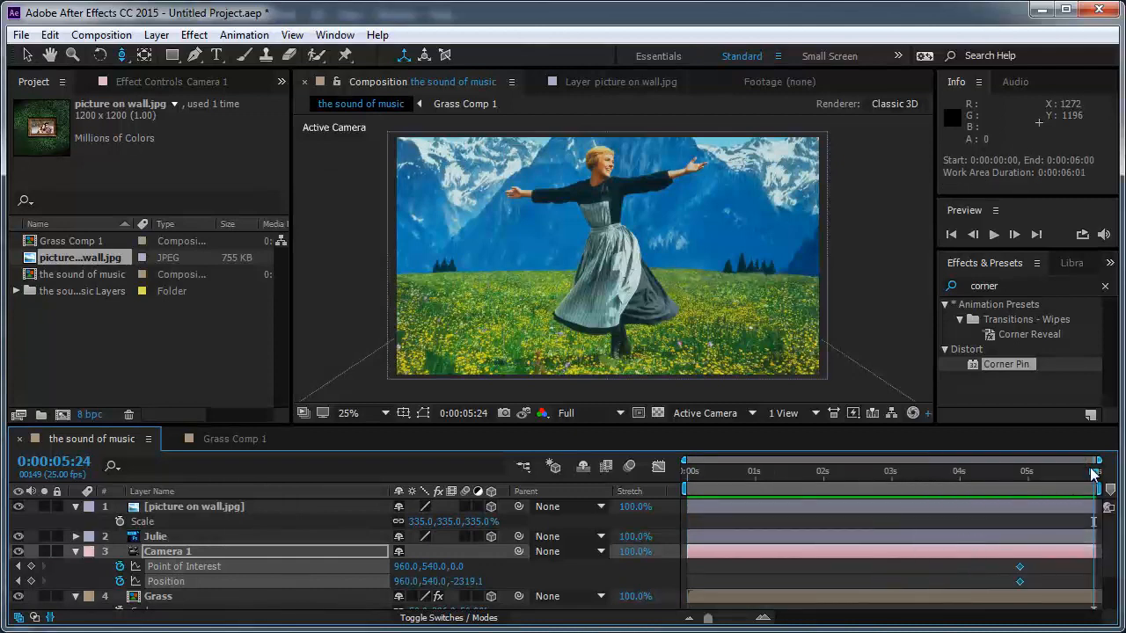
pyautogui.click(799, 470)
pyautogui.write('rep')
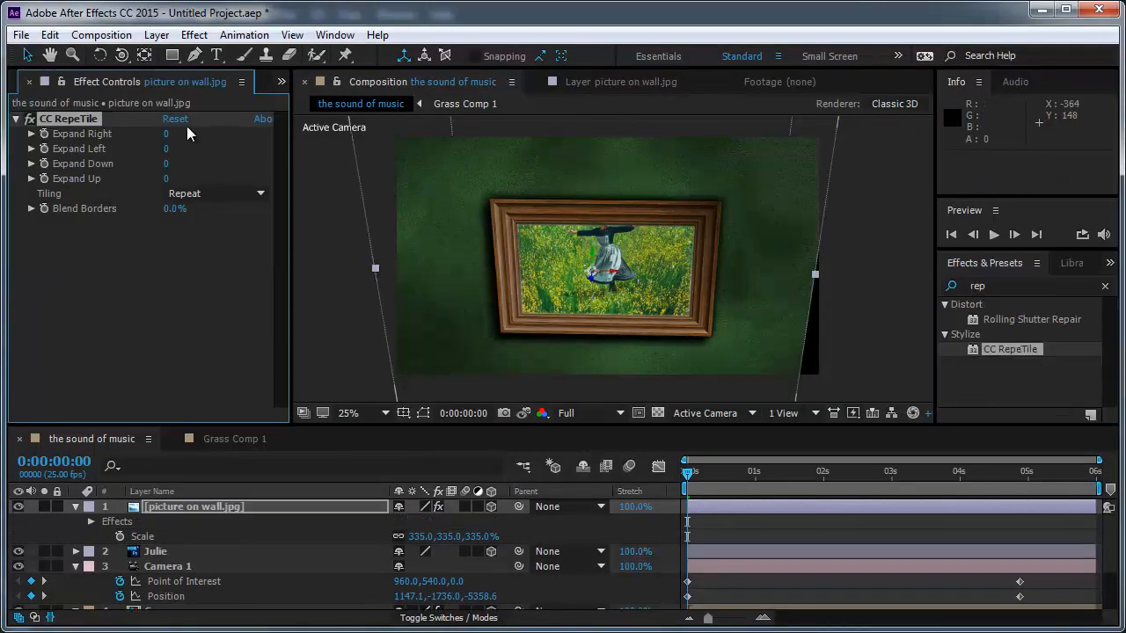
# Expand the wall picture's CC RepeTile 121 to the right with Unfold tiling.
pyautogui.moveTo(165, 133); pyautogui.dragTo(219, 133)
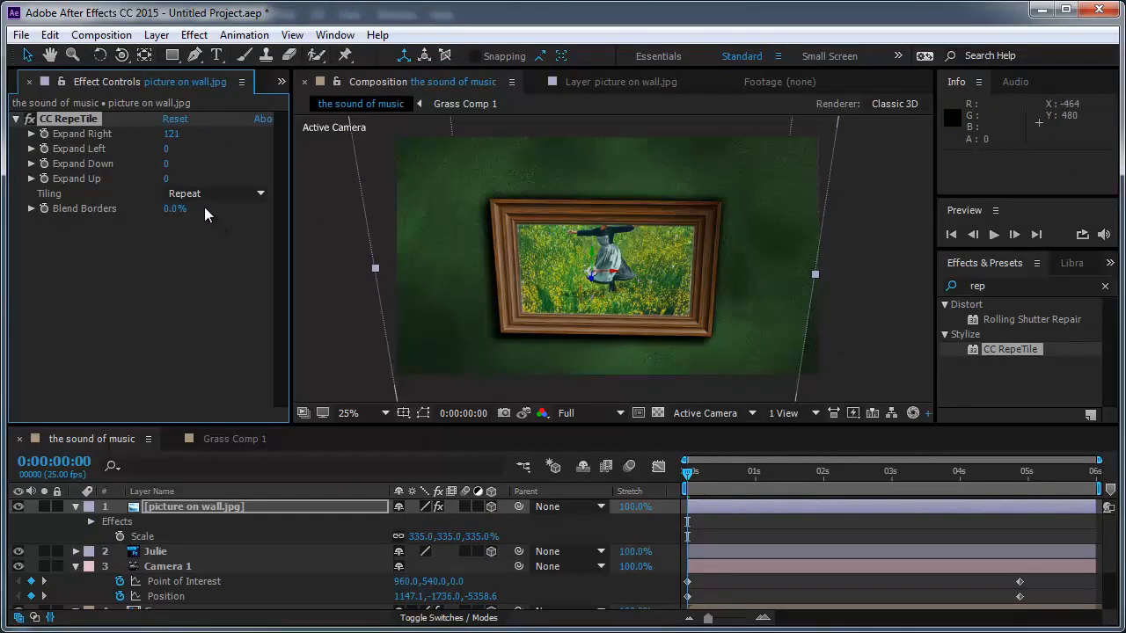
pyautogui.click(216, 193)
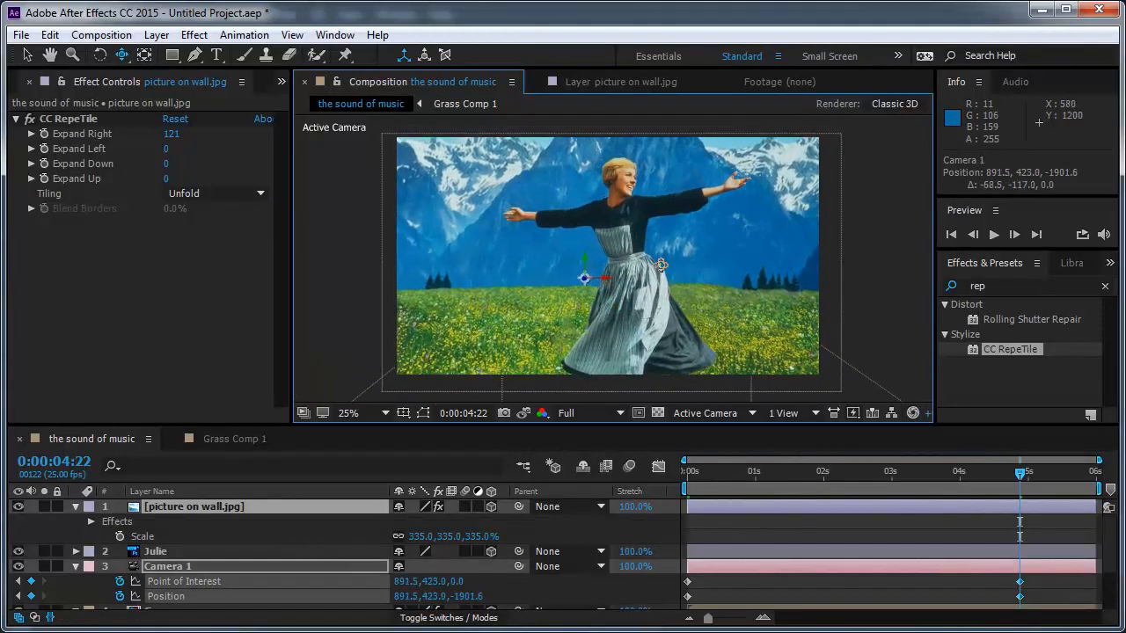
pyautogui.moveTo(1021, 473); pyautogui.dragTo(987, 473)
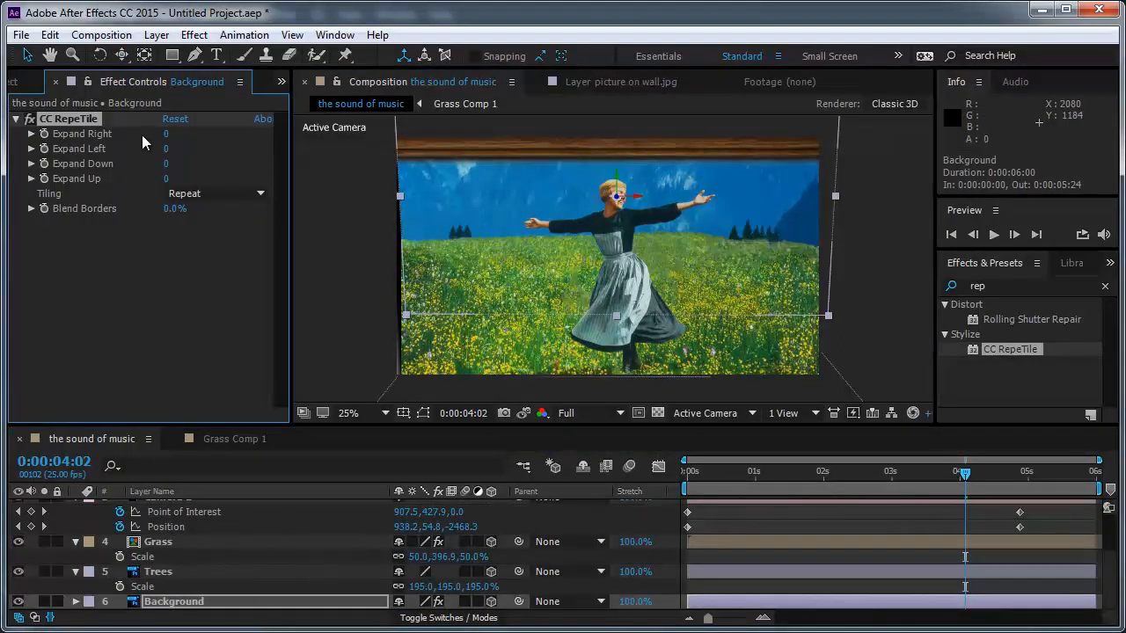
# Give Background's CC RepeTile Expand Left 104, Expand Down 396 and Unfold tiling.
pyautogui.moveTo(166, 148); pyautogui.dragTo(176, 147)
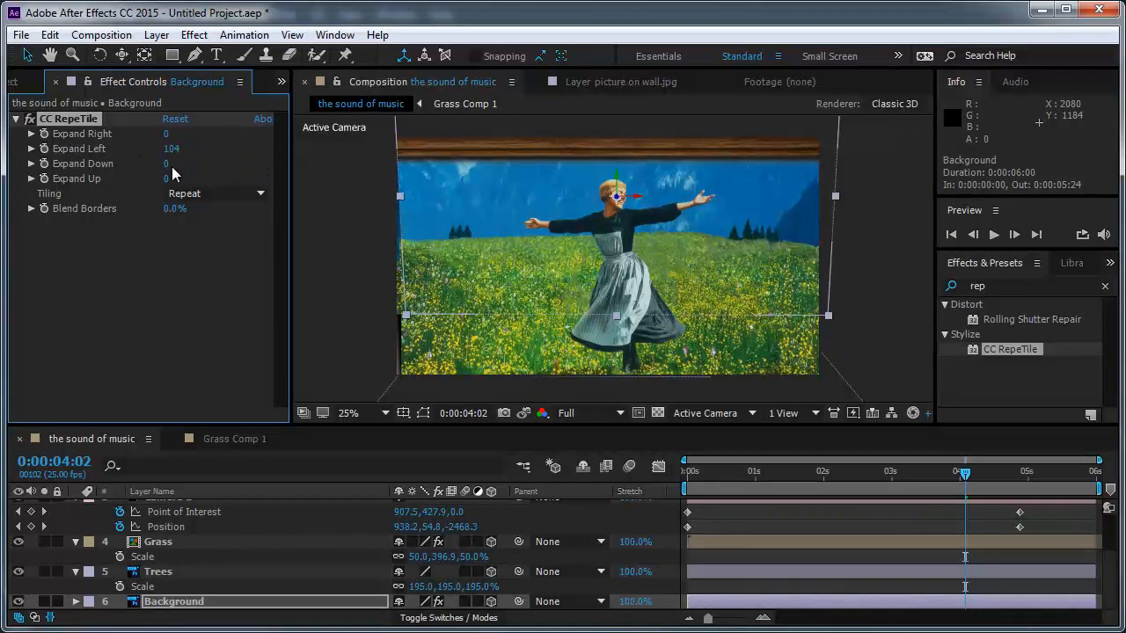
pyautogui.click(215, 193)
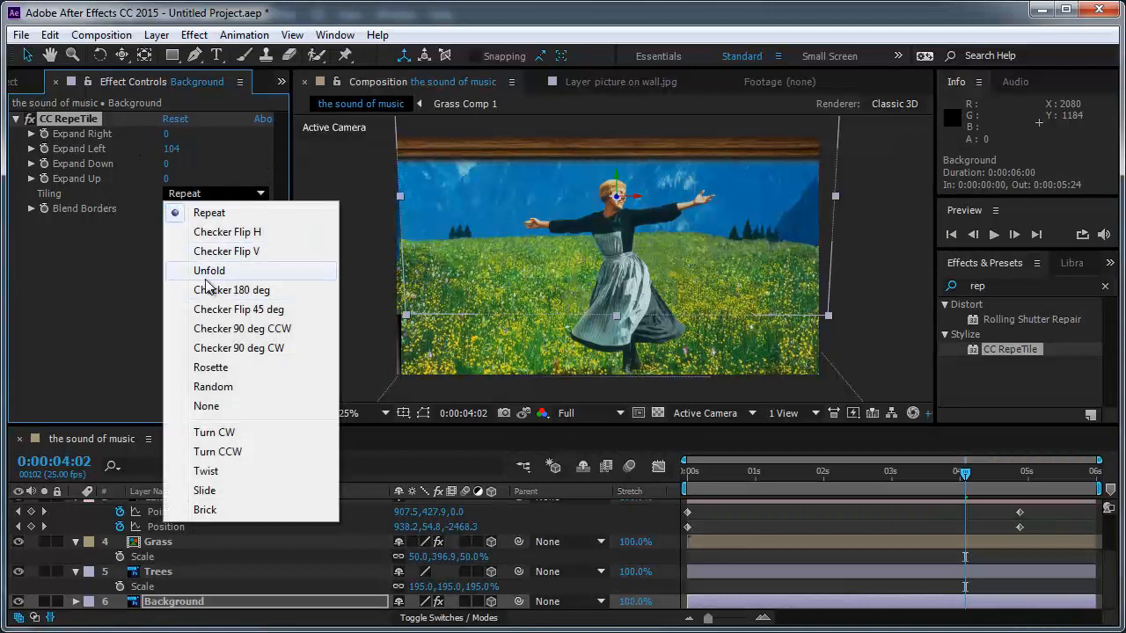
pyautogui.click(210, 270)
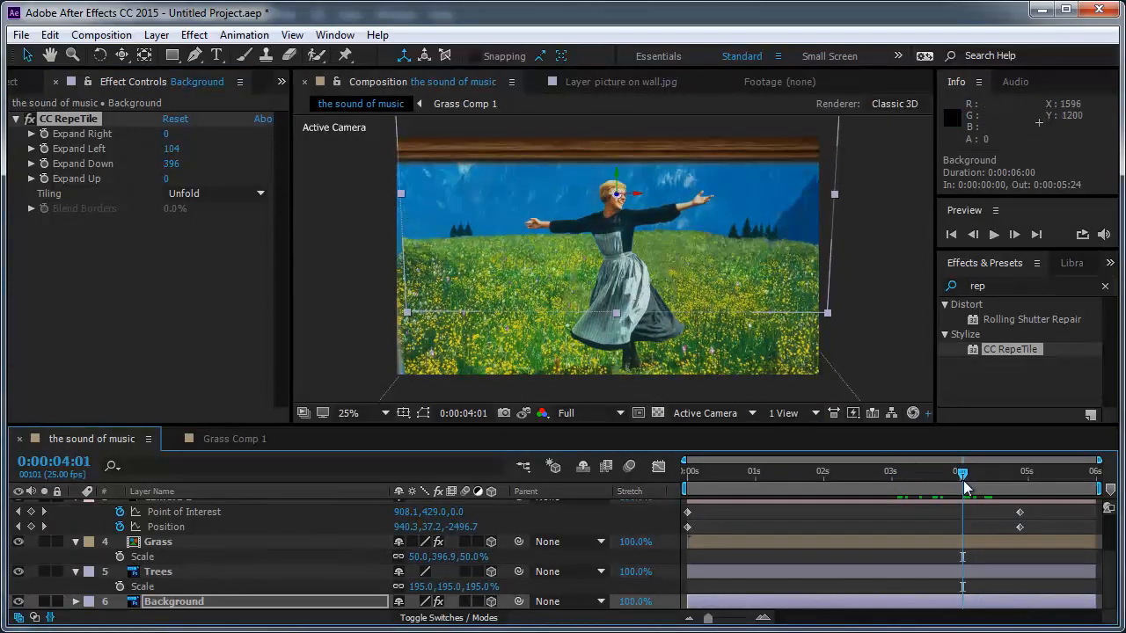
pyautogui.moveTo(968, 486)
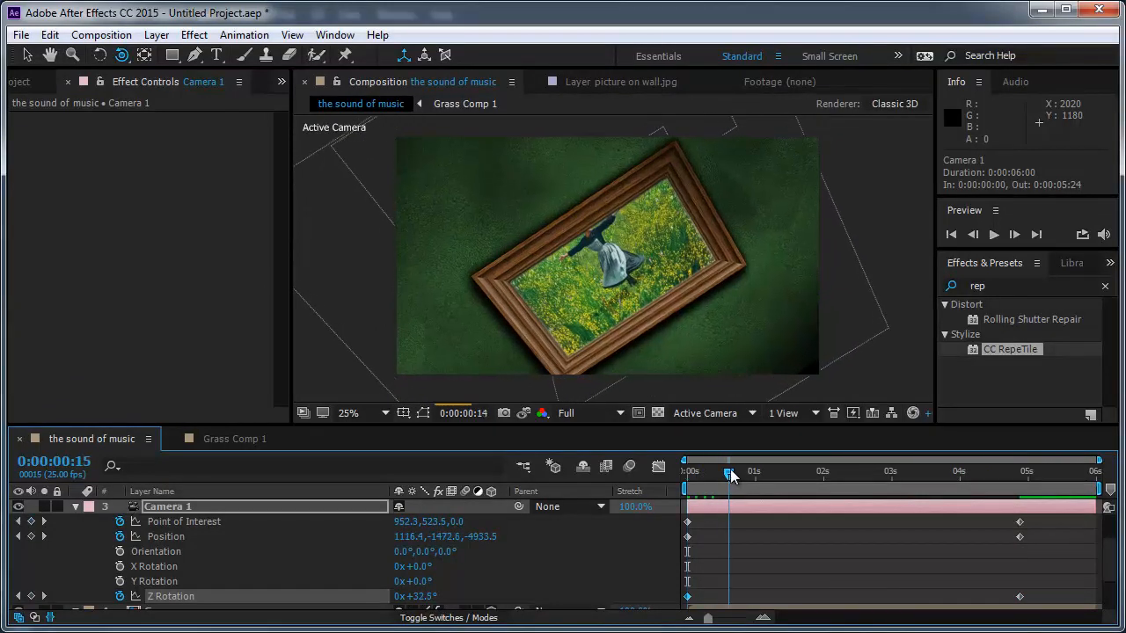
# Scrub Camera 1's fly-in to check the roll from 32.5° to level and final framing.
pyautogui.moveTo(730, 475); pyautogui.dragTo(865, 475)
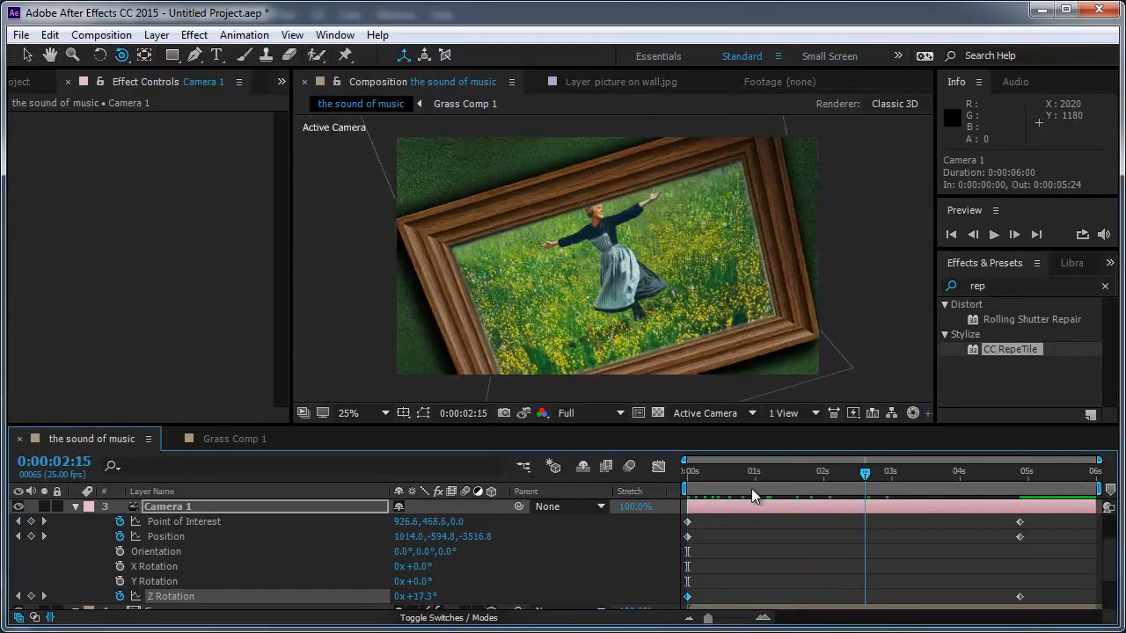
pyautogui.moveTo(865, 473); pyautogui.dragTo(1020, 473)
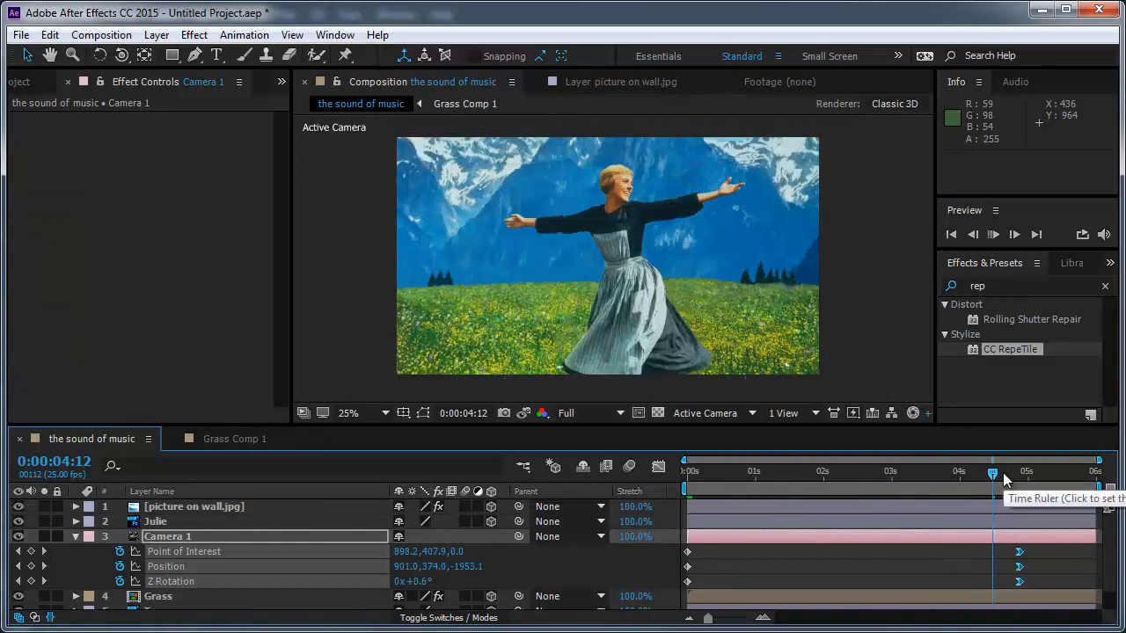
pyautogui.click(1014, 234)
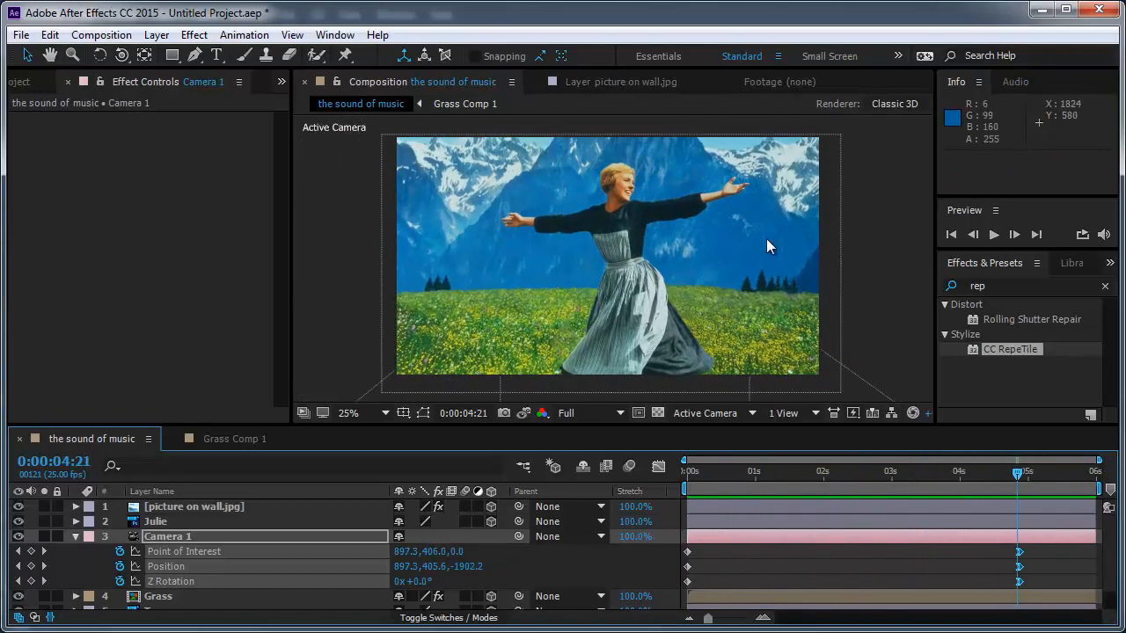
pyautogui.click(194, 507)
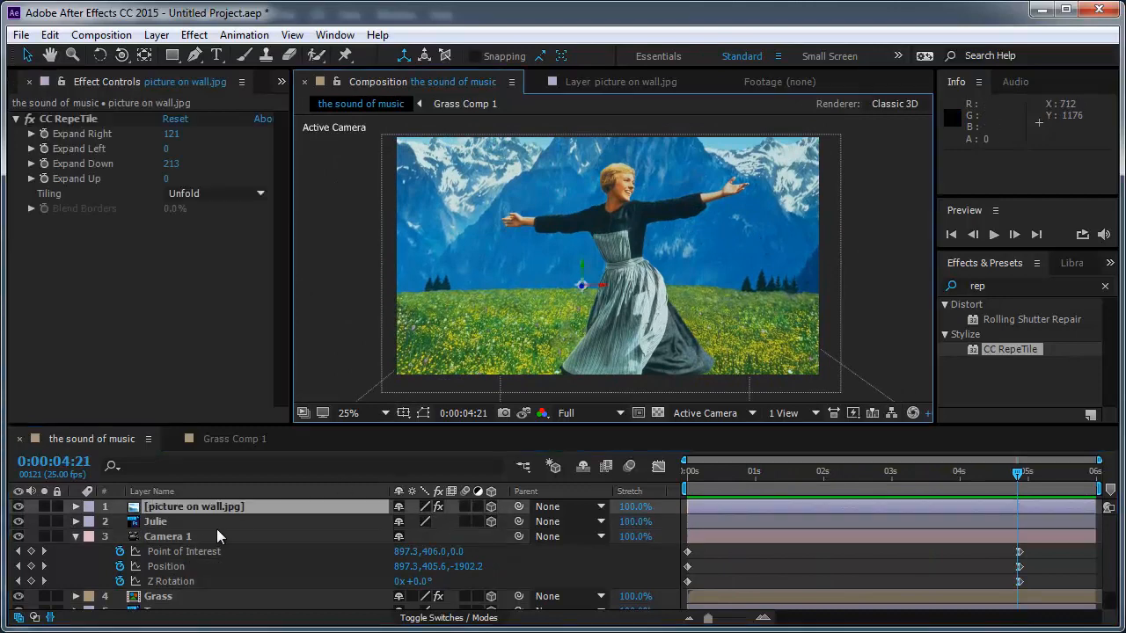
# Select the Julie layer and place puppet pins on her head and body.
pyautogui.click(155, 522)
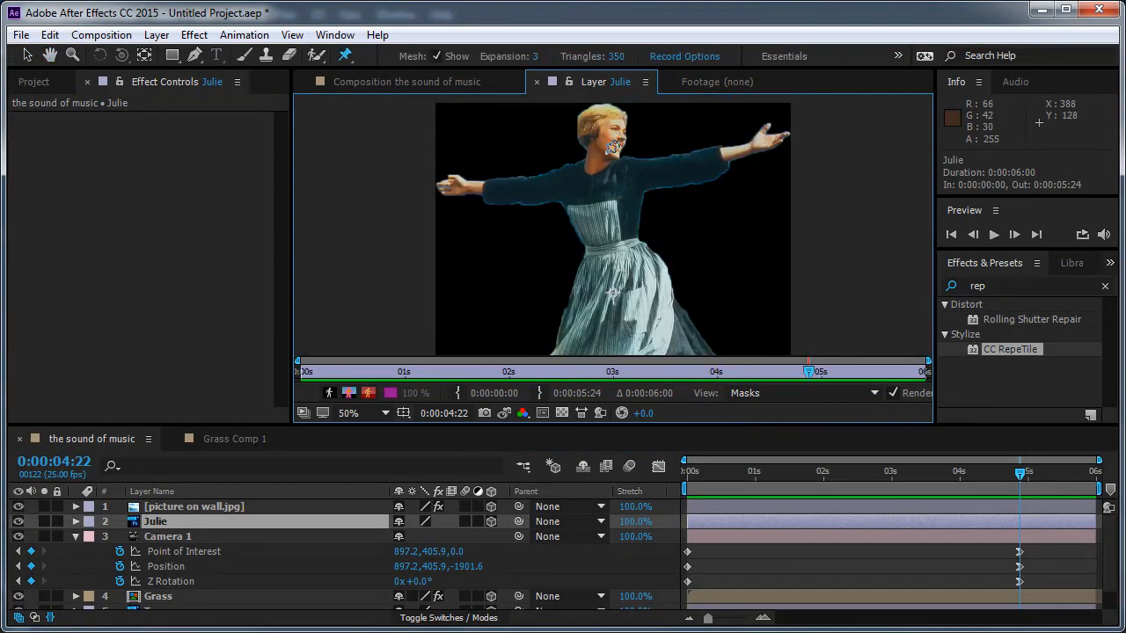
pyautogui.click(601, 119)
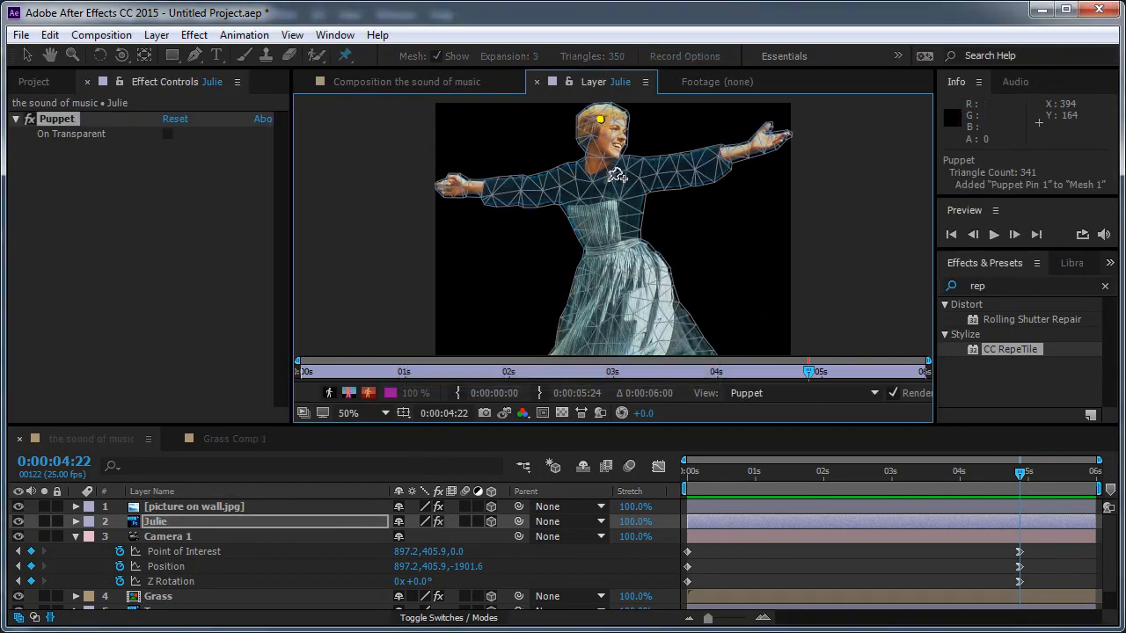
pyautogui.click(757, 147)
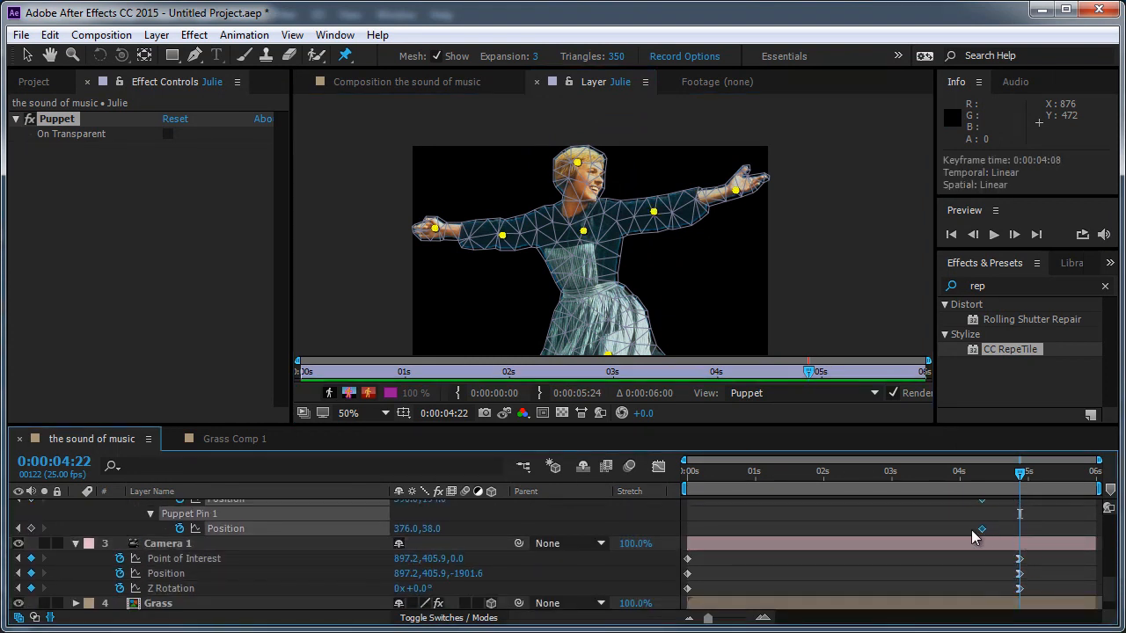
# Keyframe Julie's arm and hand pins moving down and back up to make her wave.
pyautogui.moveTo(981, 528); pyautogui.dragTo(906, 528)
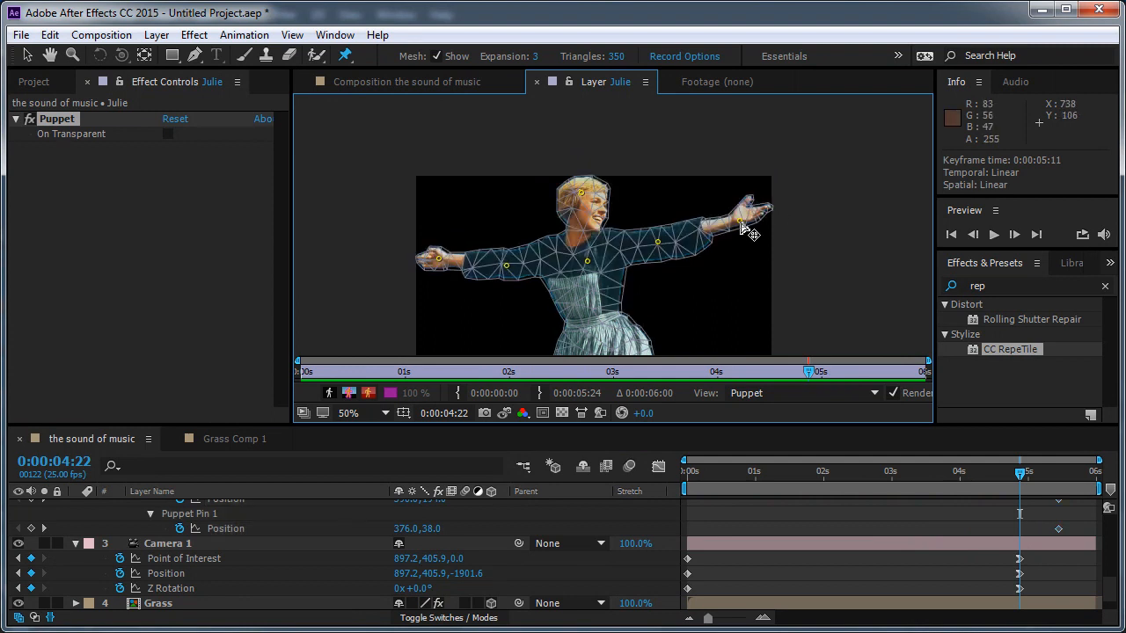
pyautogui.moveTo(747, 211); pyautogui.dragTo(748, 255)
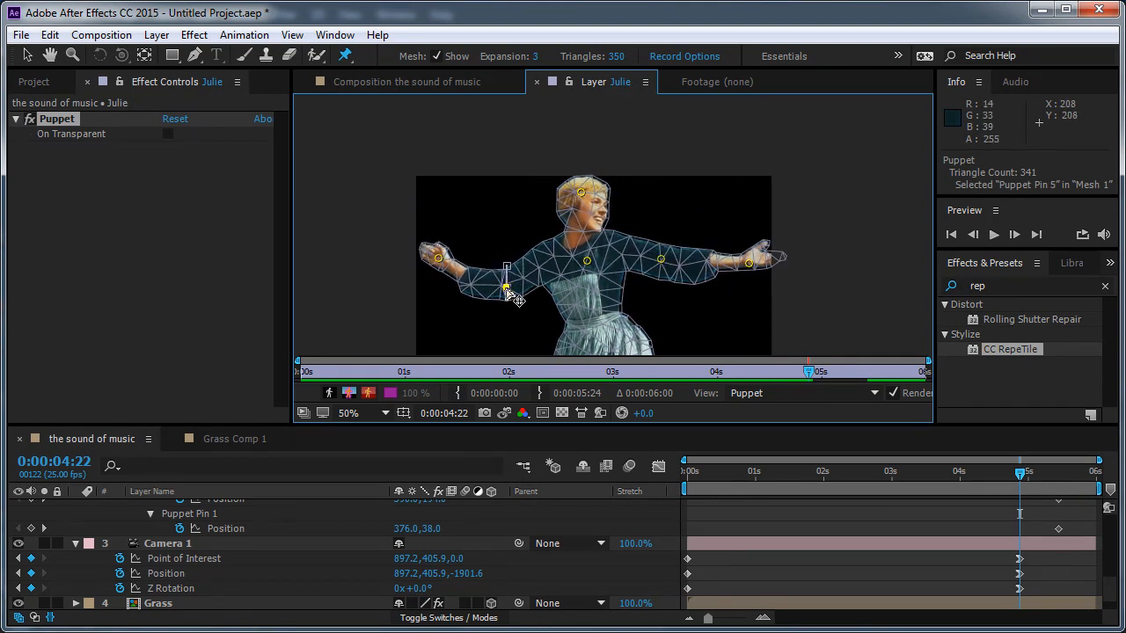
pyautogui.moveTo(506, 290); pyautogui.dragTo(437, 301)
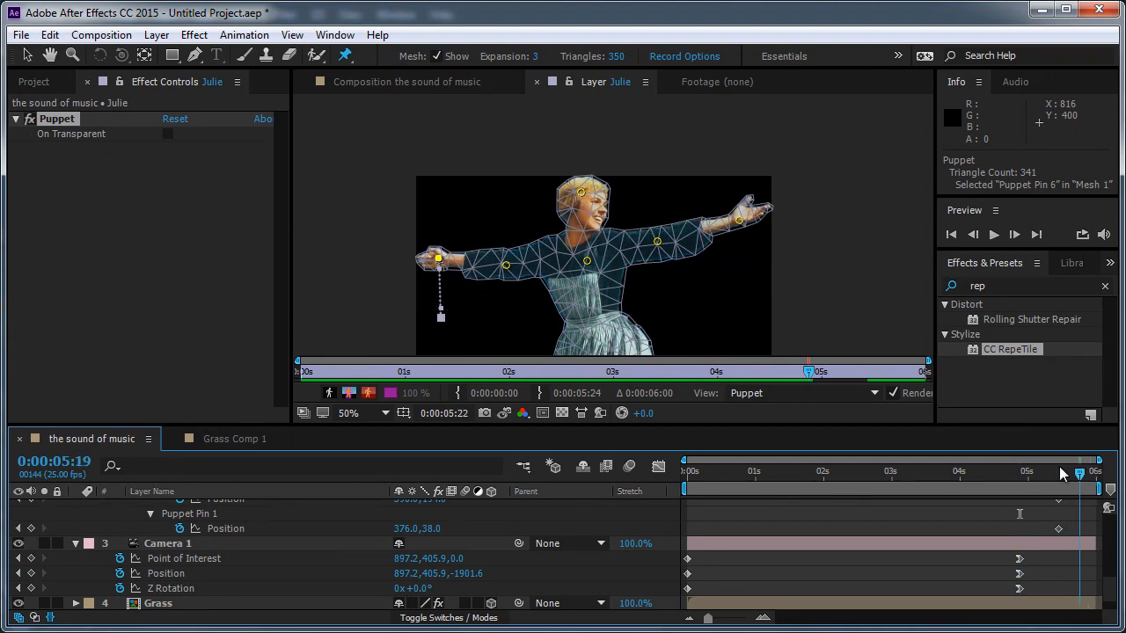
pyautogui.moveTo(1058, 482); pyautogui.dragTo(1010, 482)
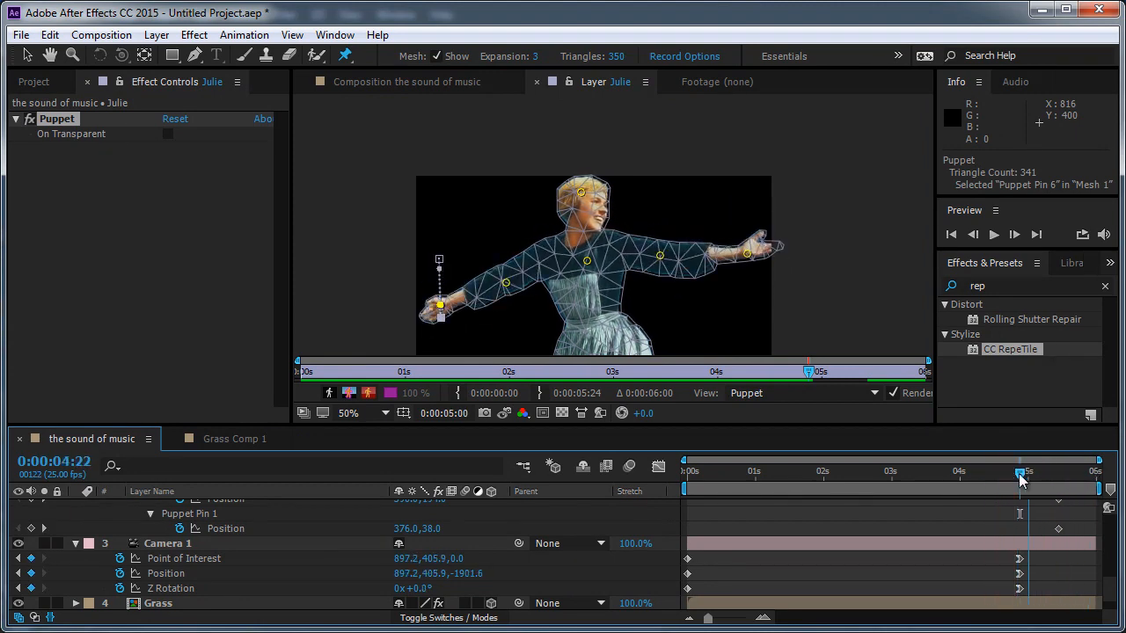
pyautogui.moveTo(1020, 473); pyautogui.dragTo(1034, 473)
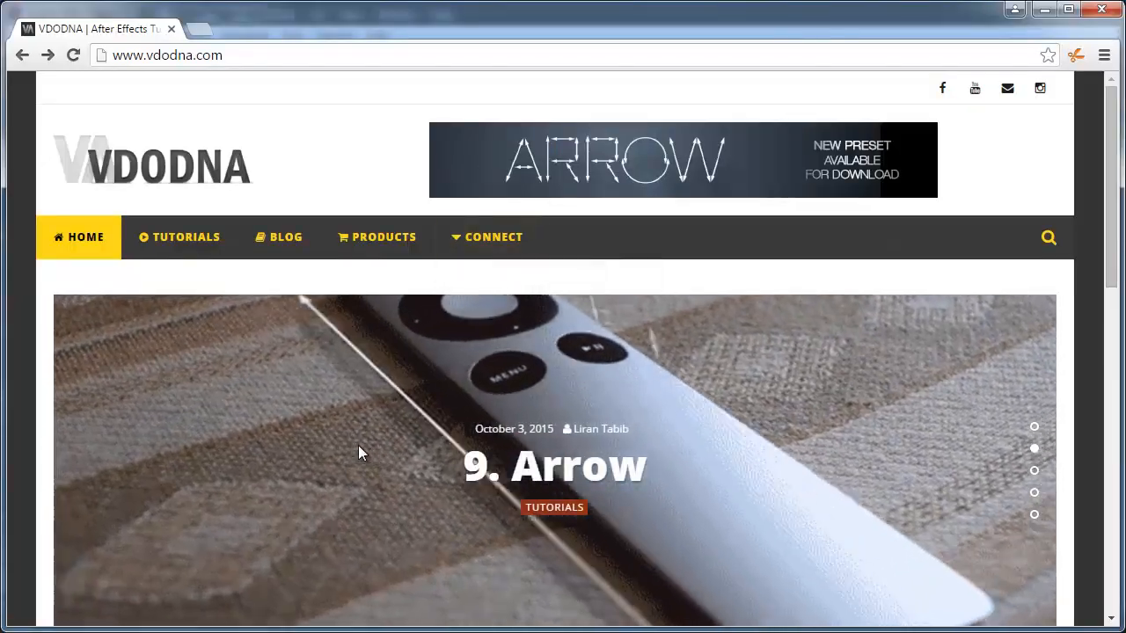
# Scroll down through the Arrow Preset page's features and back to the top.
pyautogui.scroll(-3)
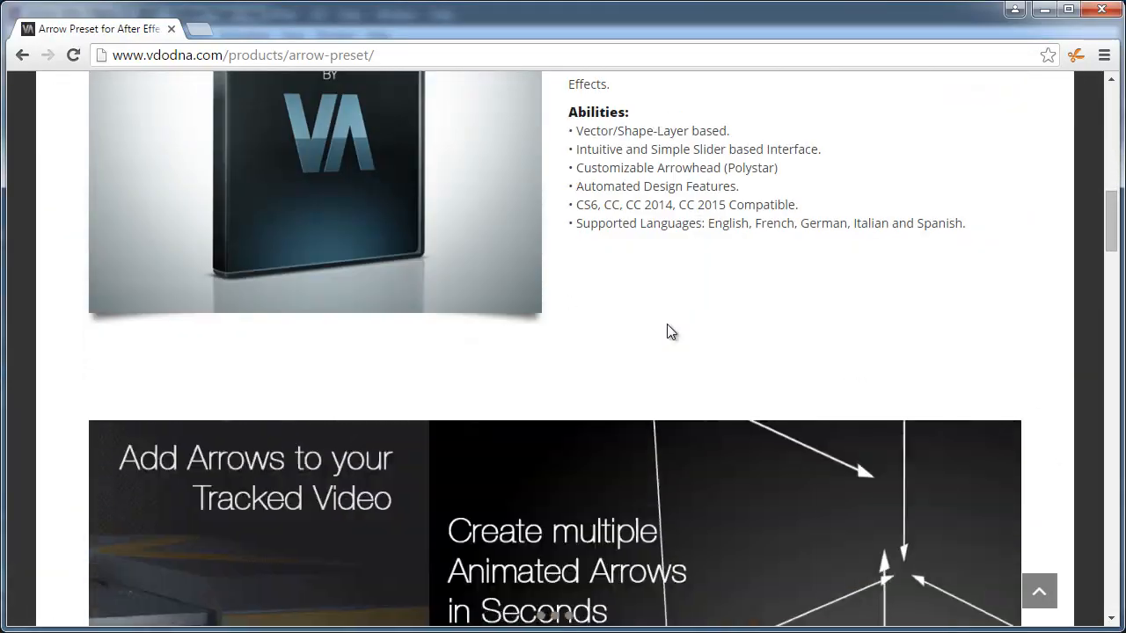
pyautogui.scroll(-3)
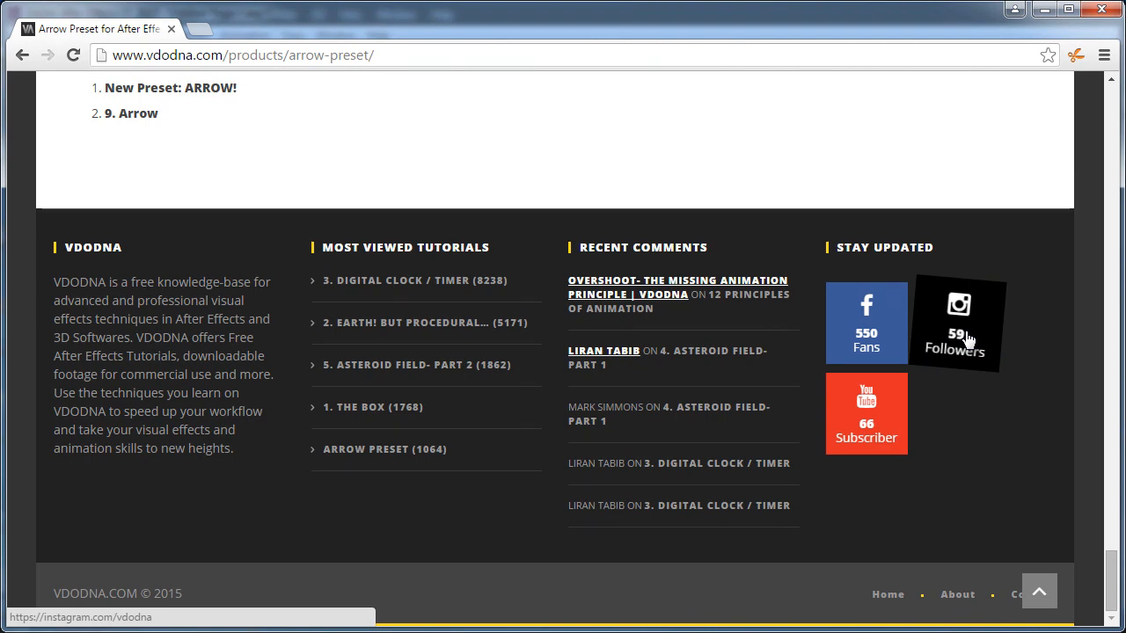
pyautogui.scroll(3)
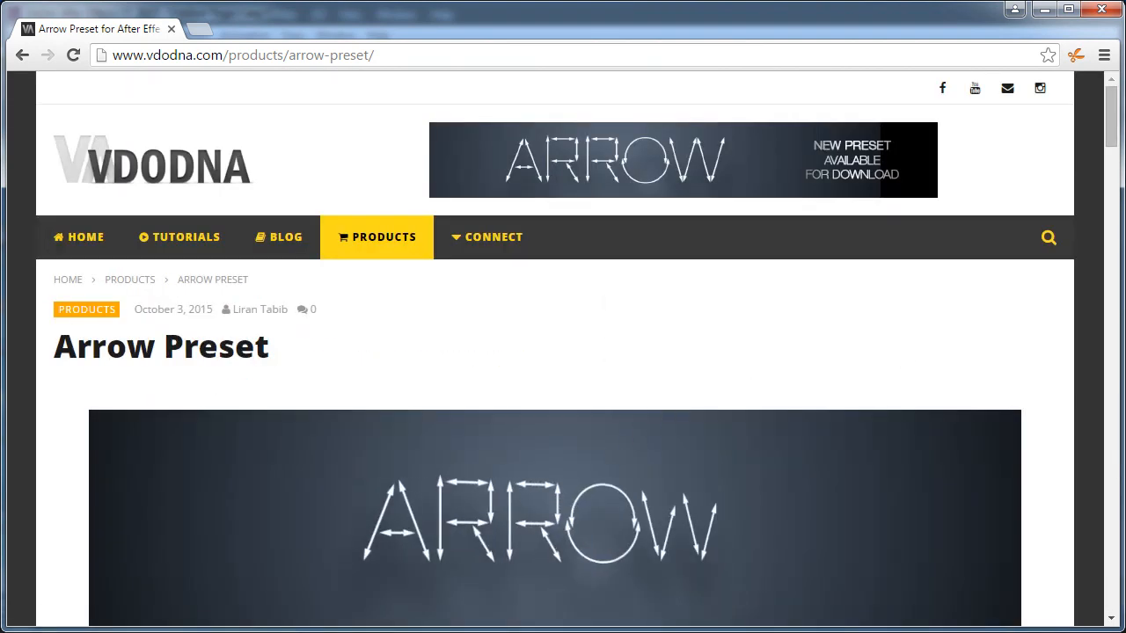